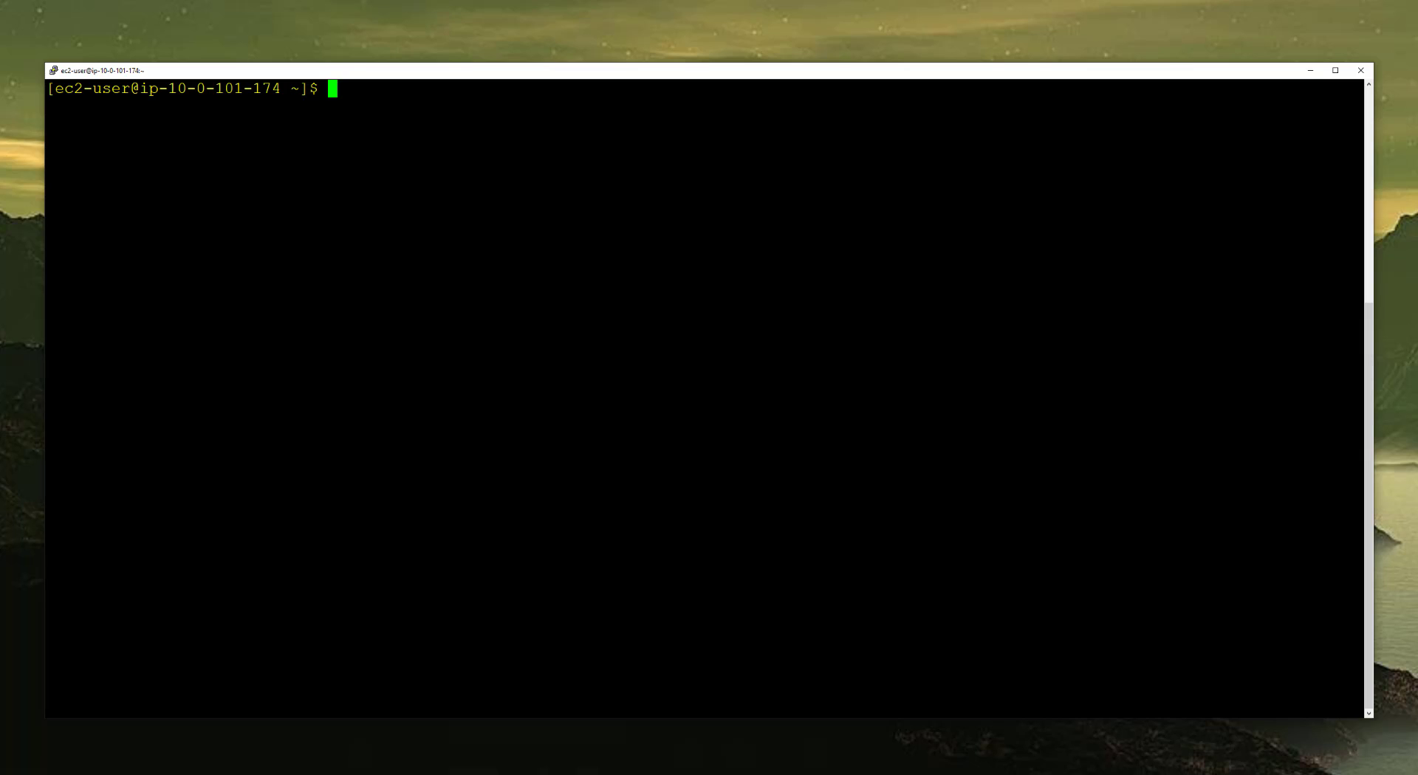
Step: Run 'vault status' on the EC2 host to query the Vault server's state
{"action": "type", "text": "vault sta"}
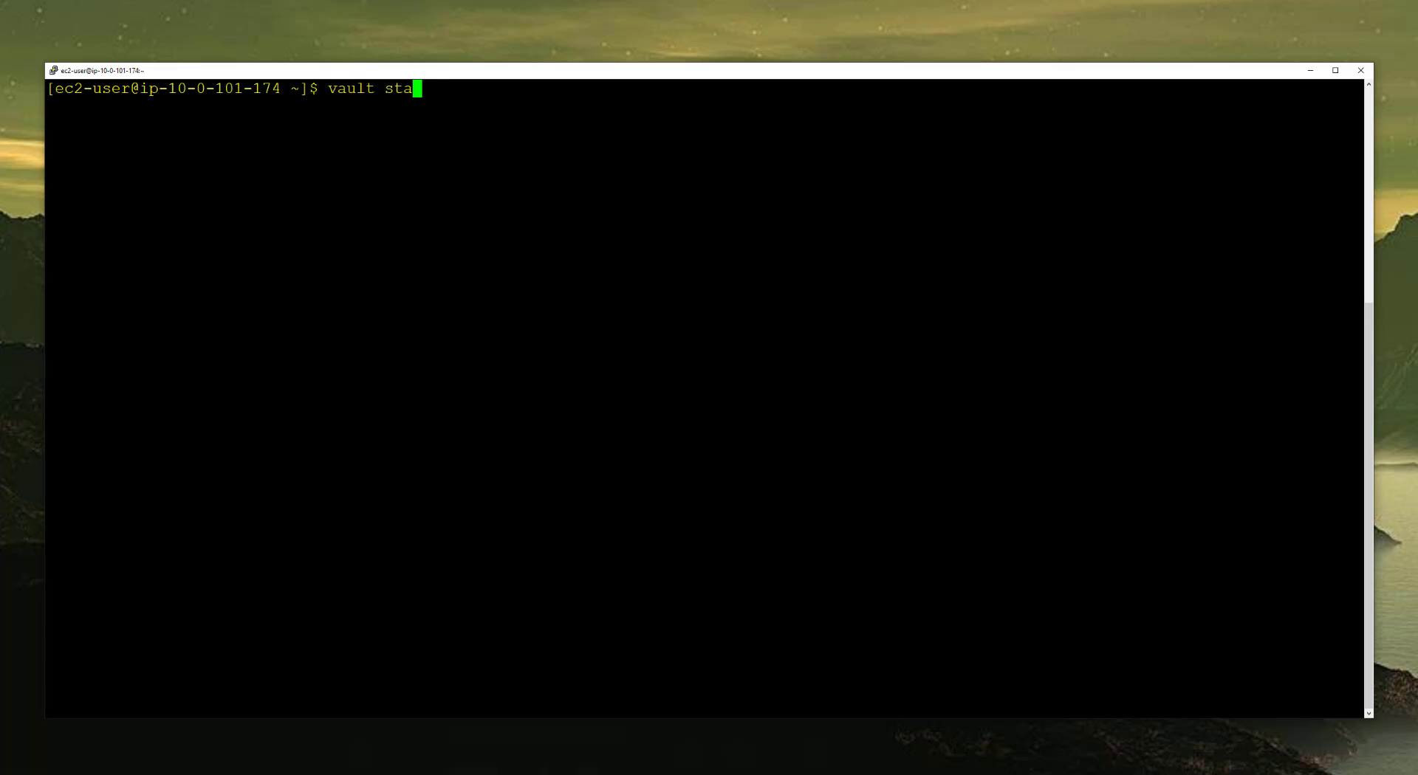
{"action": "key", "text": "Return"}
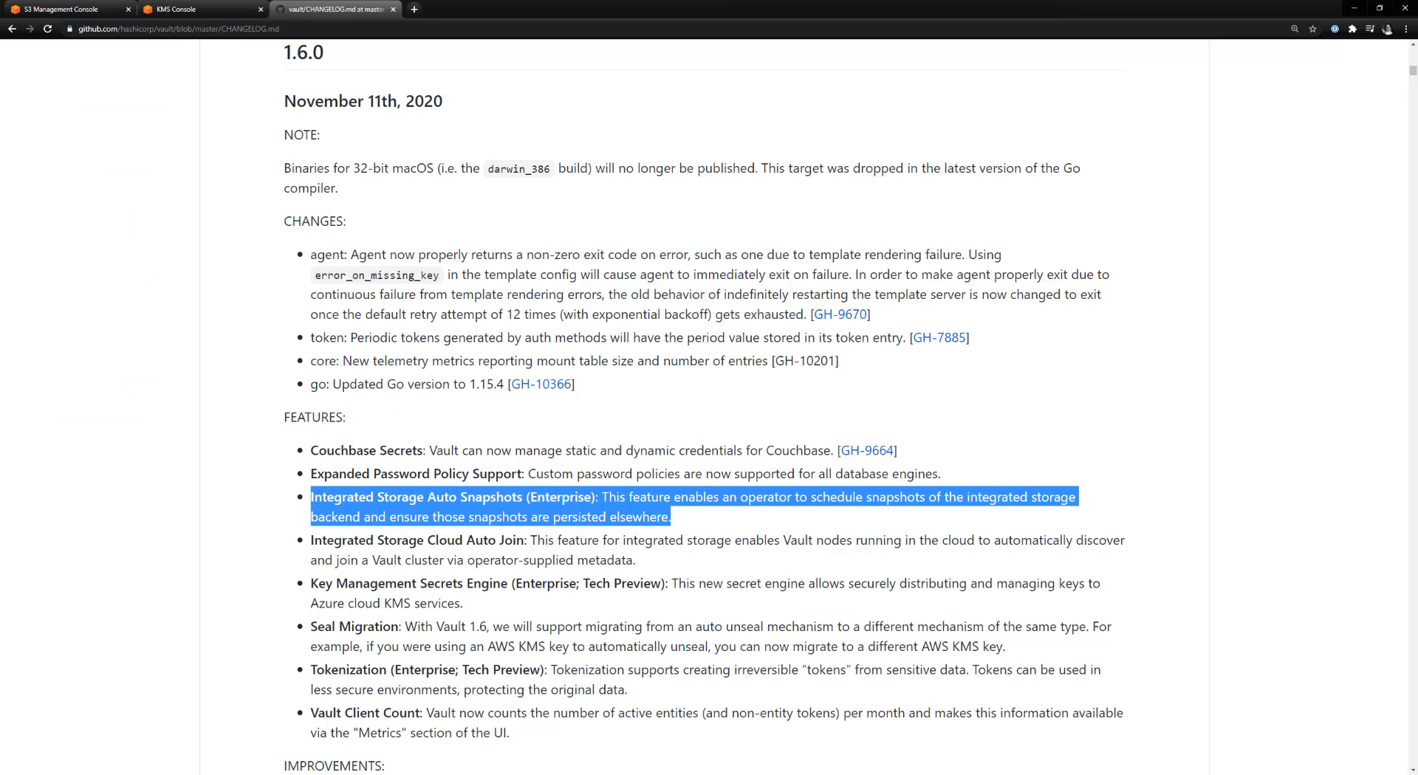
Step: Scroll the CHANGELOG to the 1.6.1 storage/raft fix renaming aws_s3_server_kms_key to aws_s3_kms_key
{"action": "left_click", "coordinate": [137, 676]}
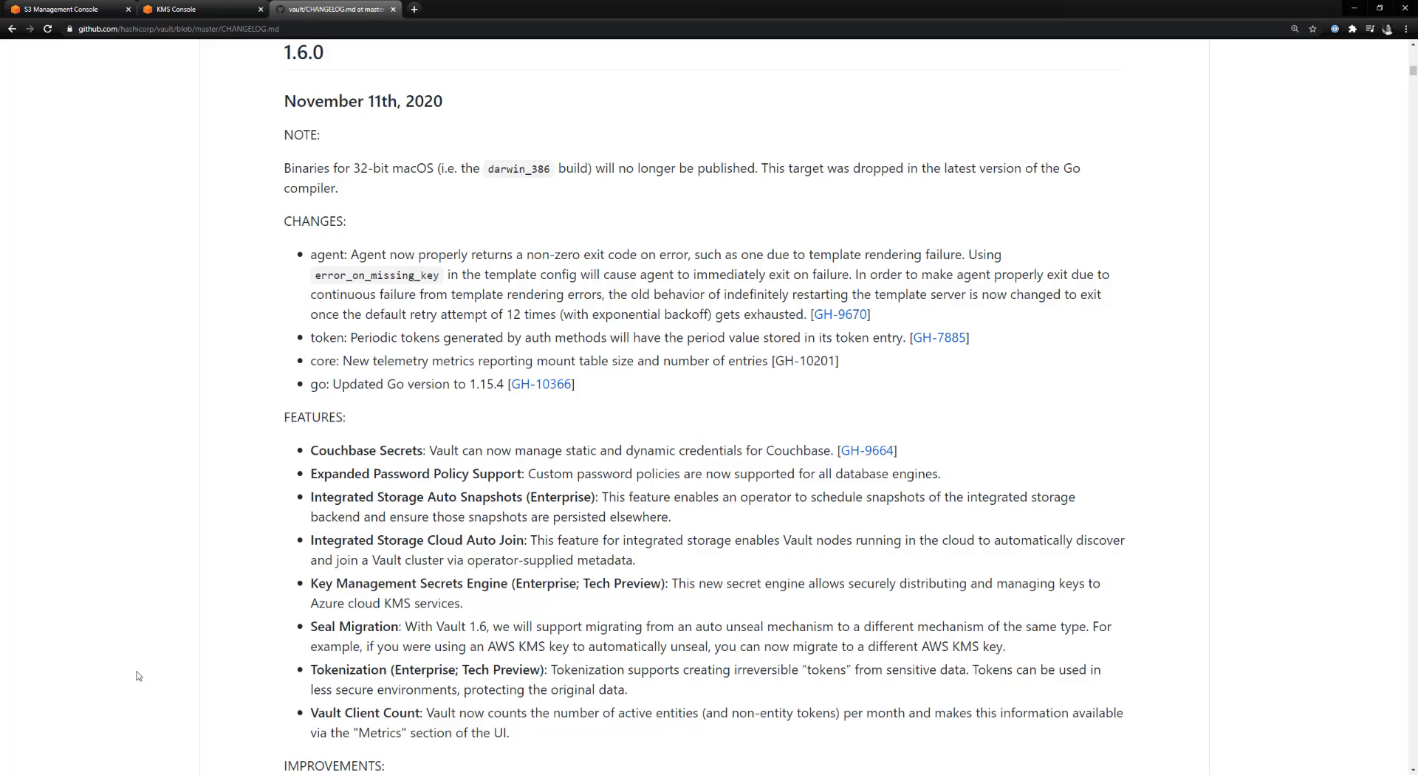
{"action": "scroll", "scroll_direction": "down", "scroll_amount": 3}
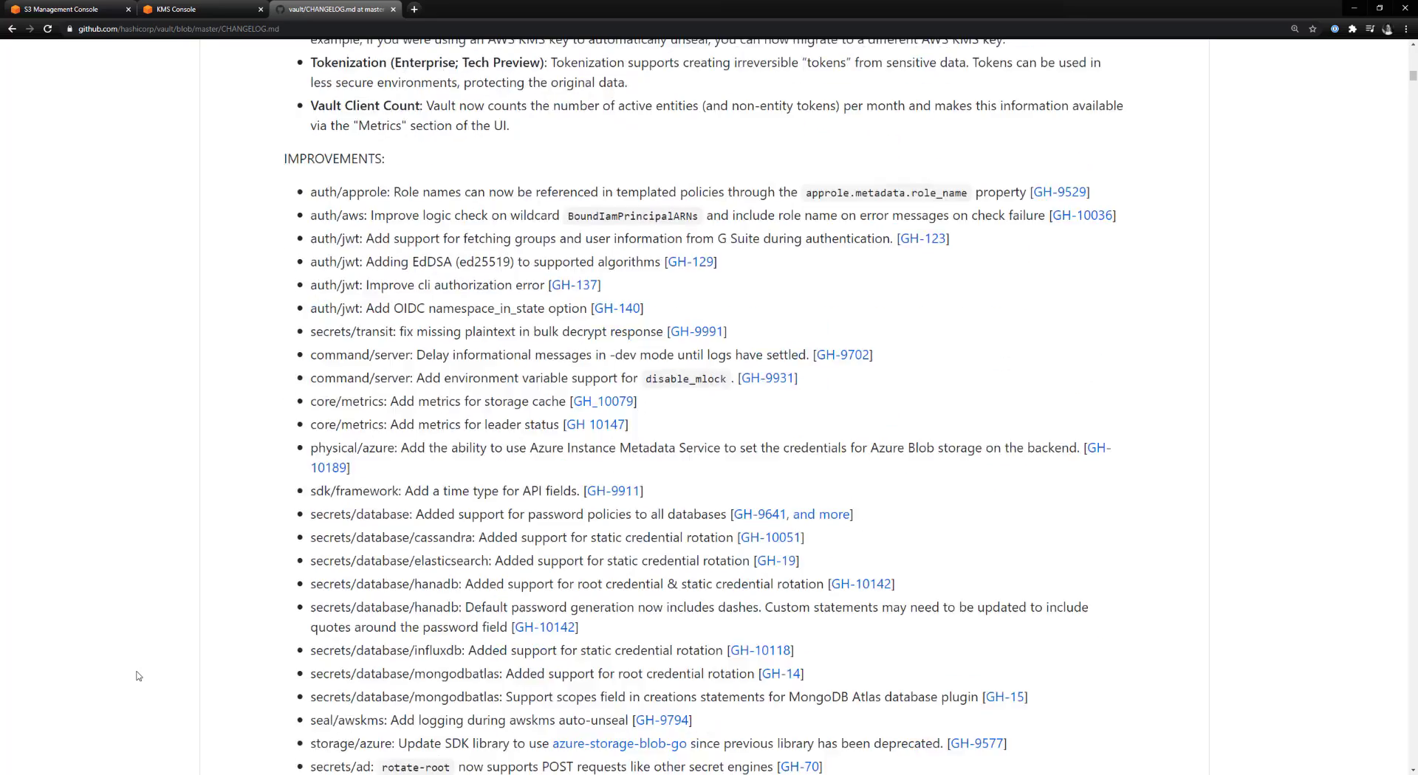
{"action": "scroll", "scroll_direction": "down", "scroll_amount": 3}
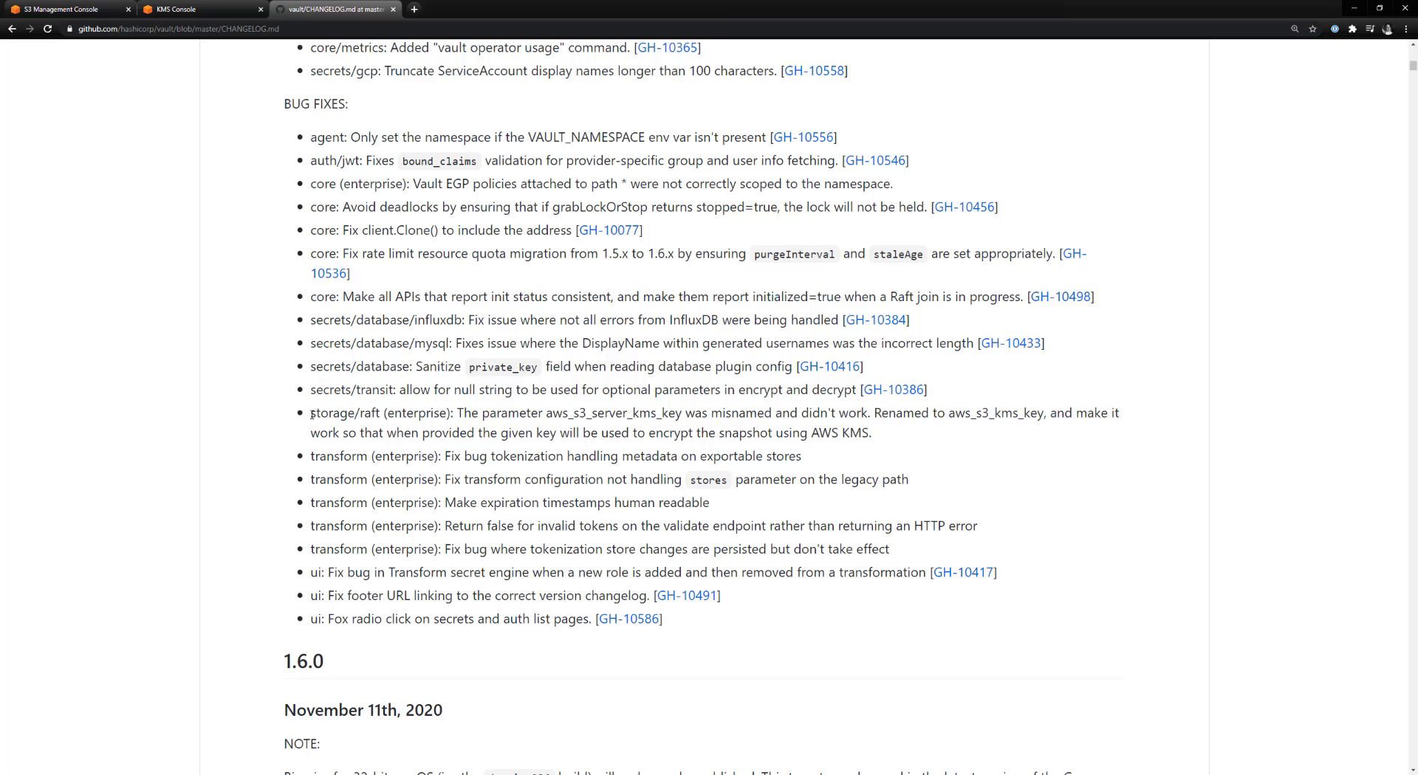
{"action": "scroll", "scroll_direction": "up", "scroll_amount": 3}
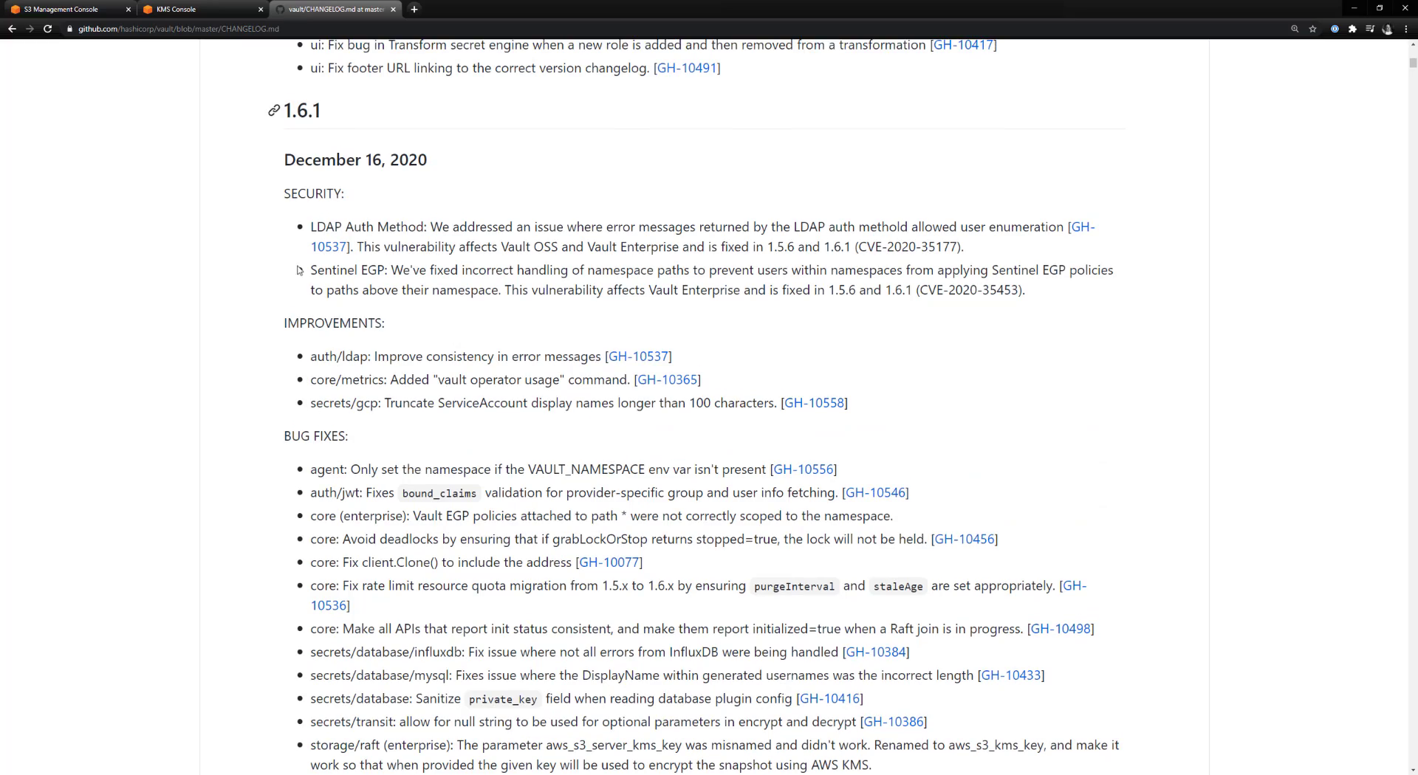
{"action": "scroll", "scroll_direction": "down", "scroll_amount": 3}
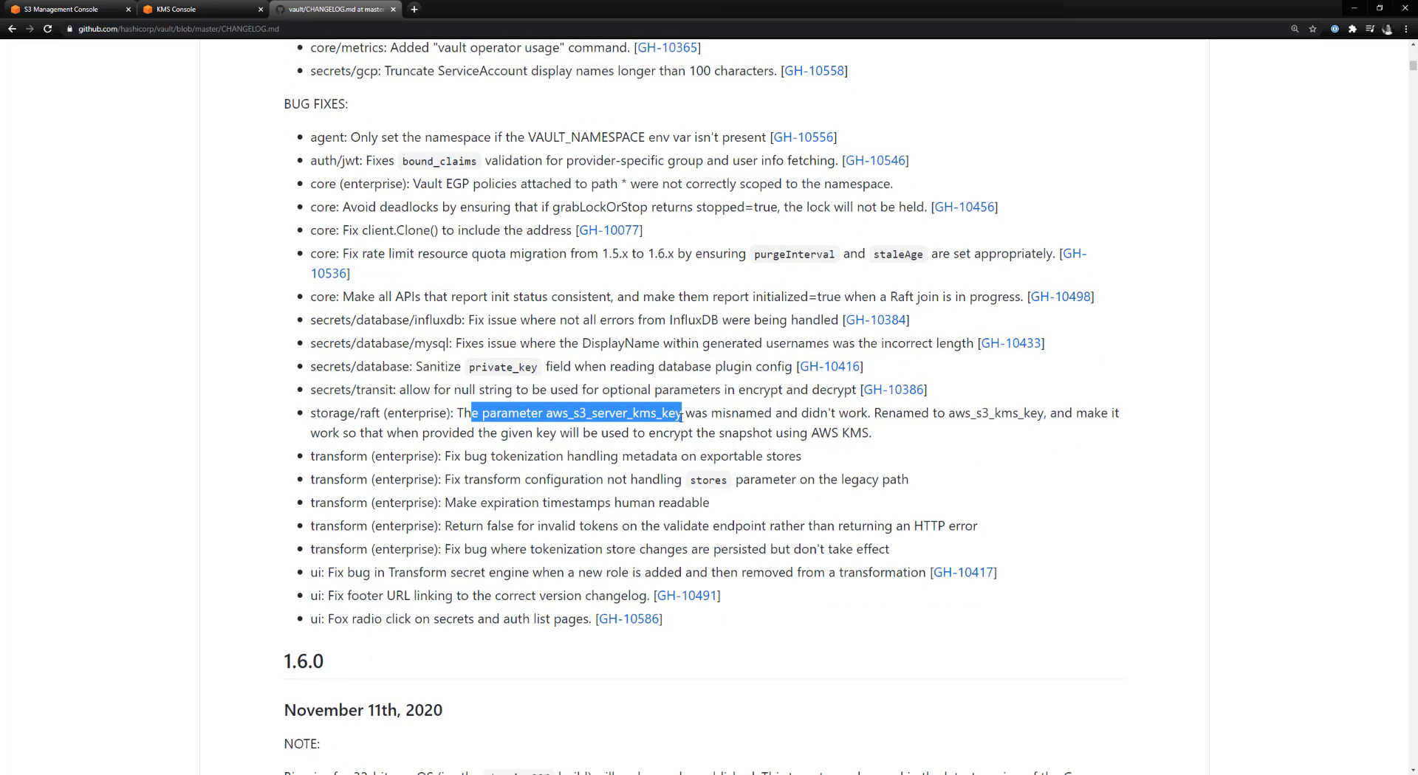
{"action": "left_click", "coordinate": [678, 417]}
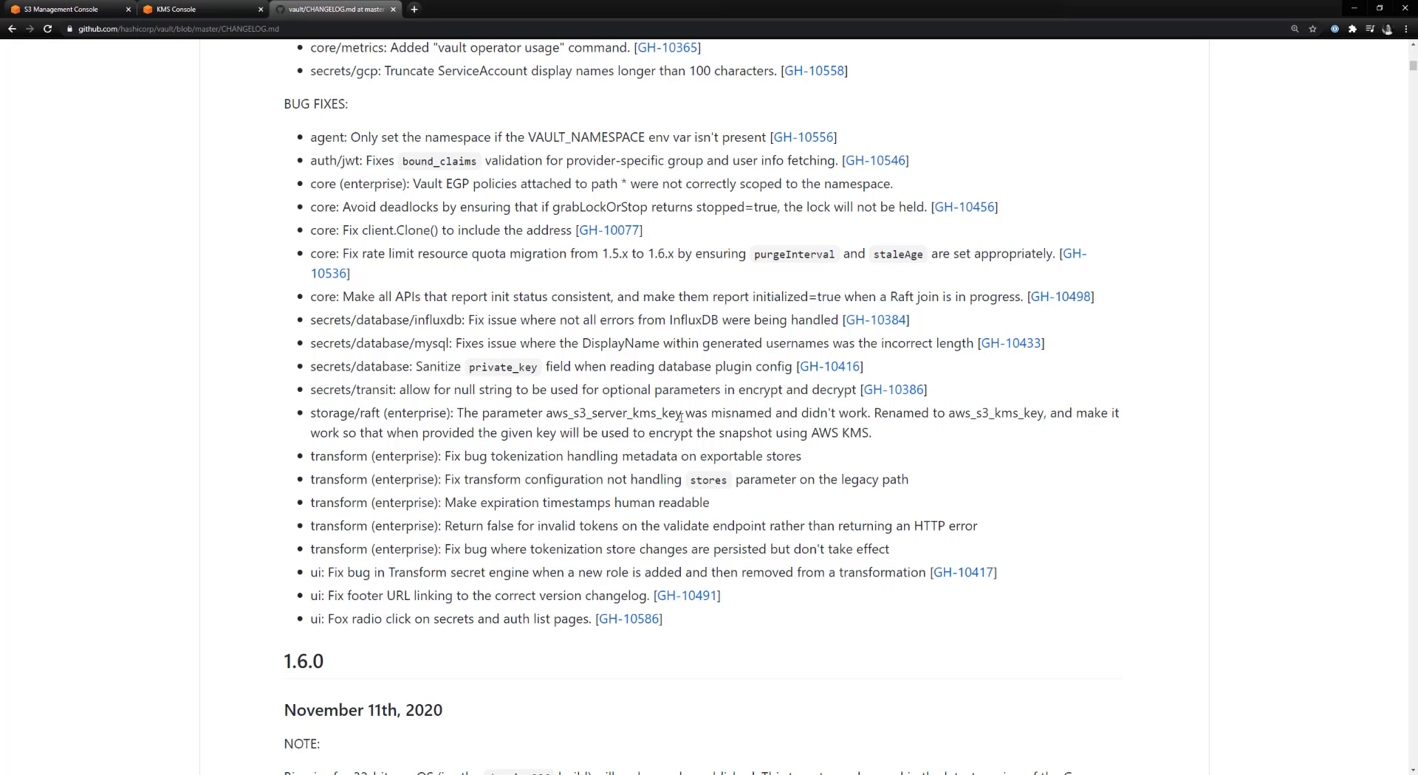
{"action": "mouse_move", "coordinate": [1343, 22]}
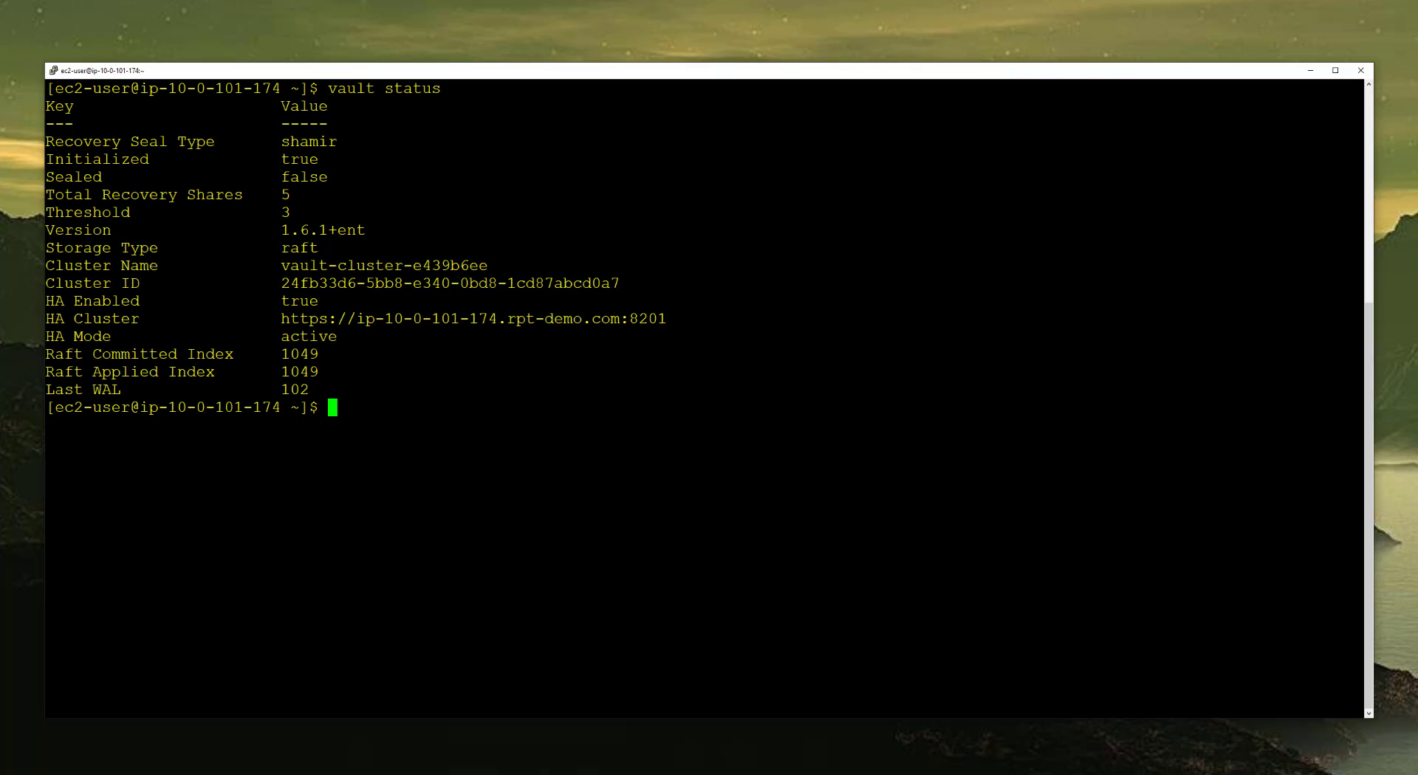
Step: Return from the vault status output to the changelog in the browser
{"action": "key", "text": "Return"}
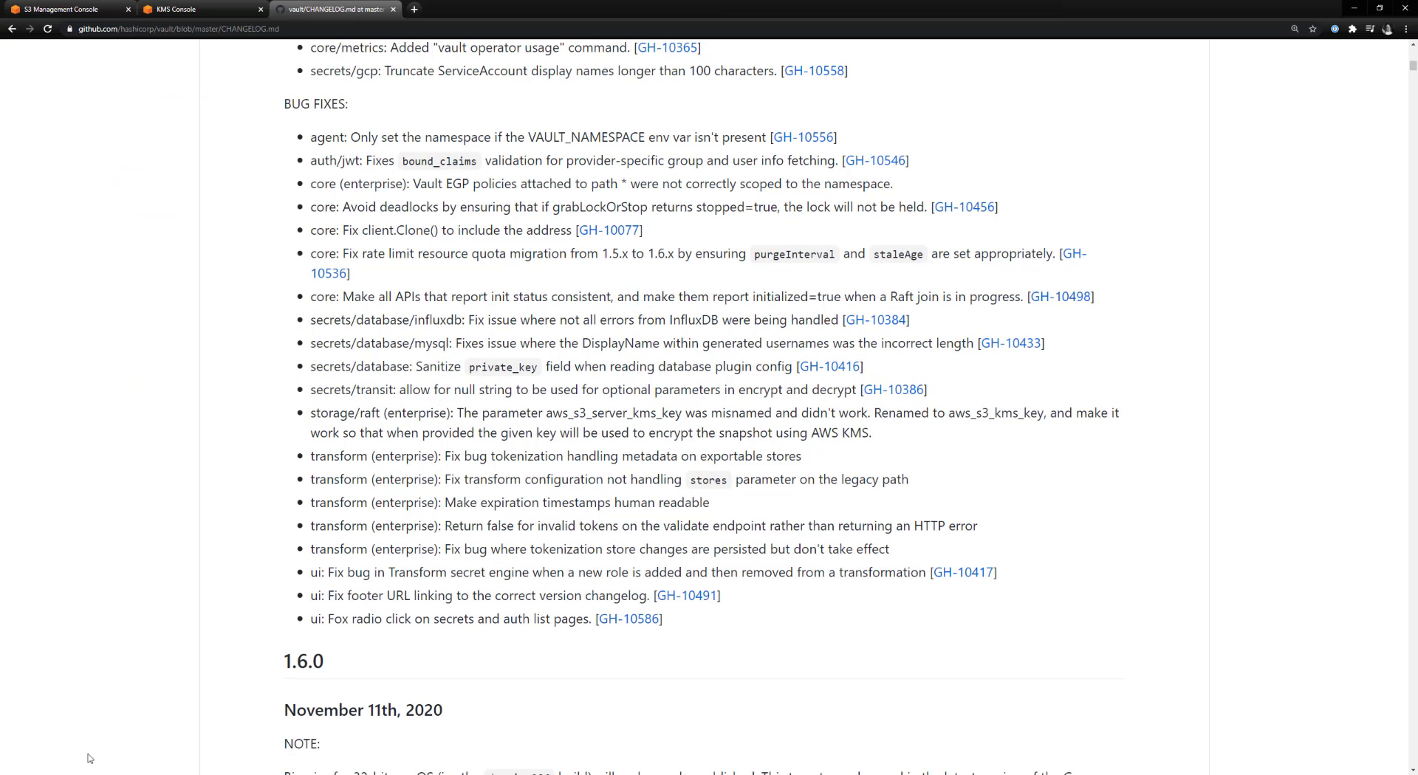
Step: Confirm the production-vault-snapshots S3 bucket is empty, then go back to the bucket list
{"action": "left_click", "coordinate": [68, 9]}
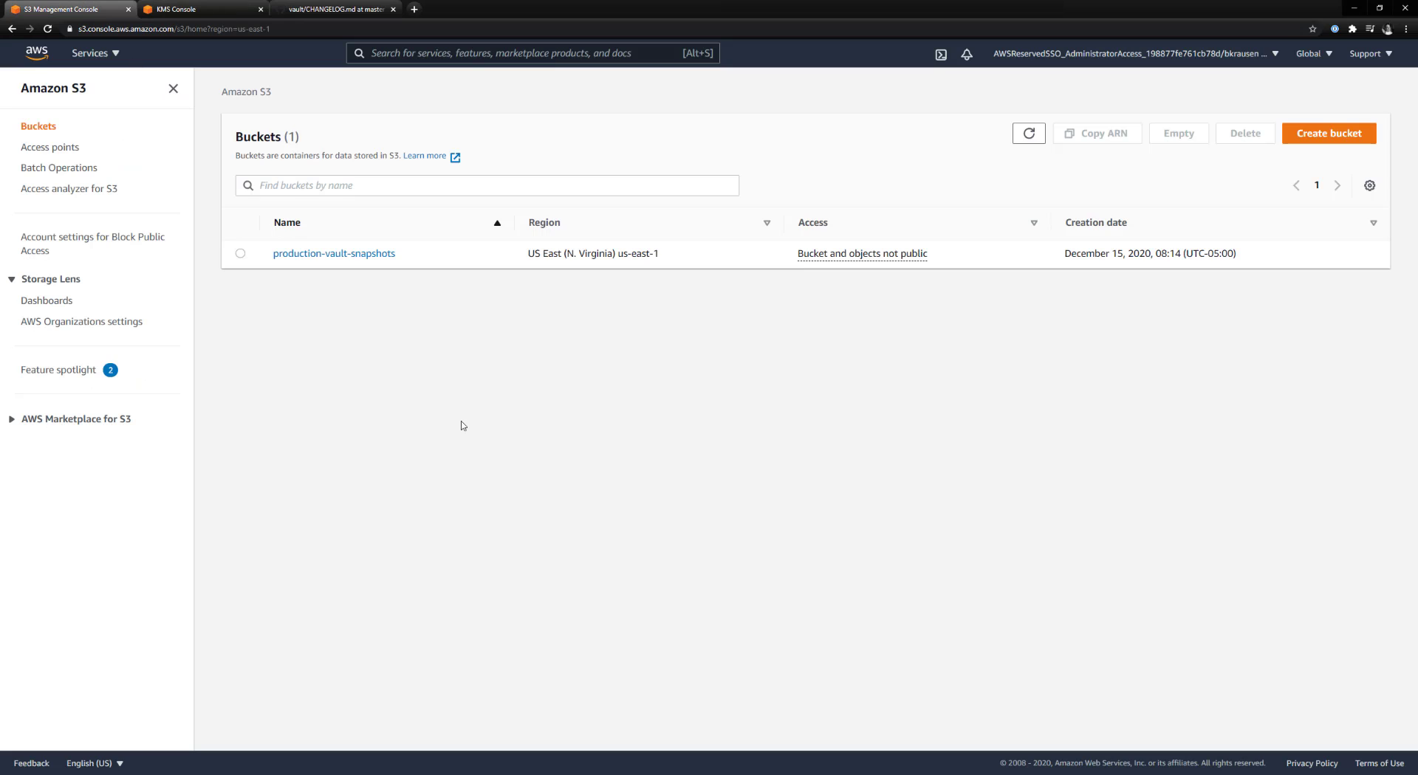
{"action": "mouse_move", "coordinate": [285, 271]}
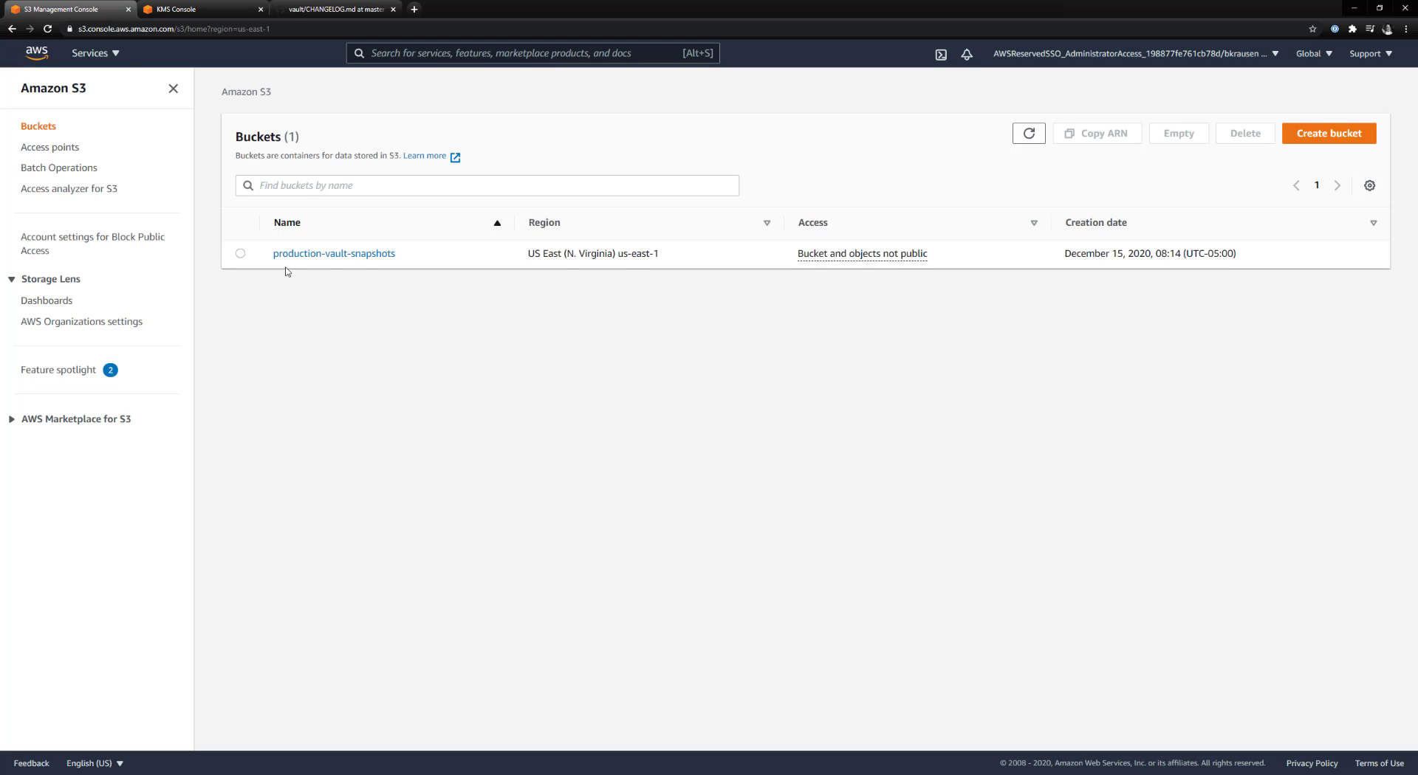
{"action": "mouse_move", "coordinate": [313, 269]}
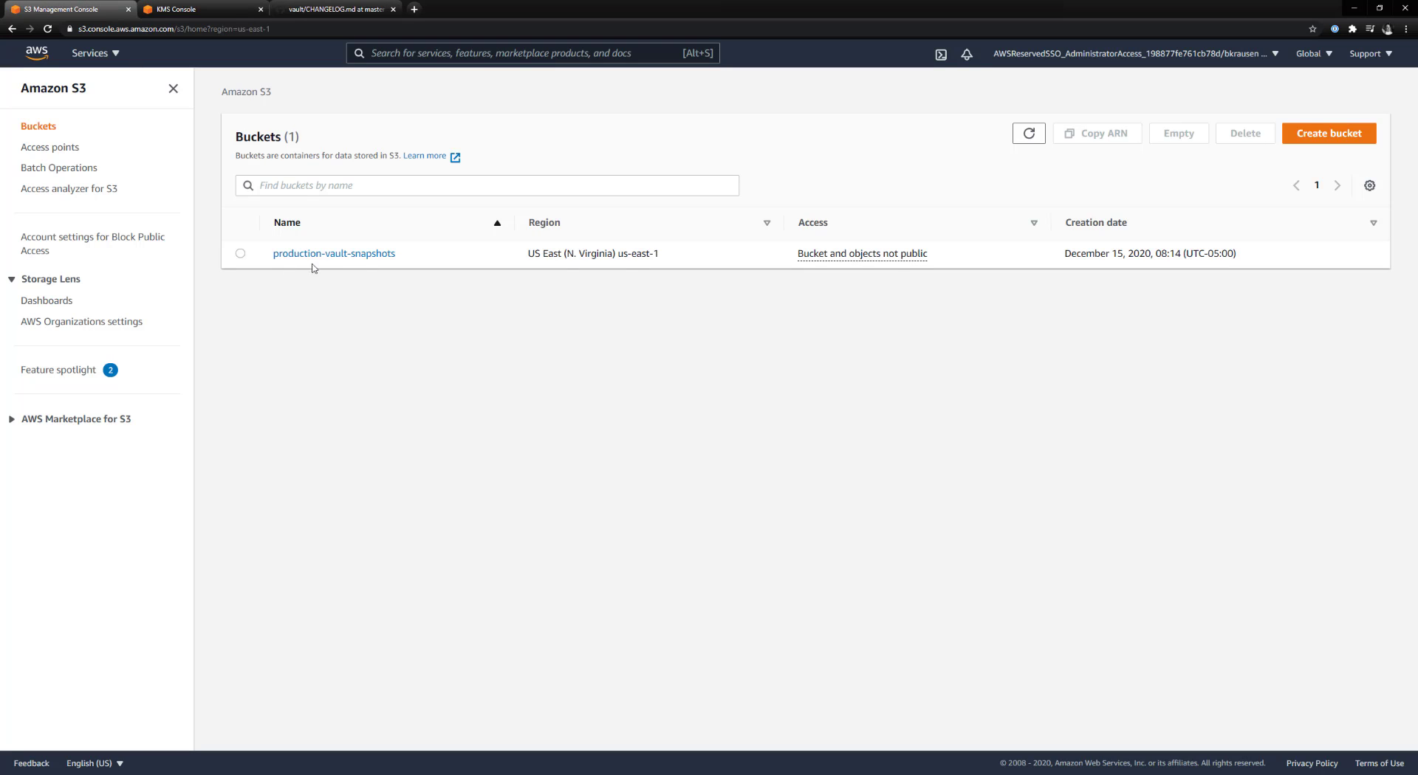
{"action": "left_click", "coordinate": [332, 253]}
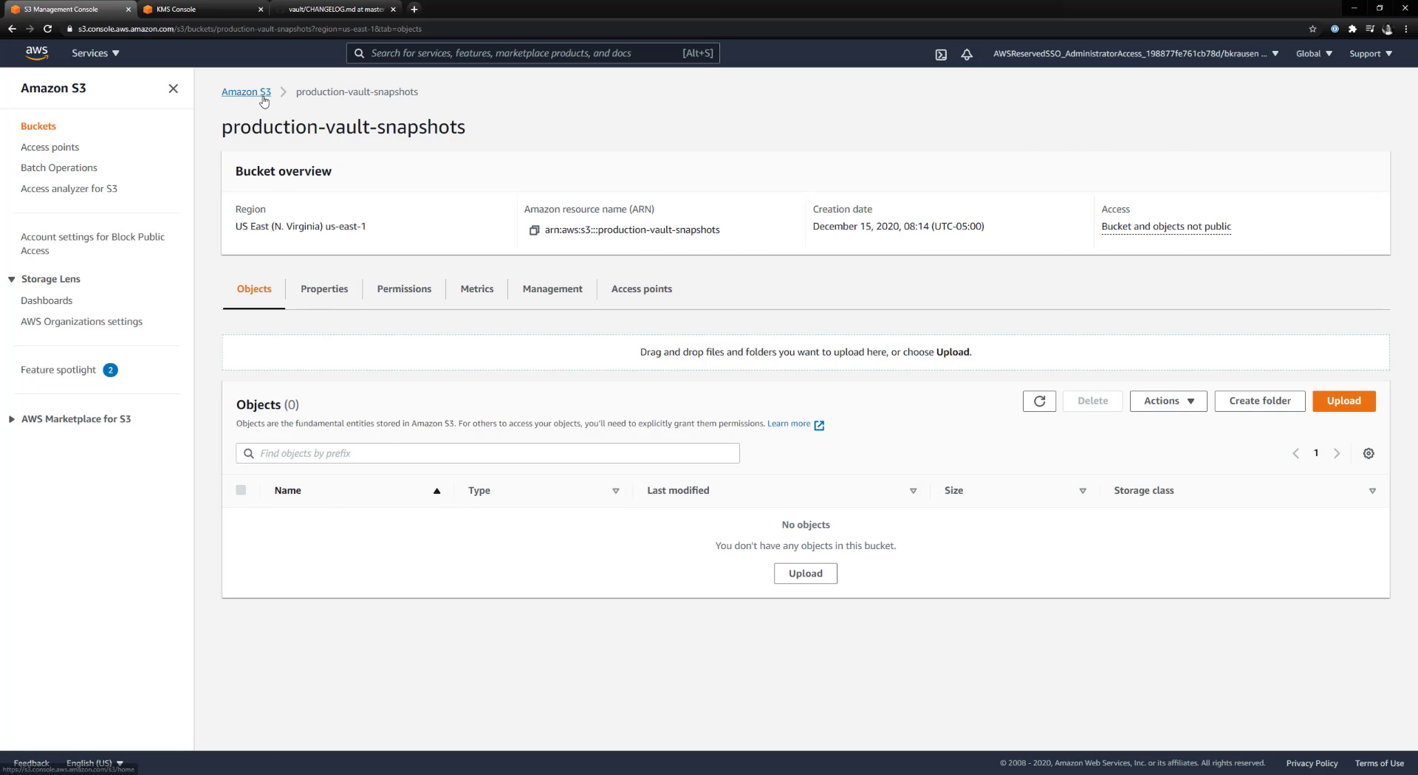
{"action": "left_click", "coordinate": [245, 91]}
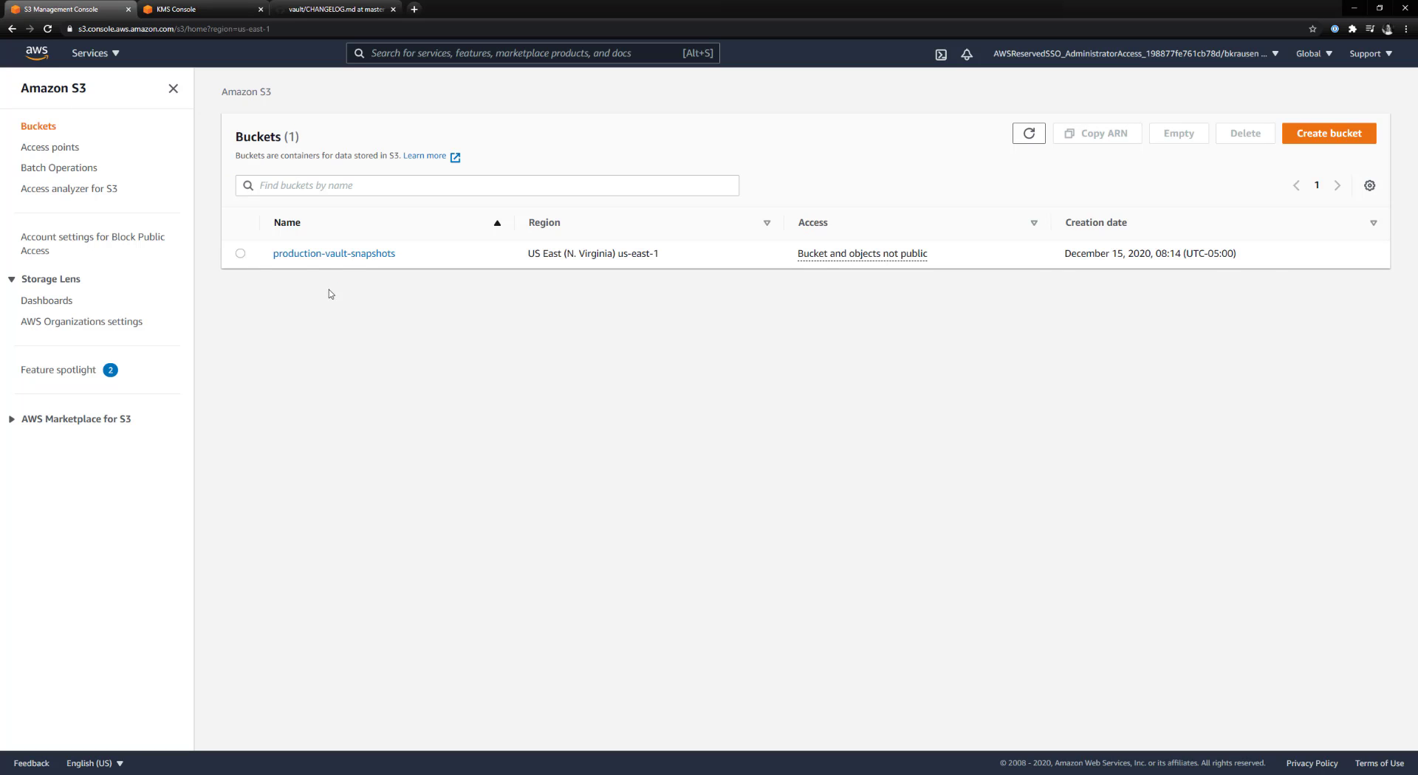
Step: Show the KMS customer managed keys list with the enabled hashicorp_vault_demo key
{"action": "left_click", "coordinate": [191, 8]}
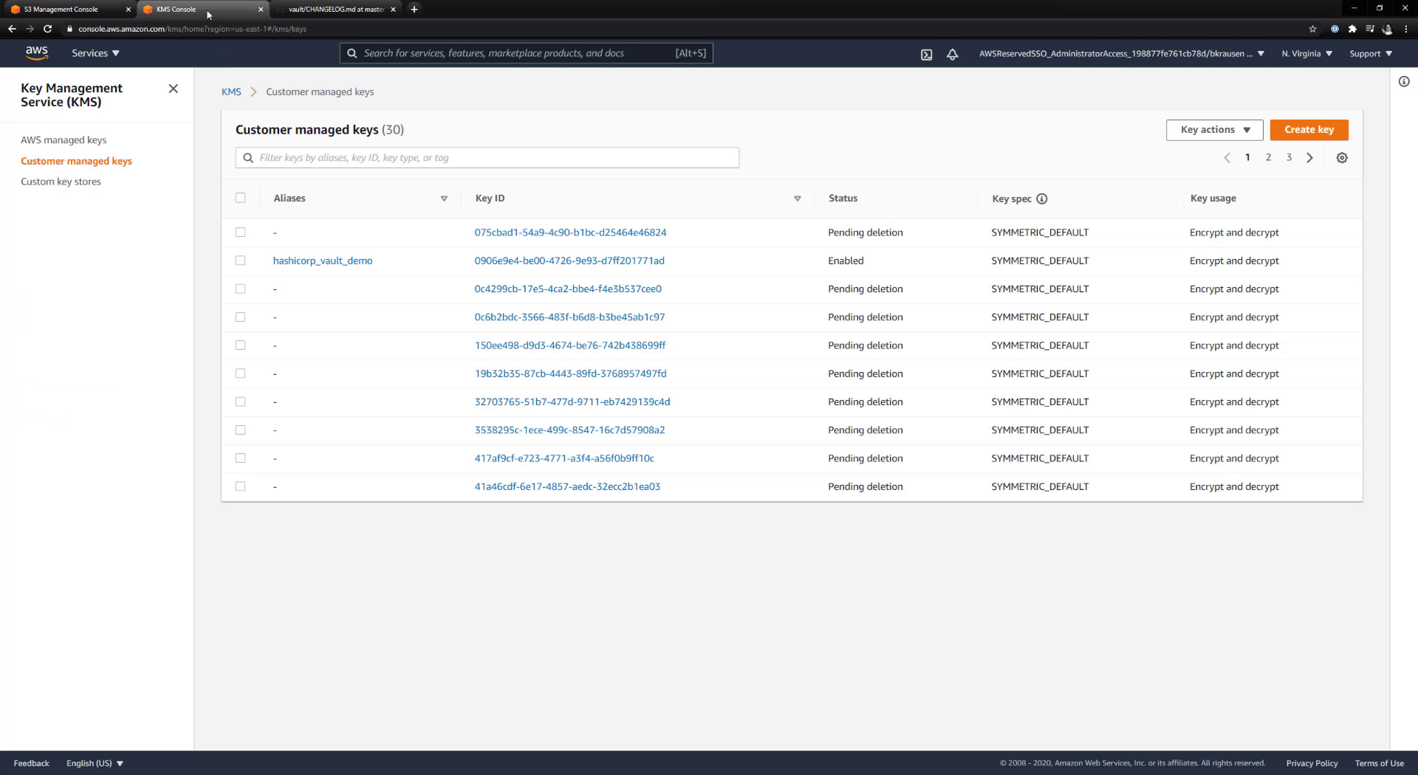
{"action": "mouse_move", "coordinate": [257, 268]}
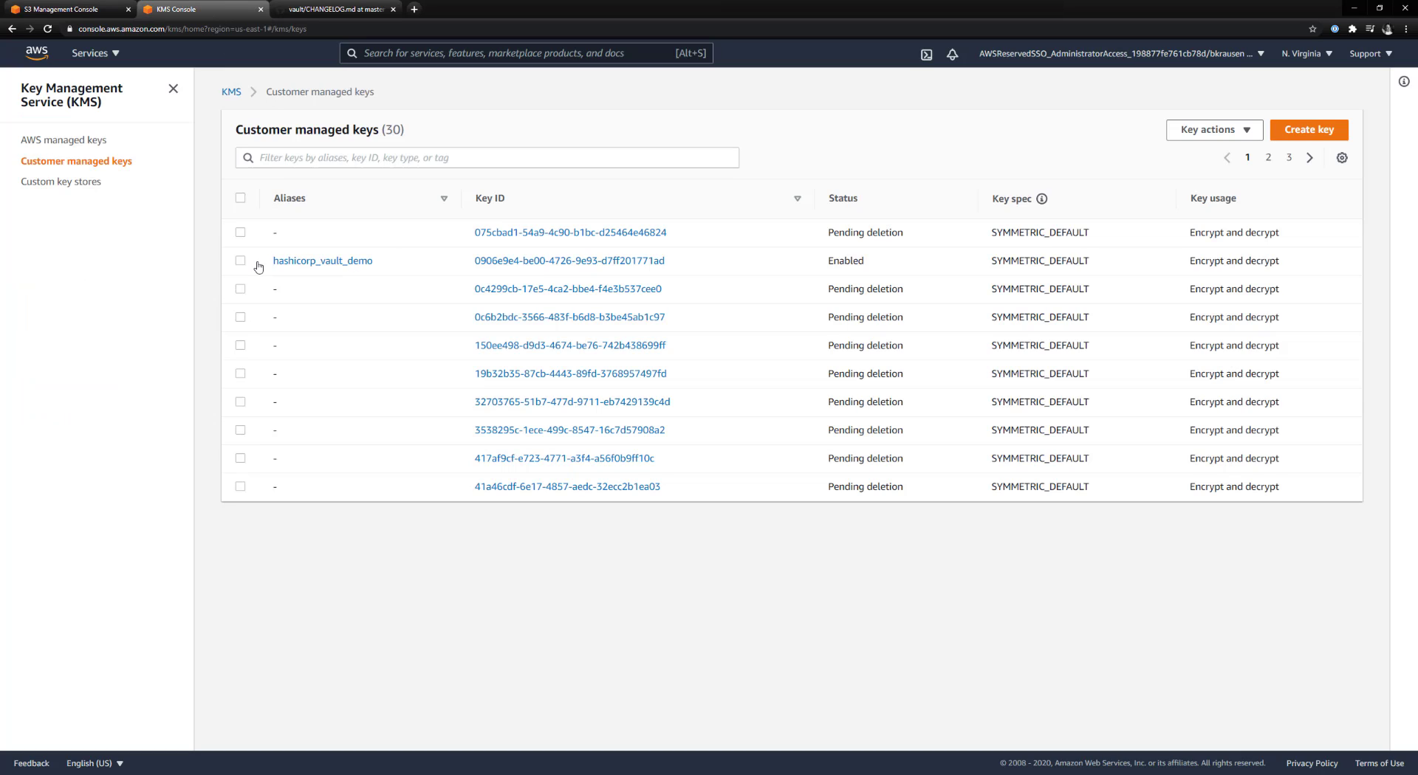
{"action": "mouse_move", "coordinate": [323, 260]}
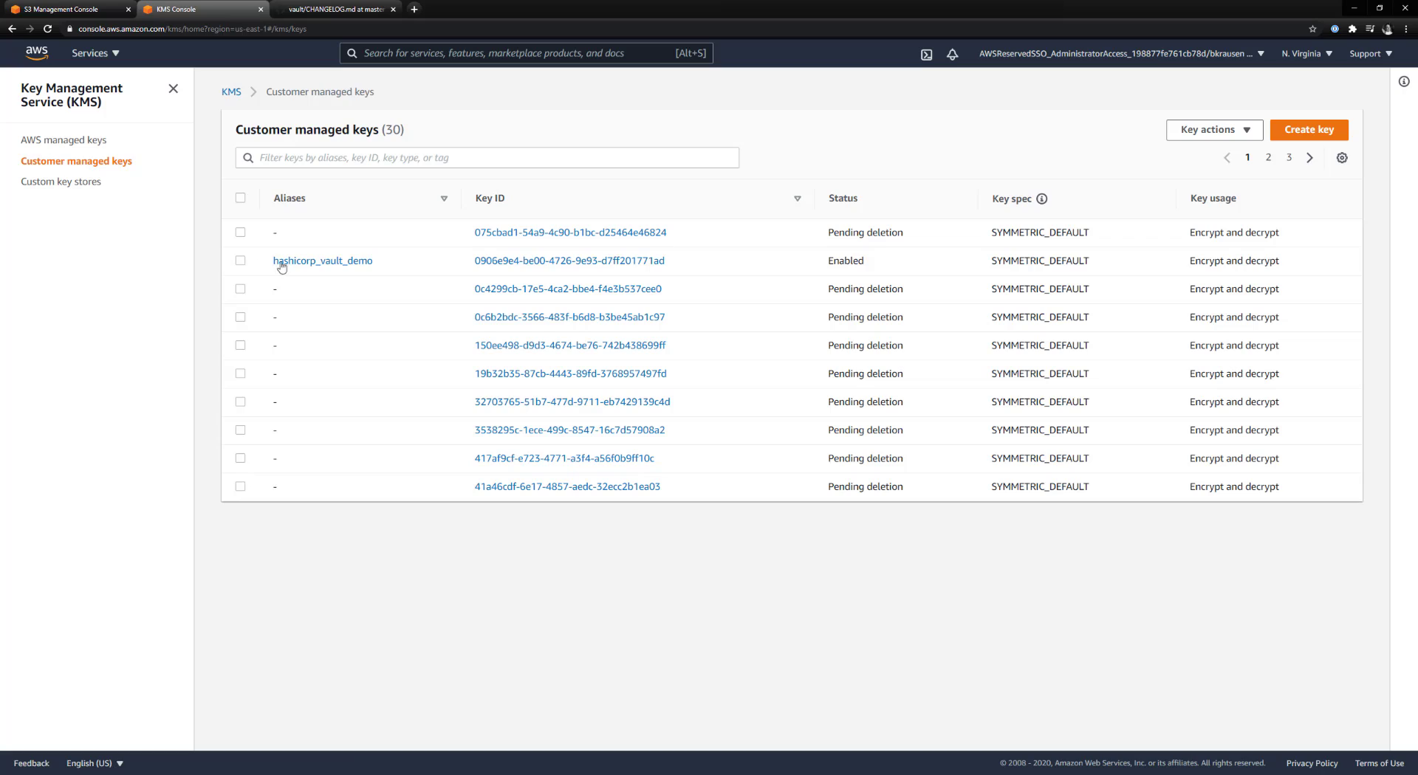
{"action": "mouse_move", "coordinate": [678, 268]}
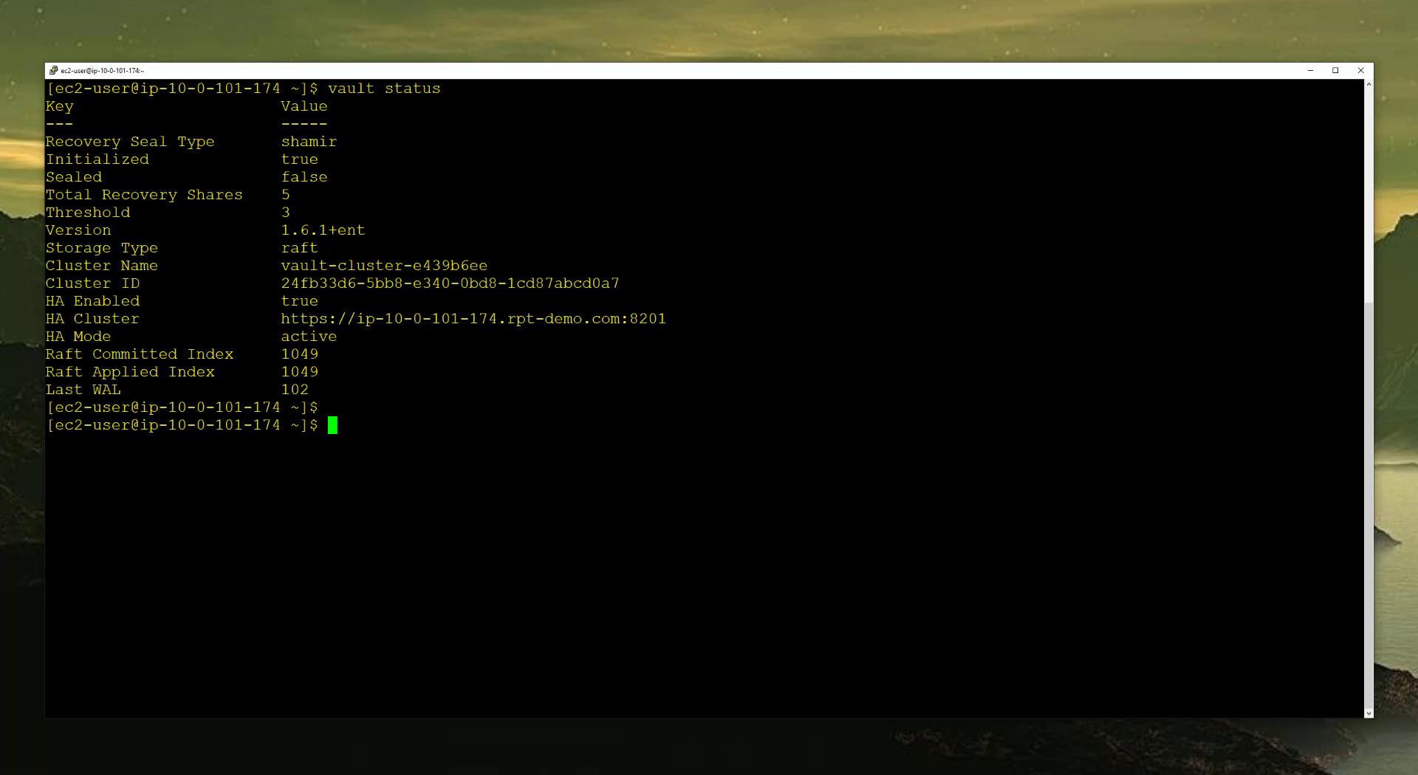
Step: Run 'vault list sys/storage/raft/snapshot-auto/config' and see that no configs exist
{"action": "type", "text": "vau"}
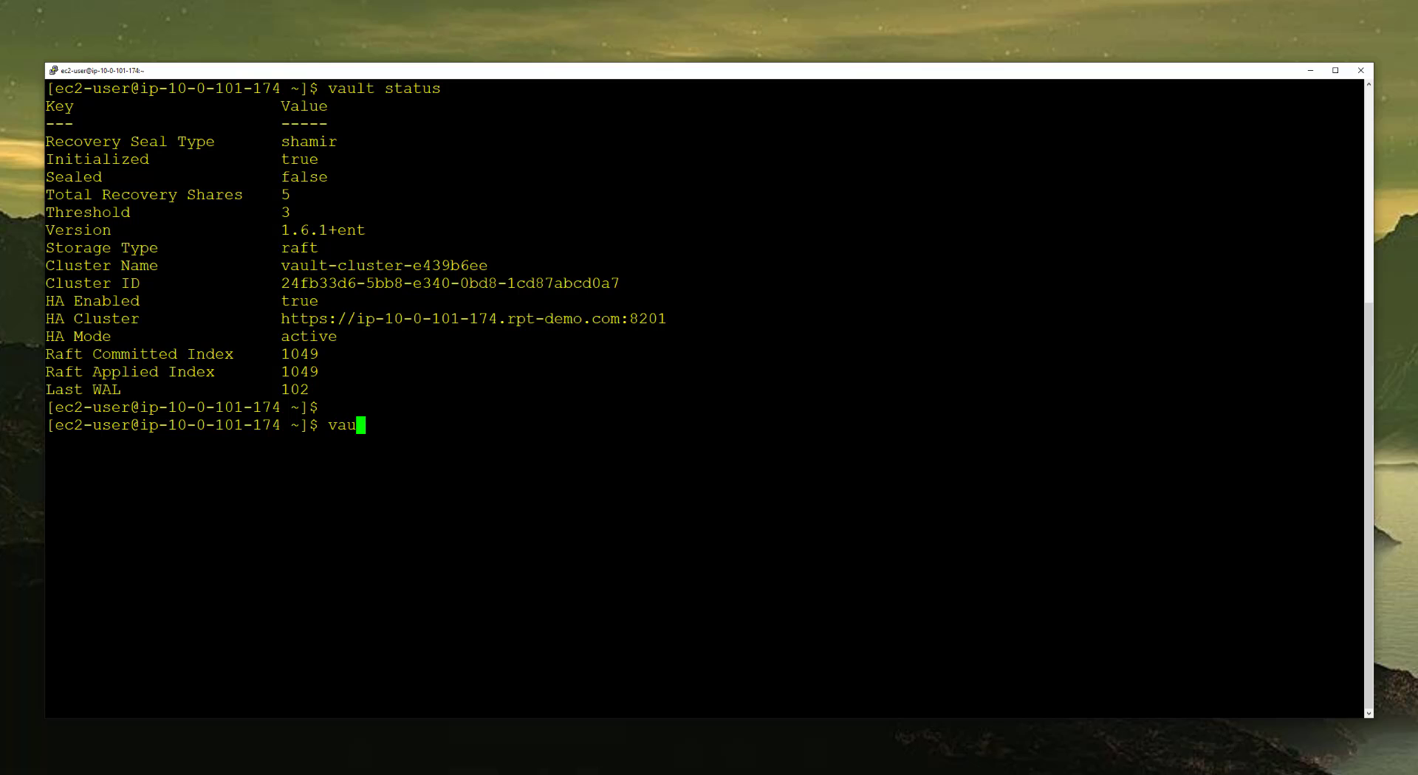
{"action": "type", "text": "lt list sy"}
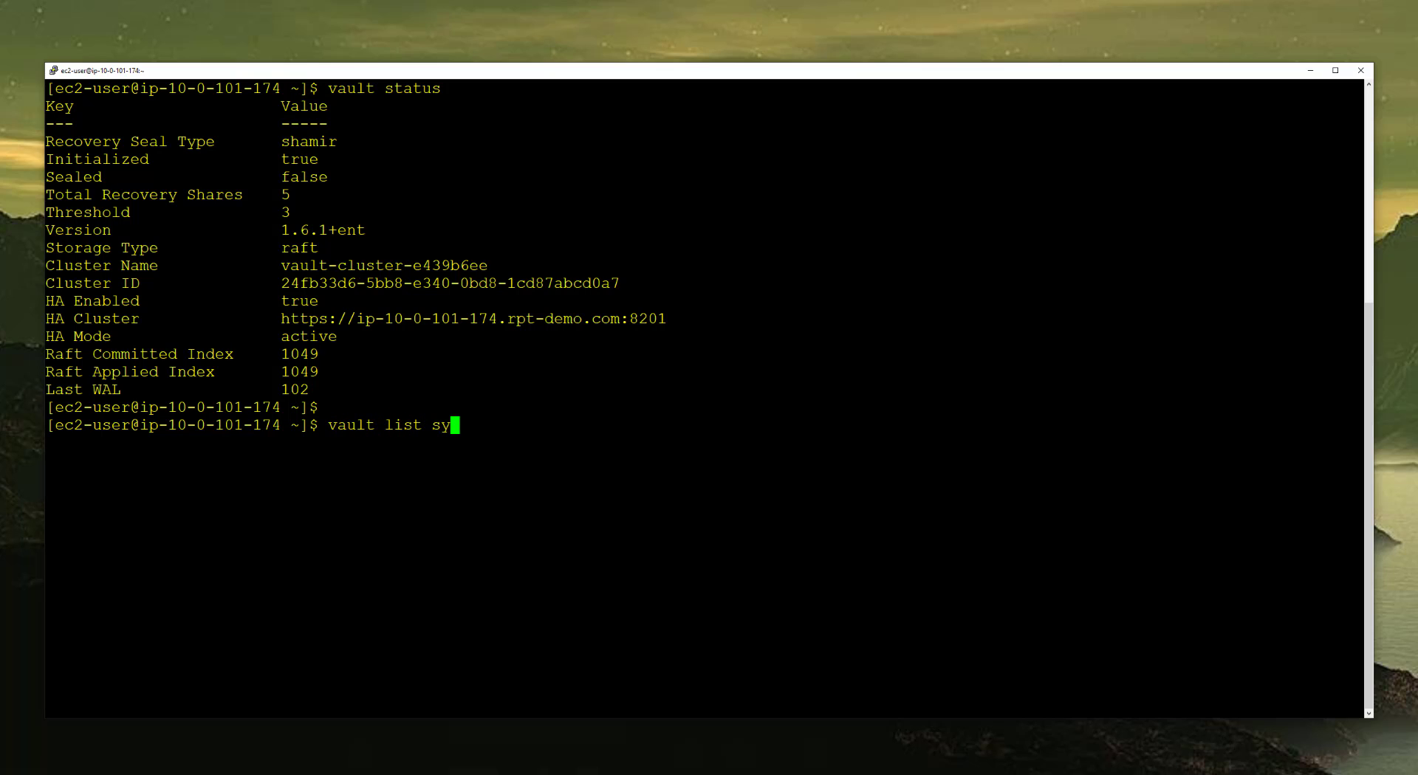
{"action": "type", "text": "/"}
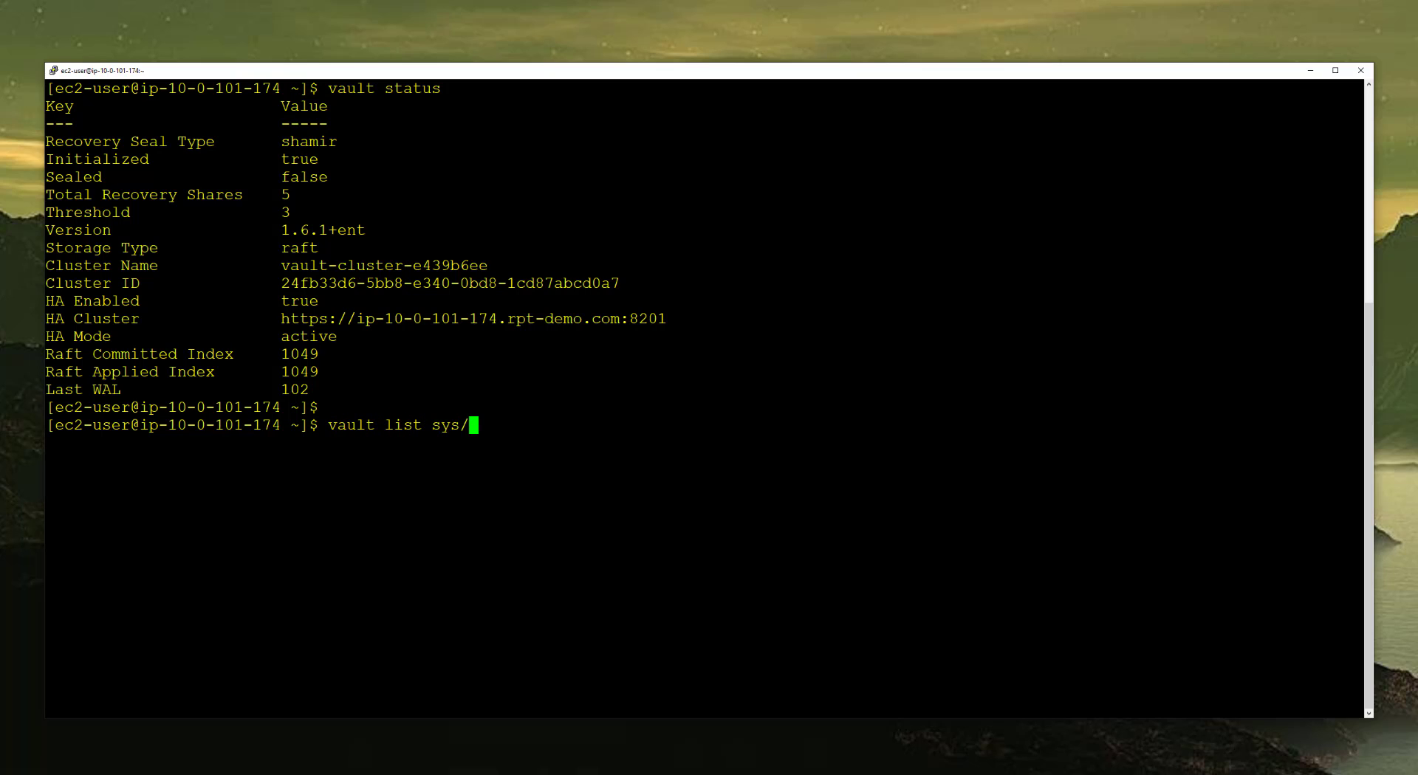
{"action": "type", "text": "storage/raf"}
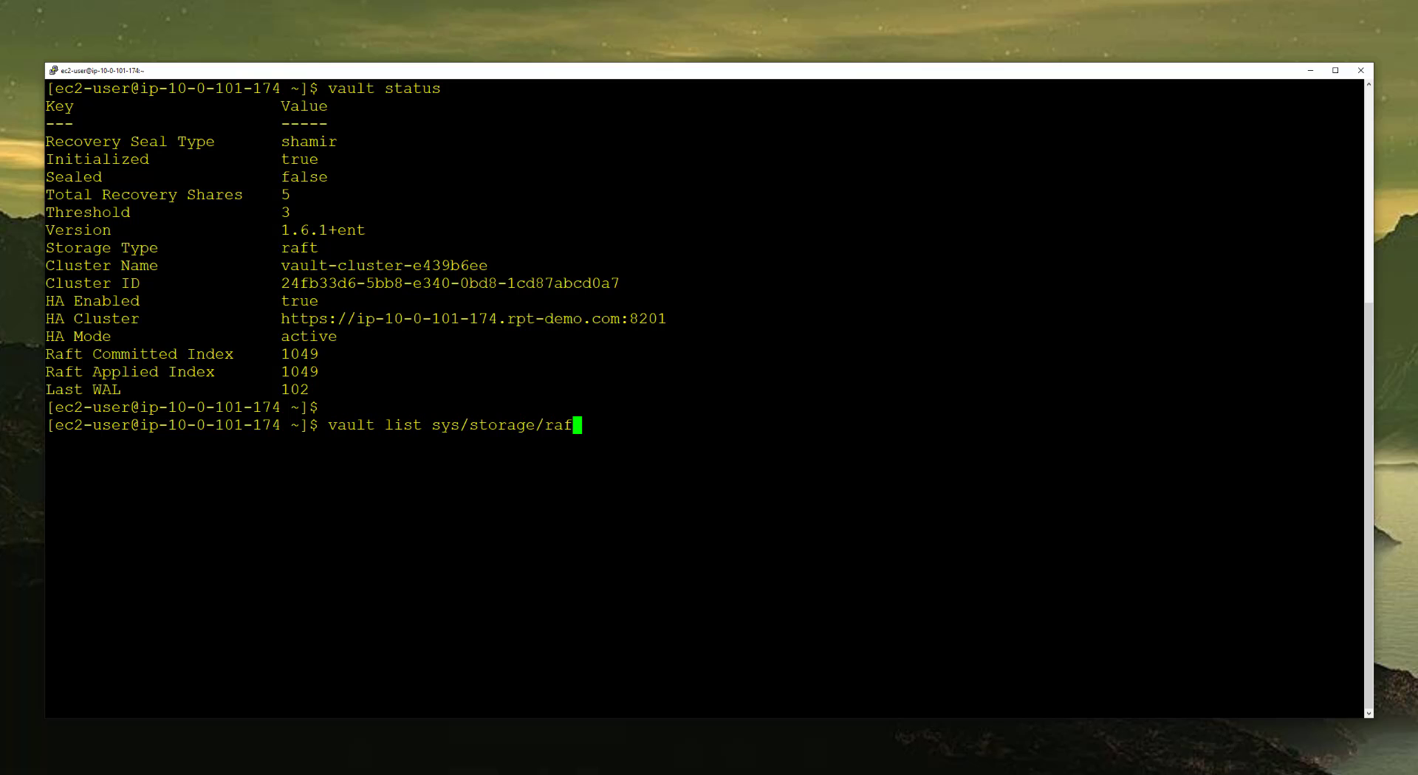
{"action": "type", "text": "t/snapshot"}
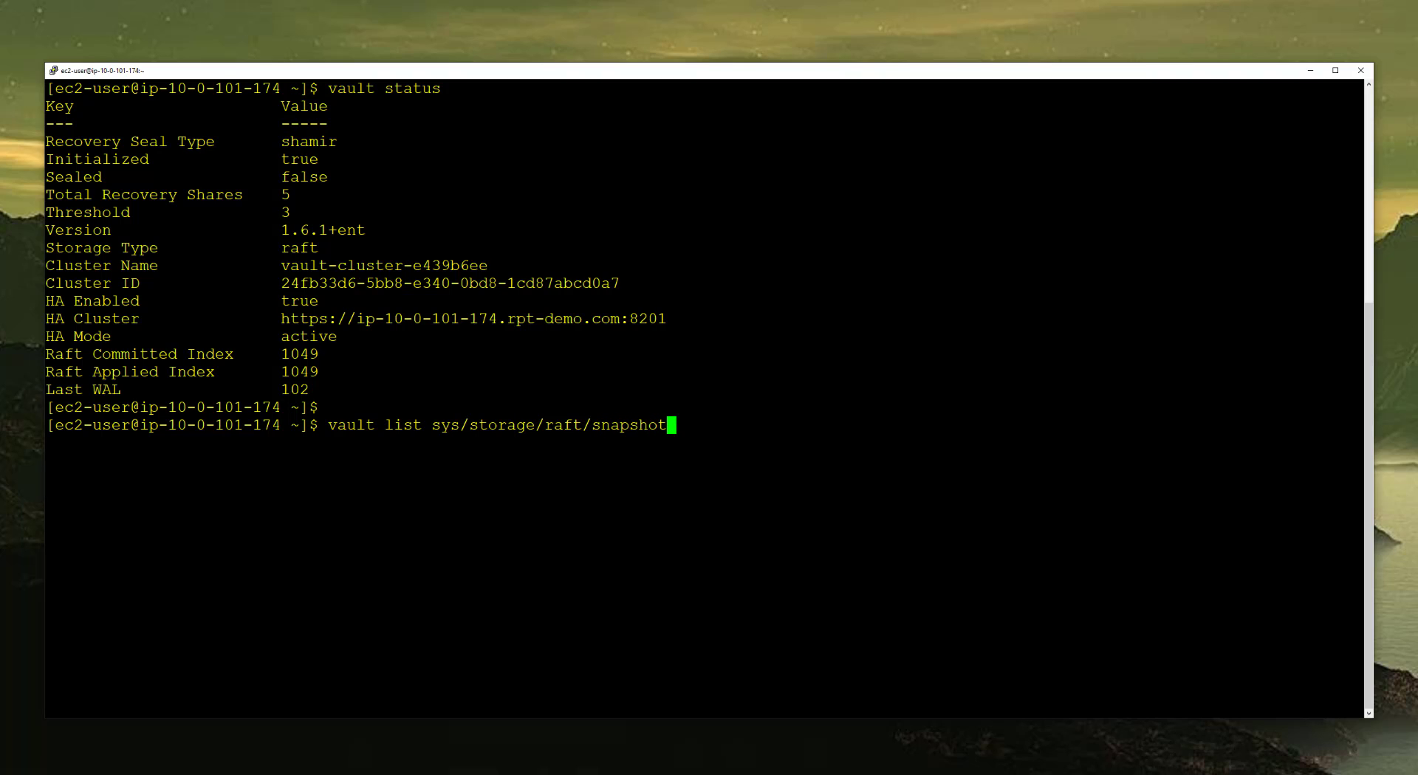
{"action": "type", "text": "-auto/config"}
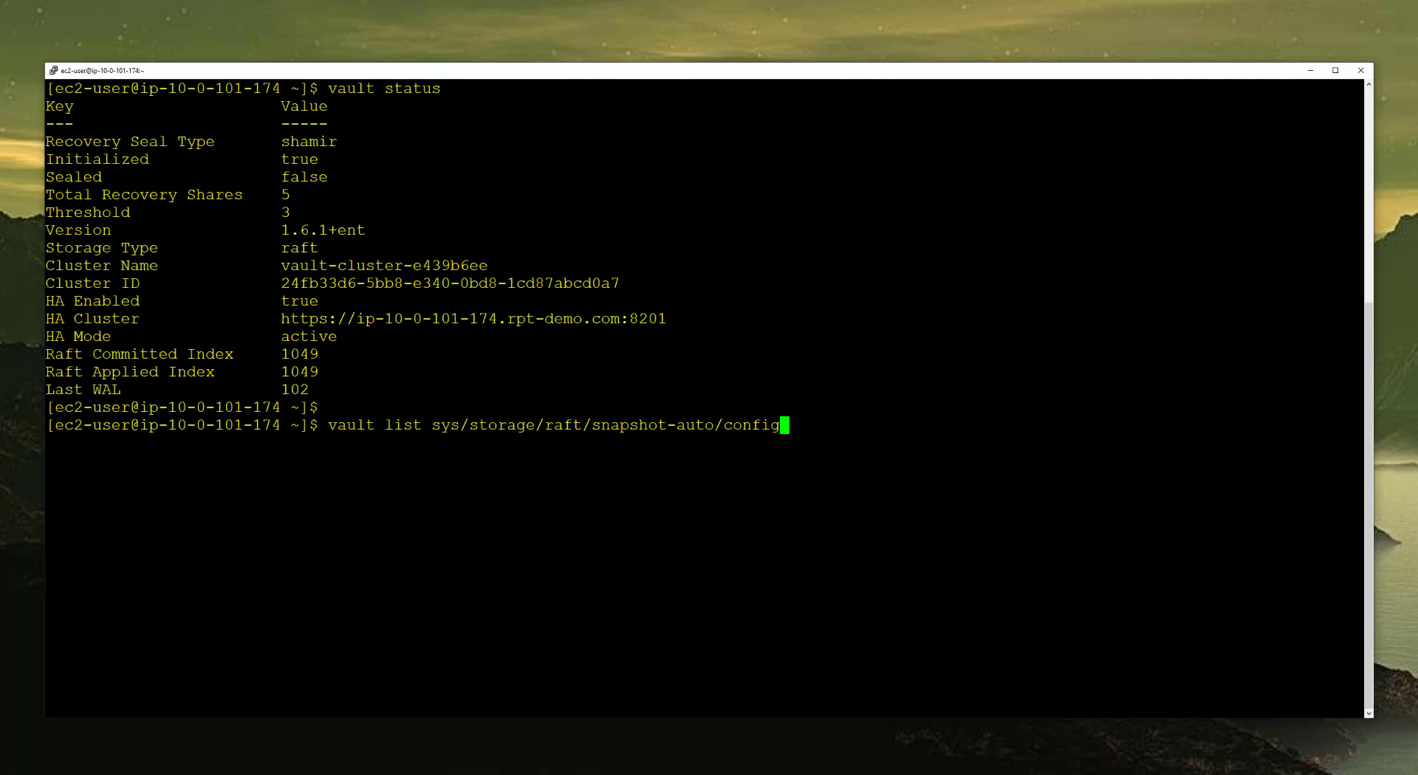
{"action": "key", "text": "Return"}
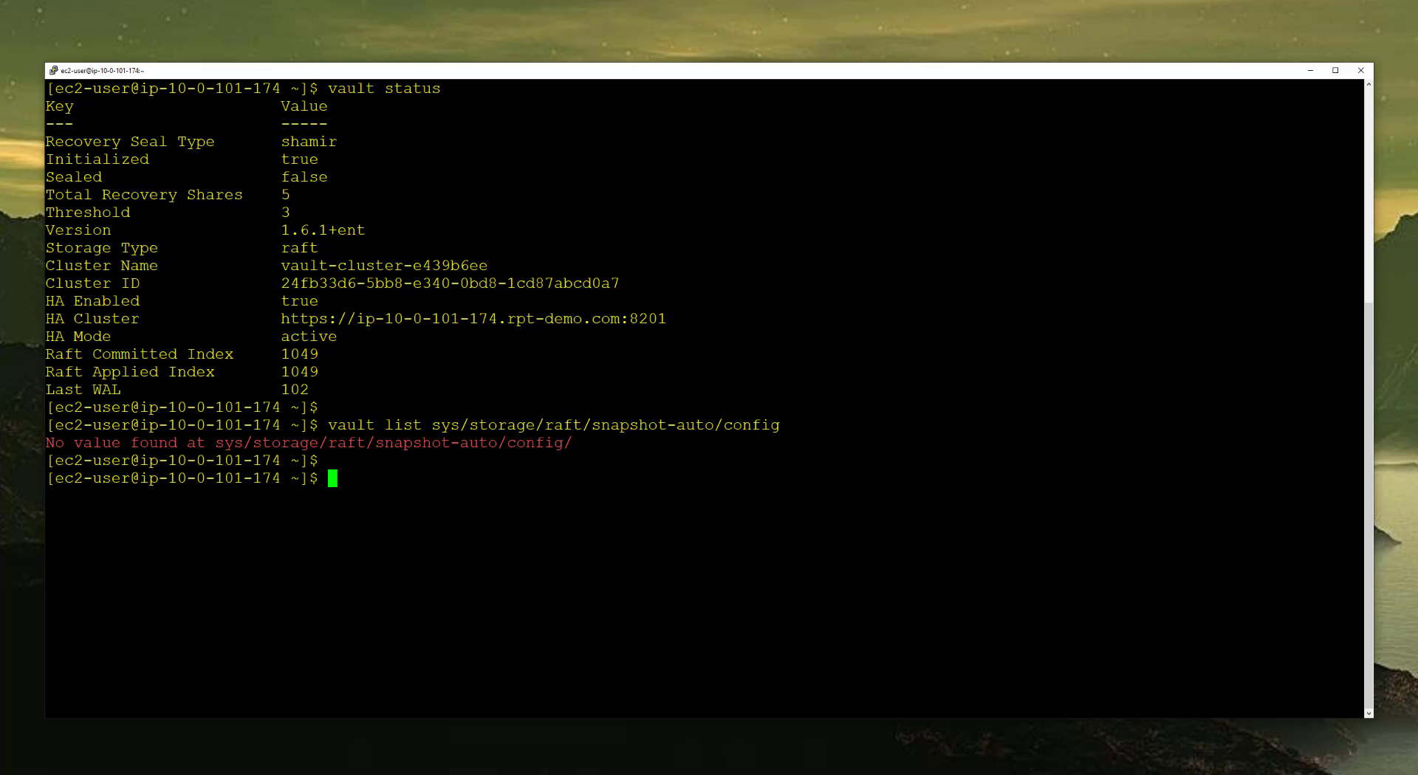
Step: Begin 'vault write sys/storage/raft/snapshot-auto/config/hourly' with a line continuation
{"action": "type", "text": "vault write"}
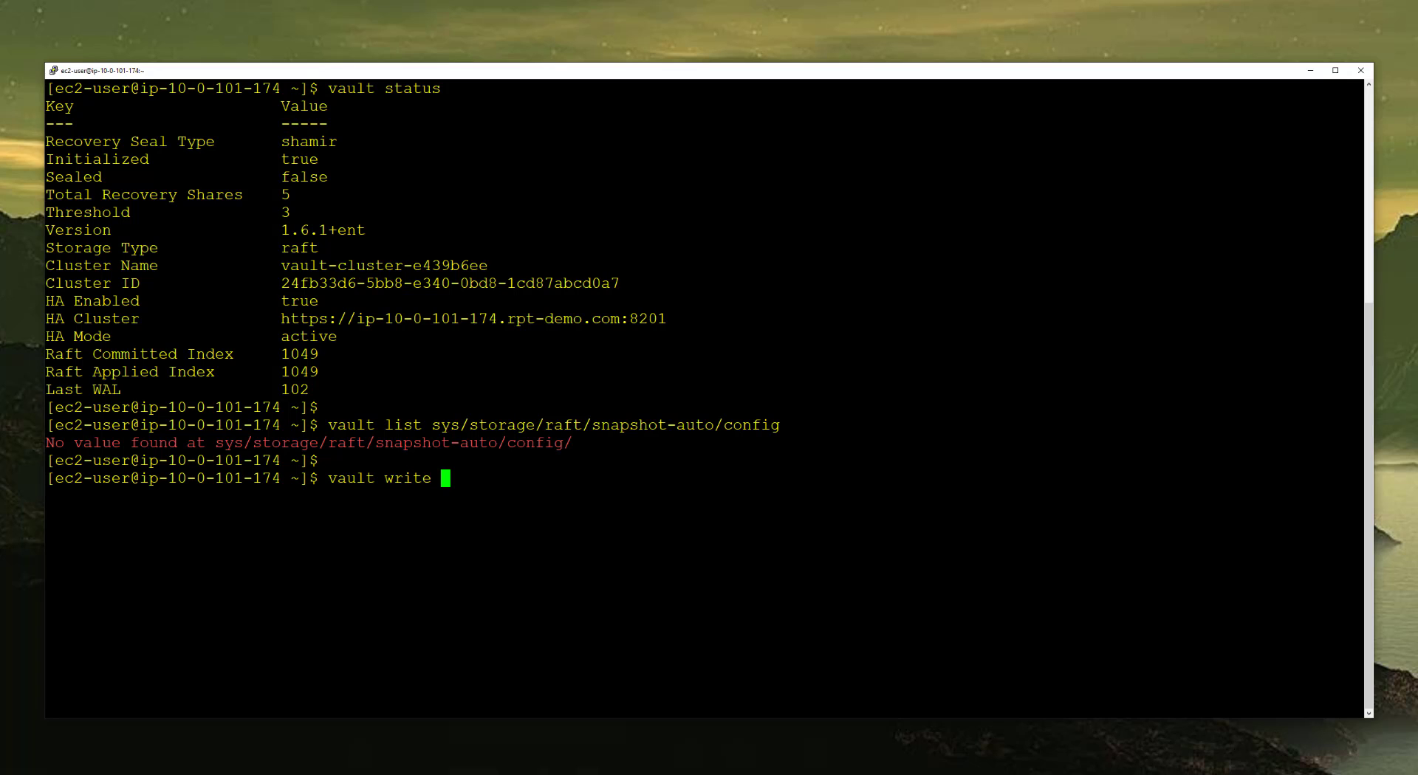
{"action": "type", "text": "sys/"}
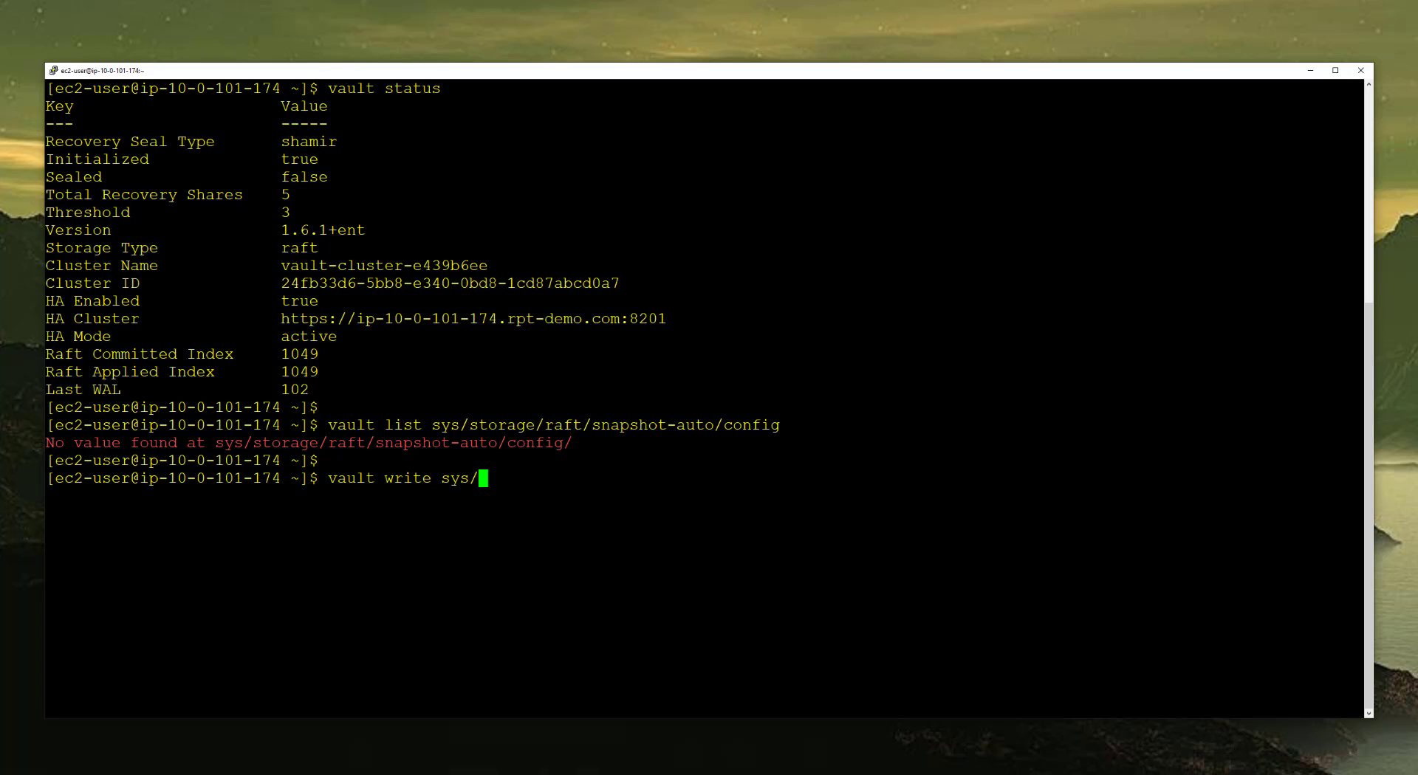
{"action": "type", "text": "storage/"}
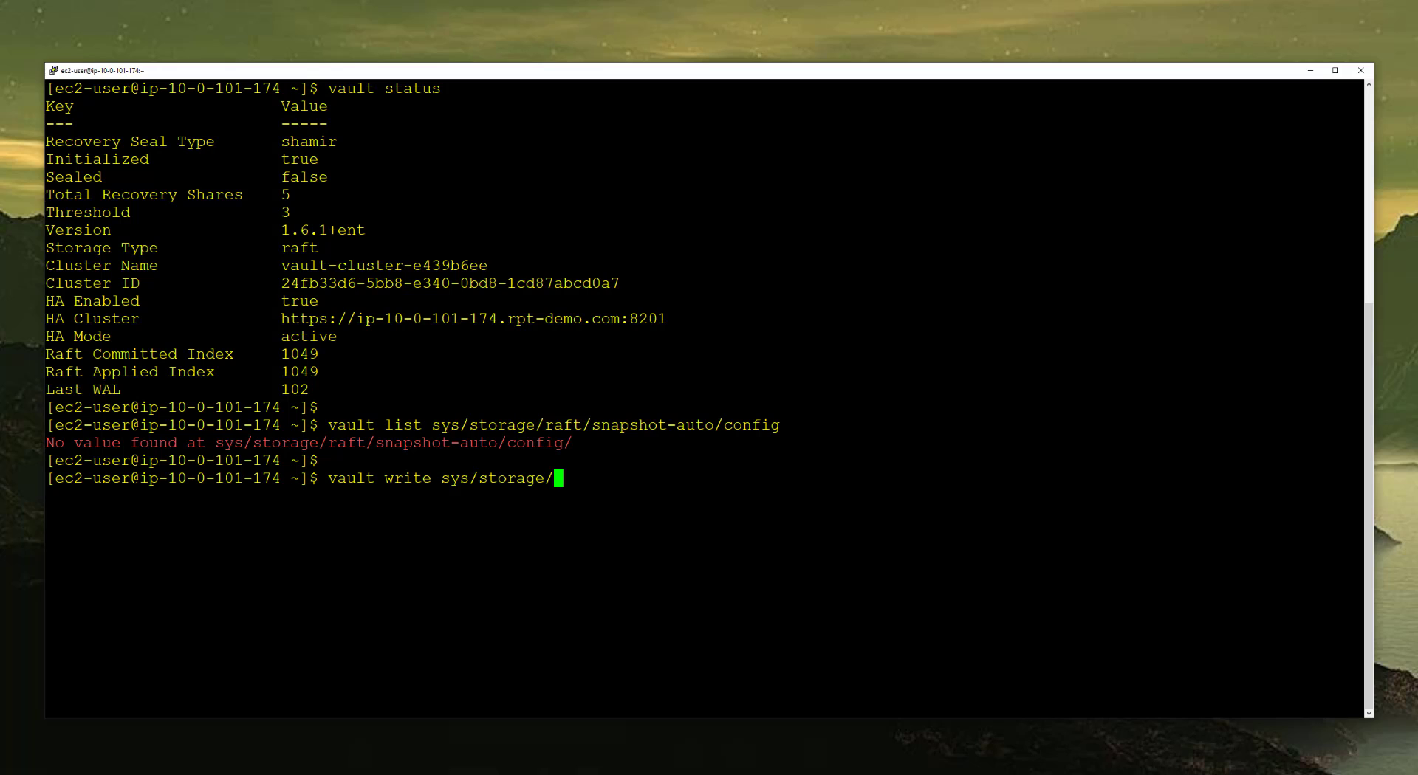
{"action": "type", "text": "raft/snapshot"}
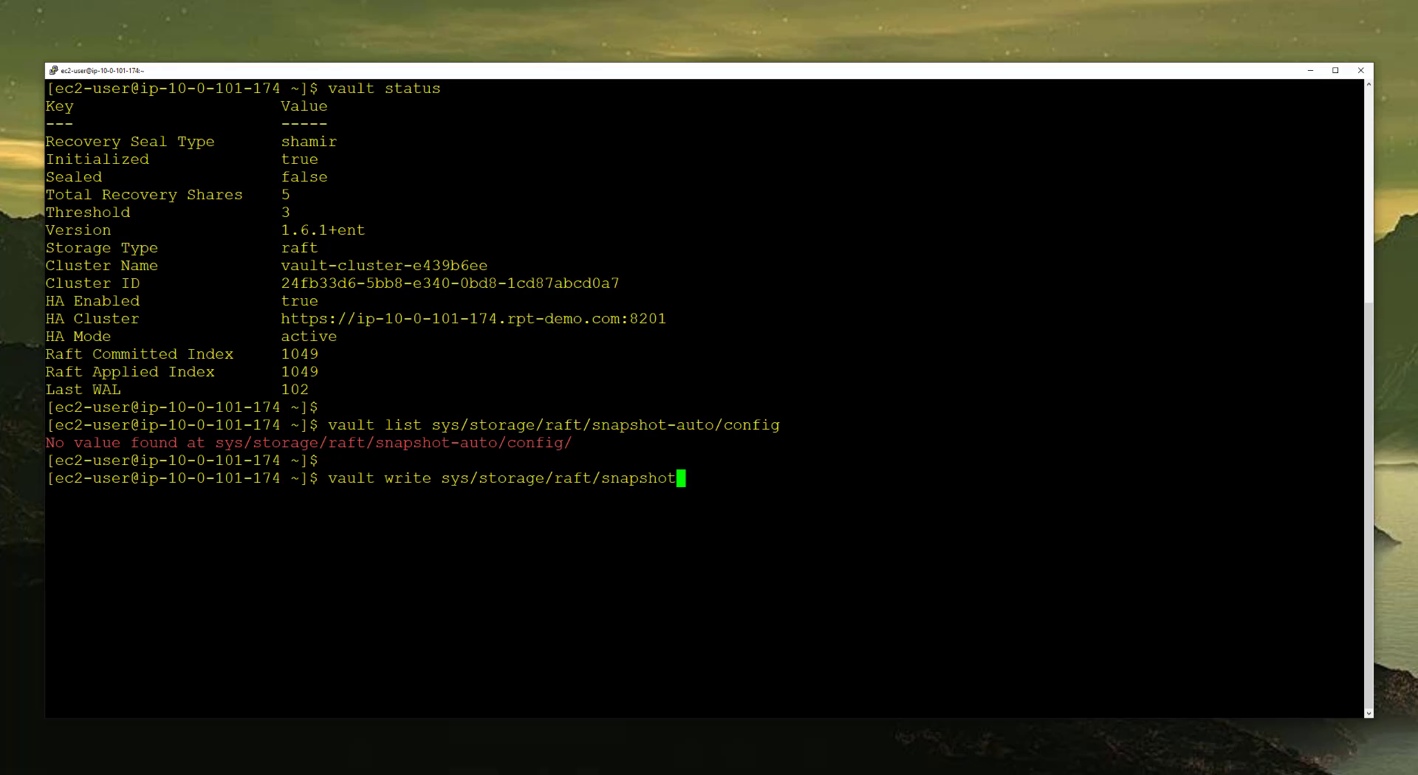
{"action": "type", "text": "-auto/config"}
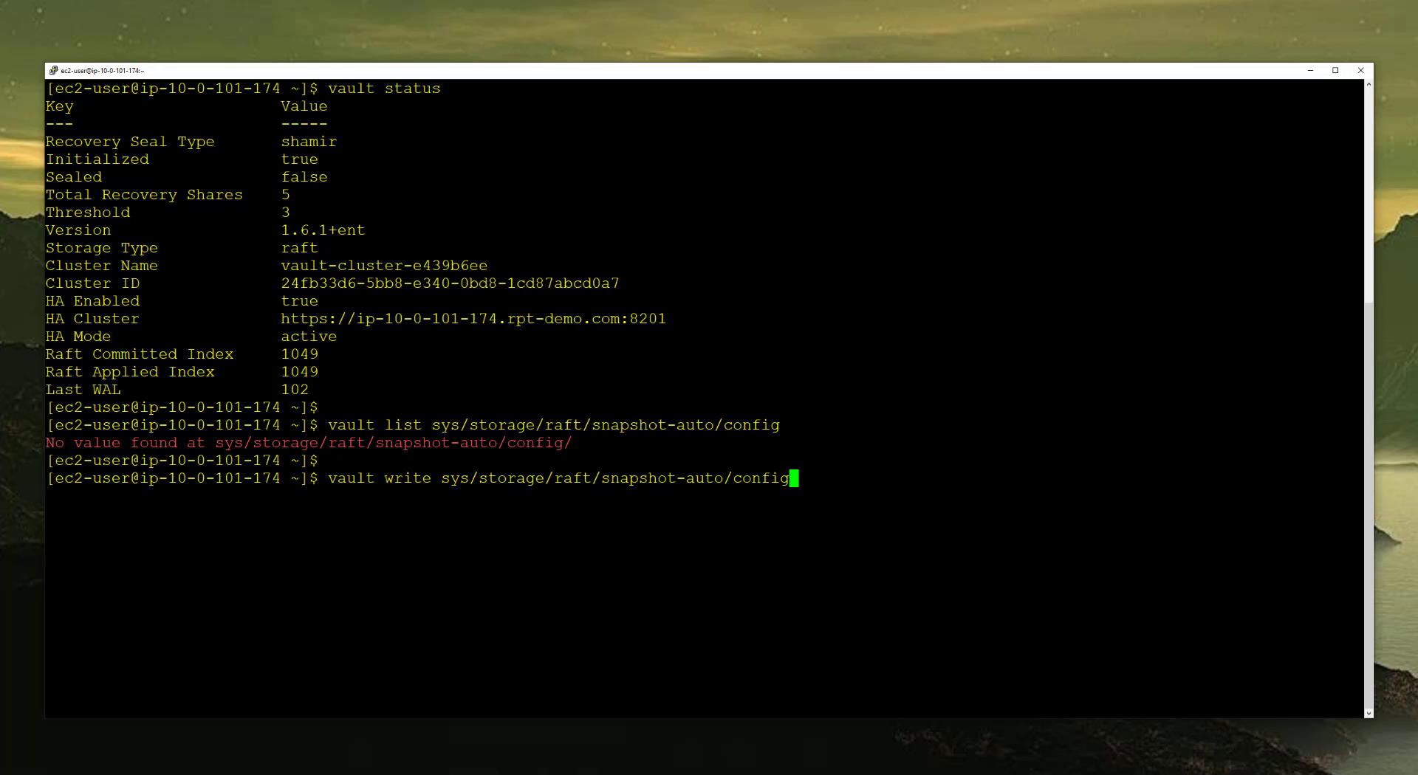
{"action": "type", "text": "h"}
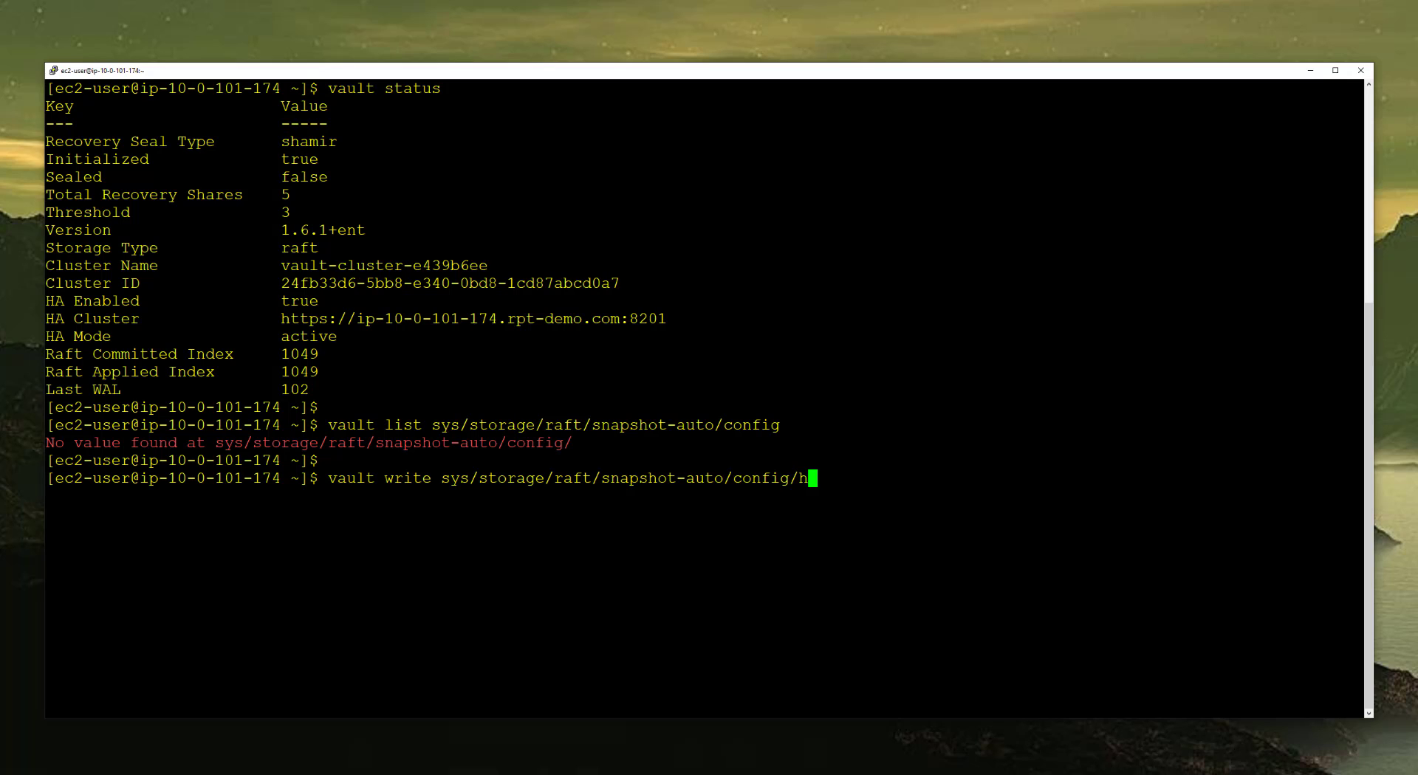
{"action": "type", "text": "ourly \\"}
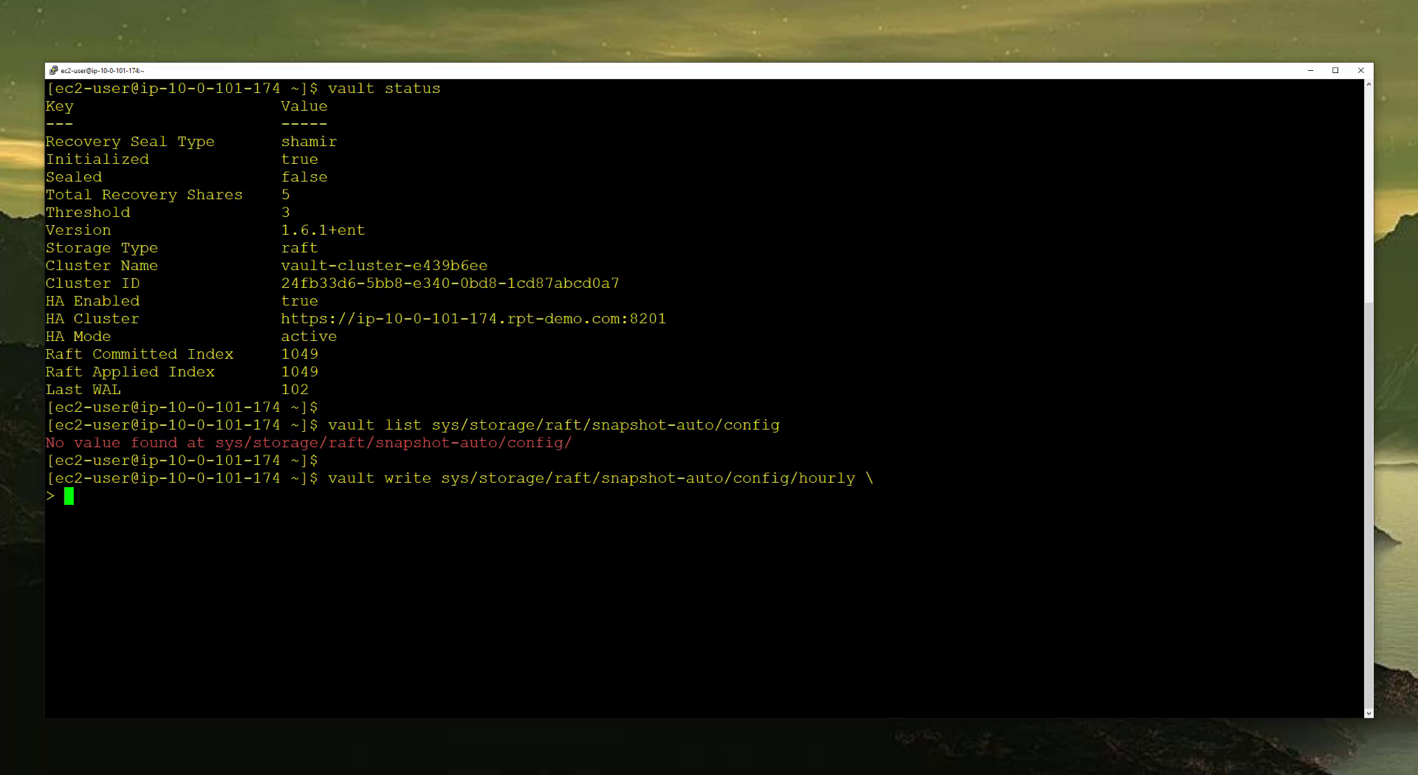
Step: Add interval=2m (replacing 1h) and retain=336, then start the storage parameter
{"action": "type", "text": "interv"}
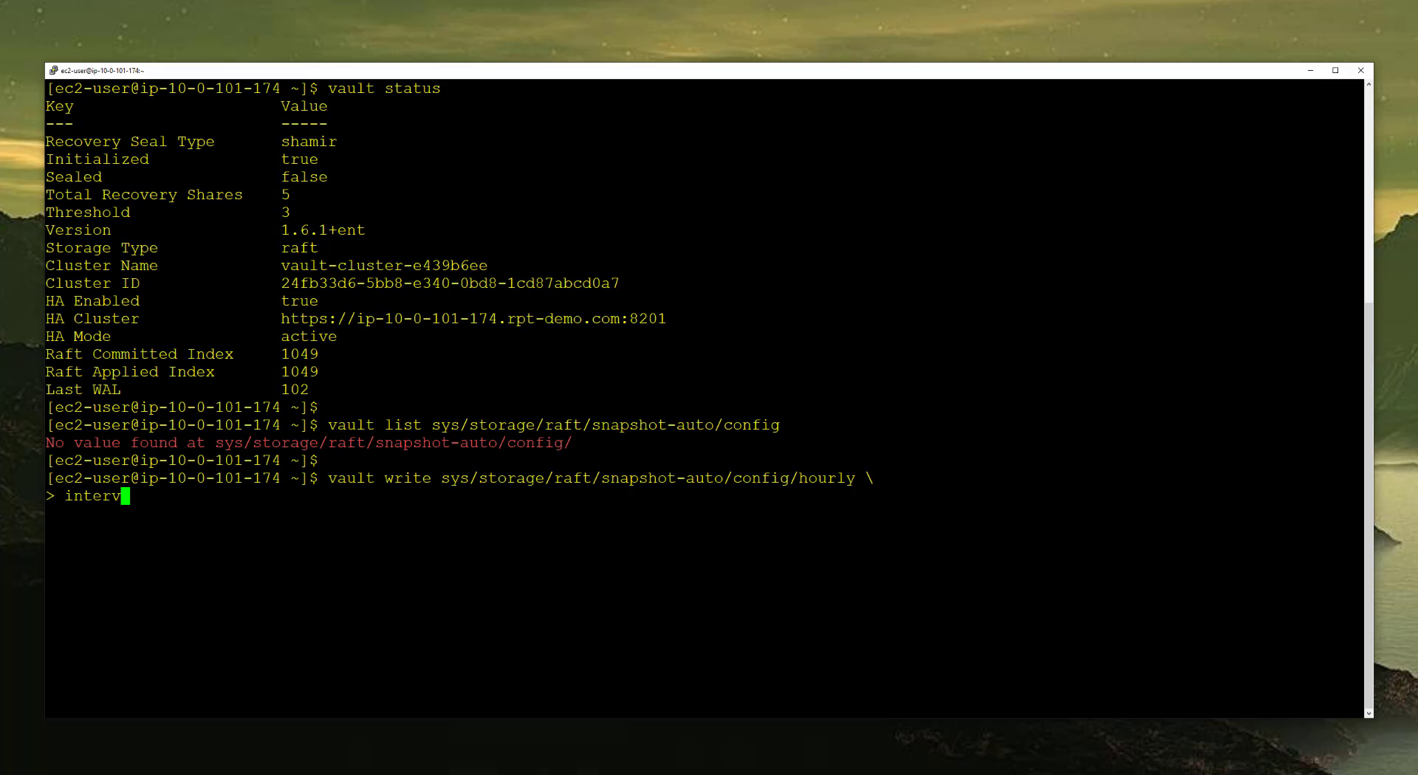
{"action": "type", "text": "al="}
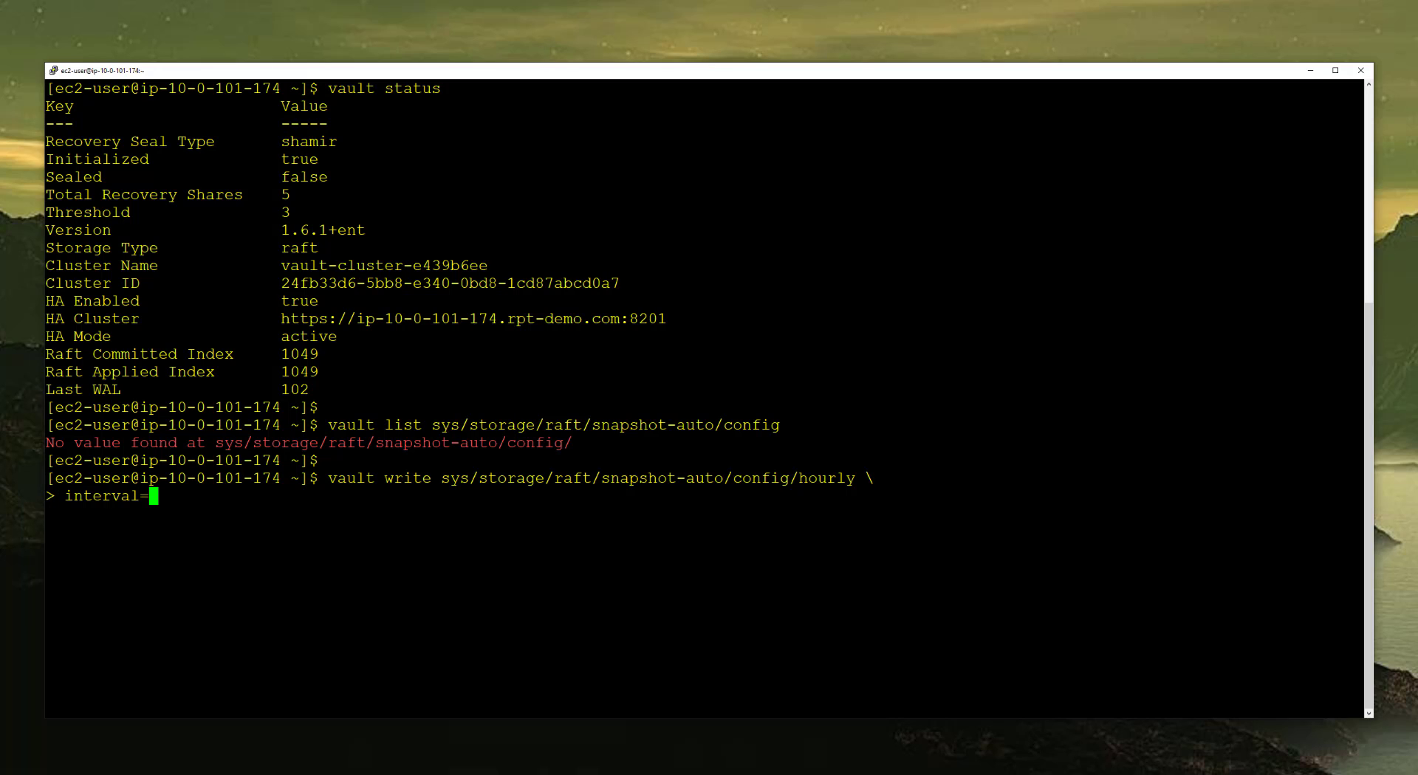
{"action": "type", "text": "1h"}
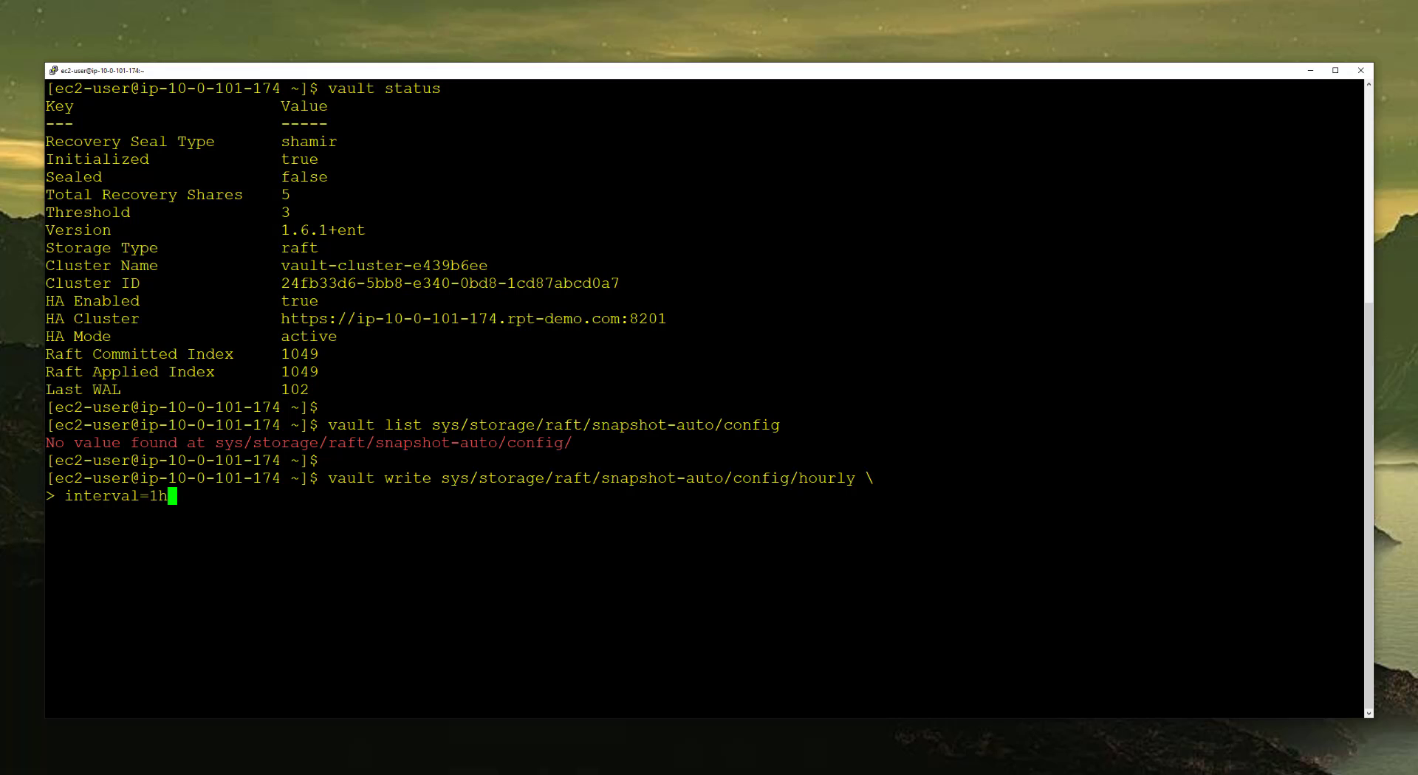
{"action": "key", "text": "BackSpace"}
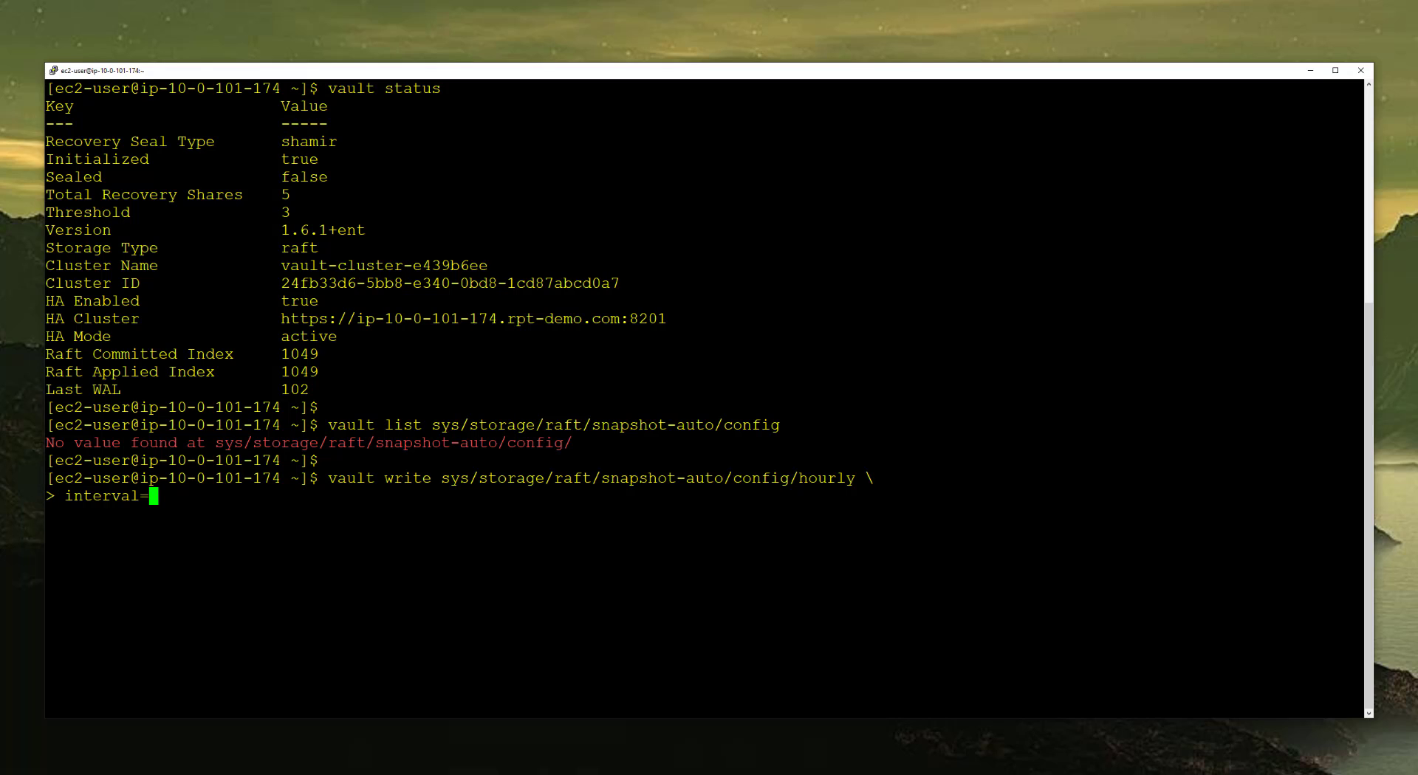
{"action": "type", "text": "2m"}
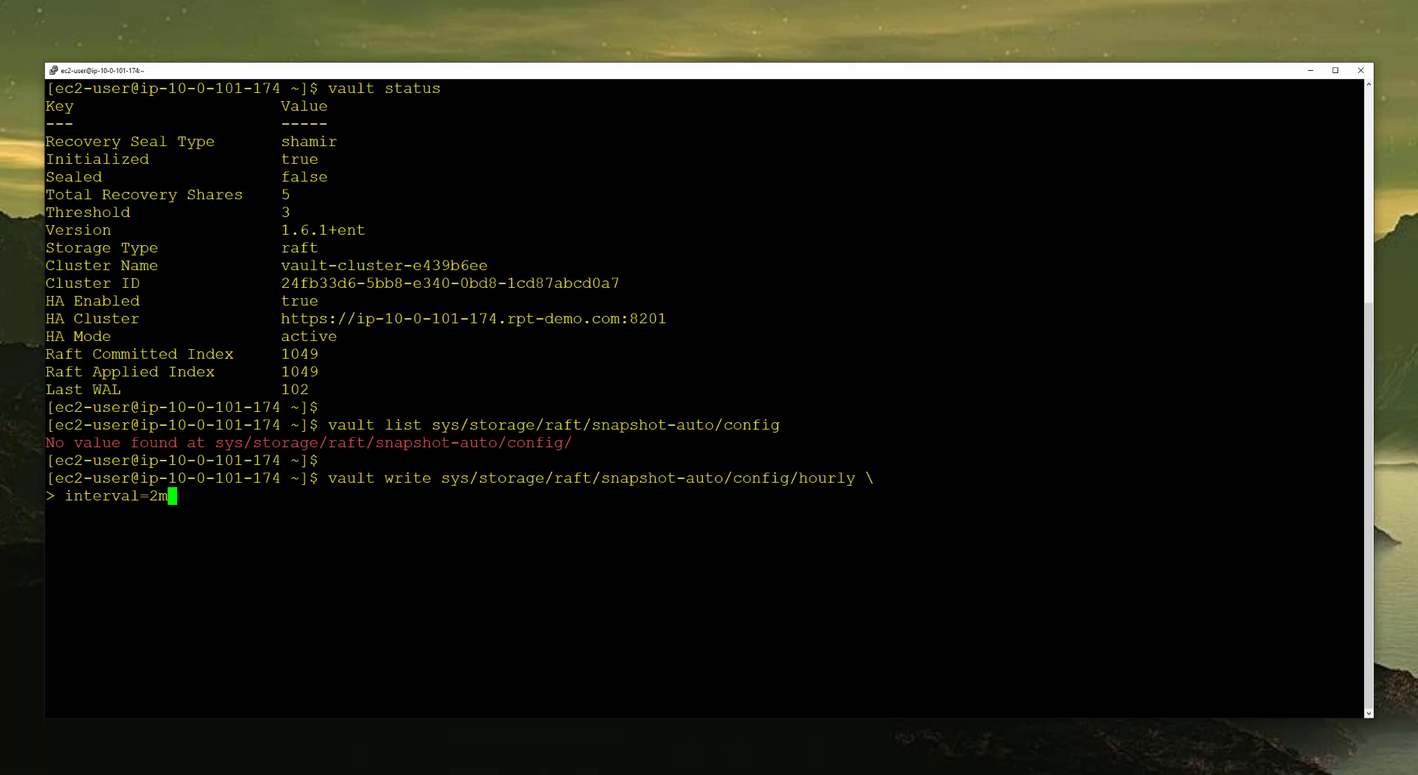
{"action": "type", "text": "\\"}
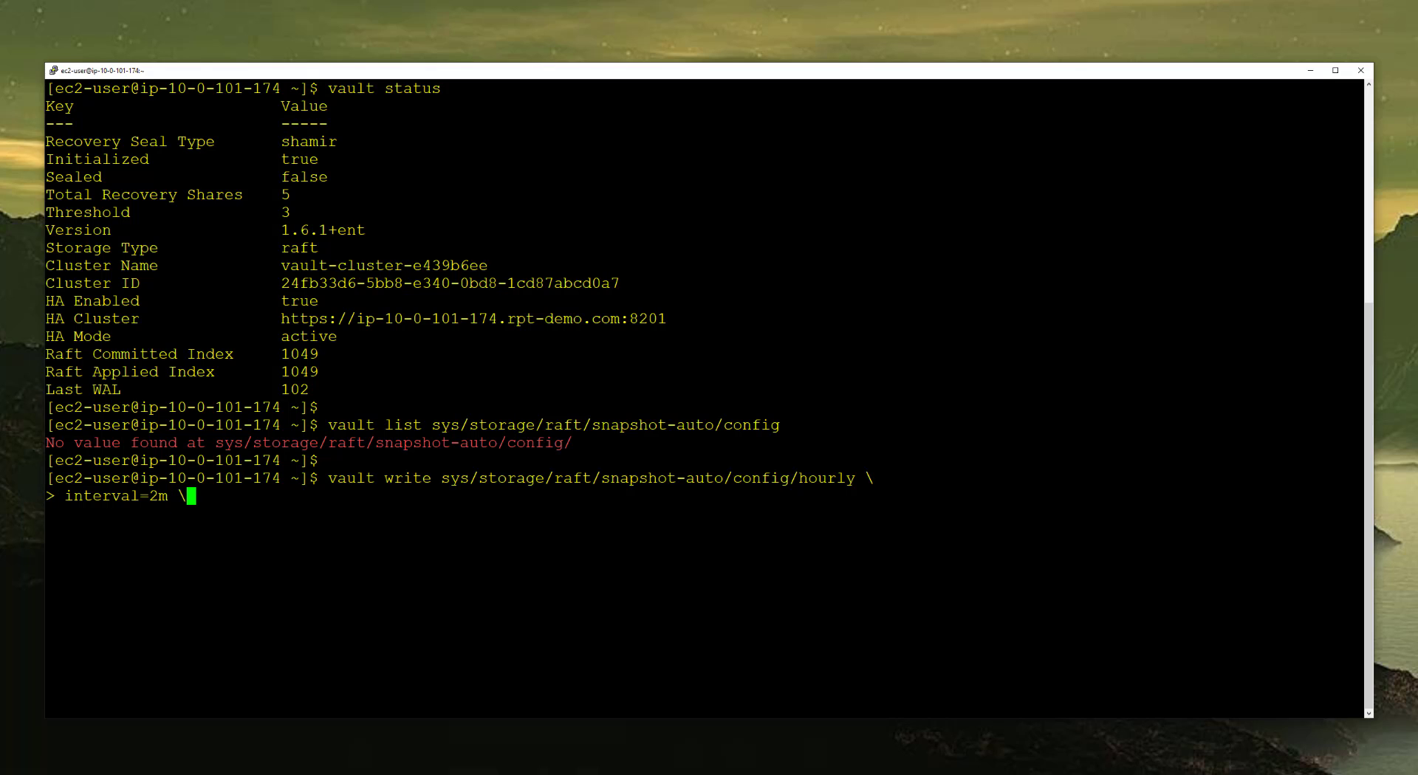
{"action": "type", "text": "re"}
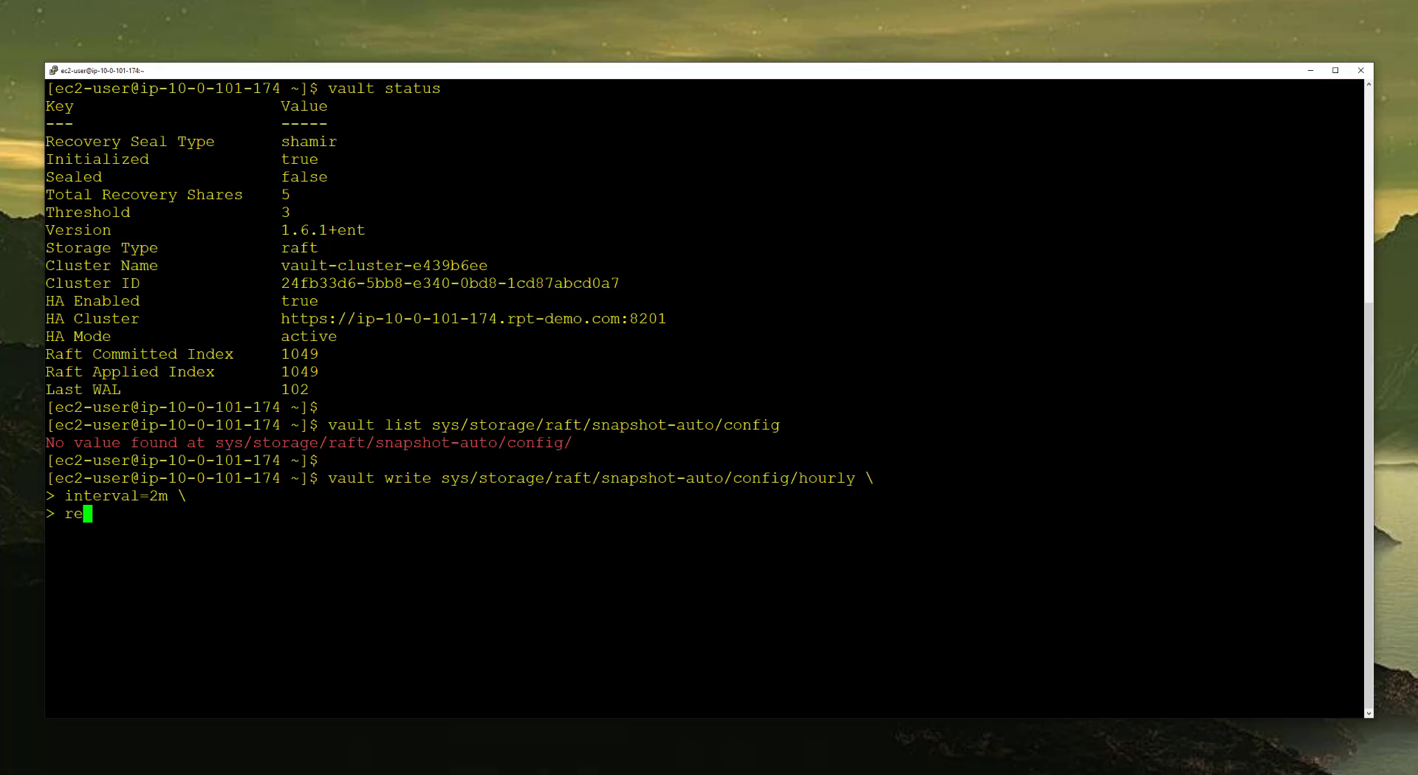
{"action": "type", "text": "tain="}
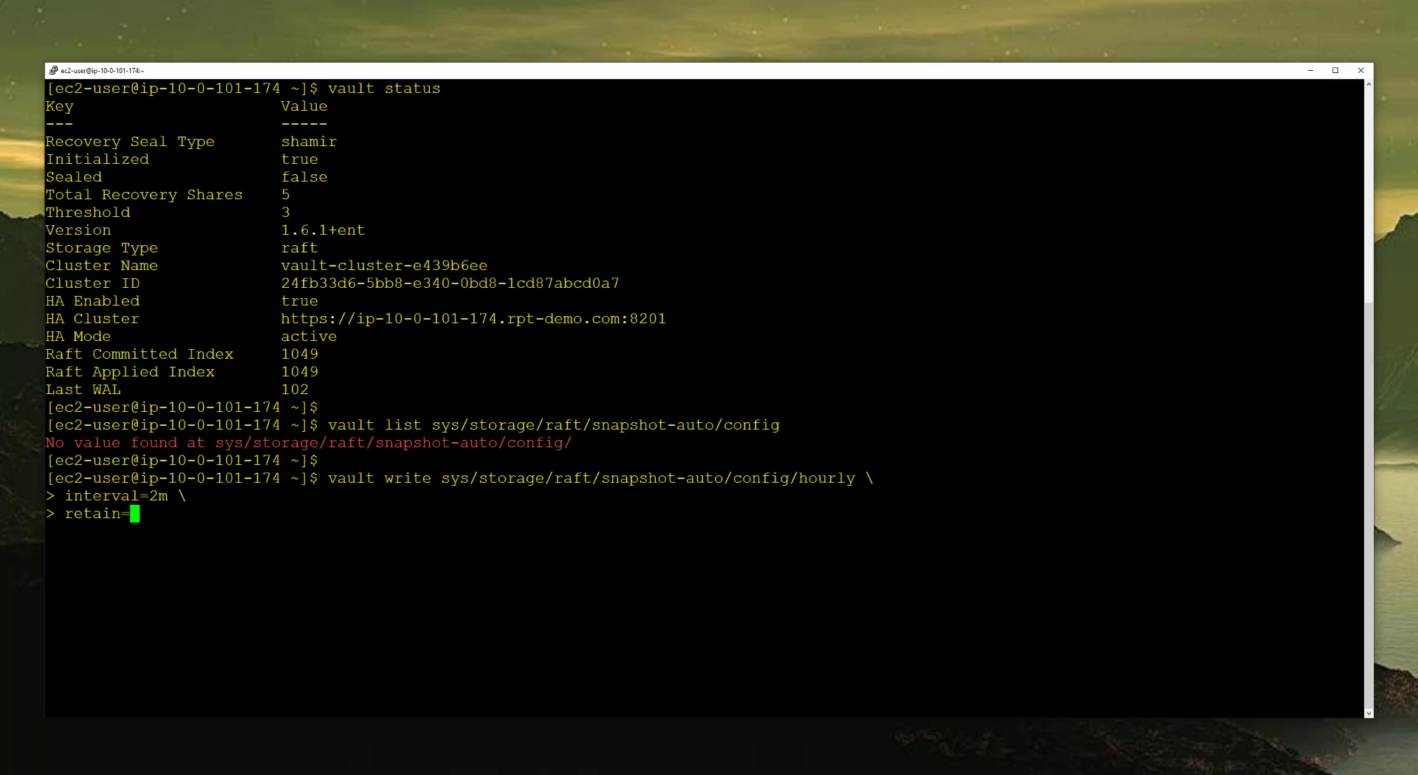
{"action": "type", "text": "3"}
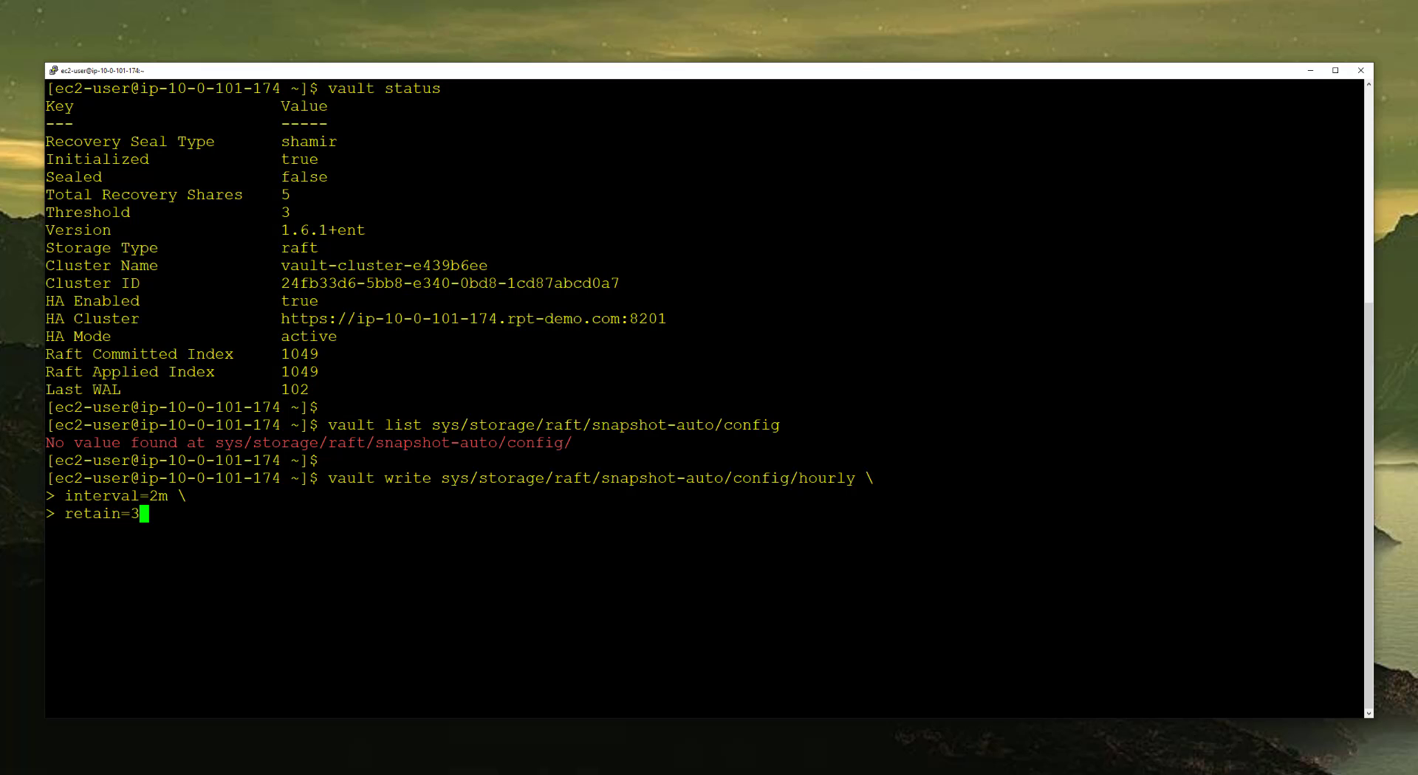
{"action": "type", "text": "36 \\"}
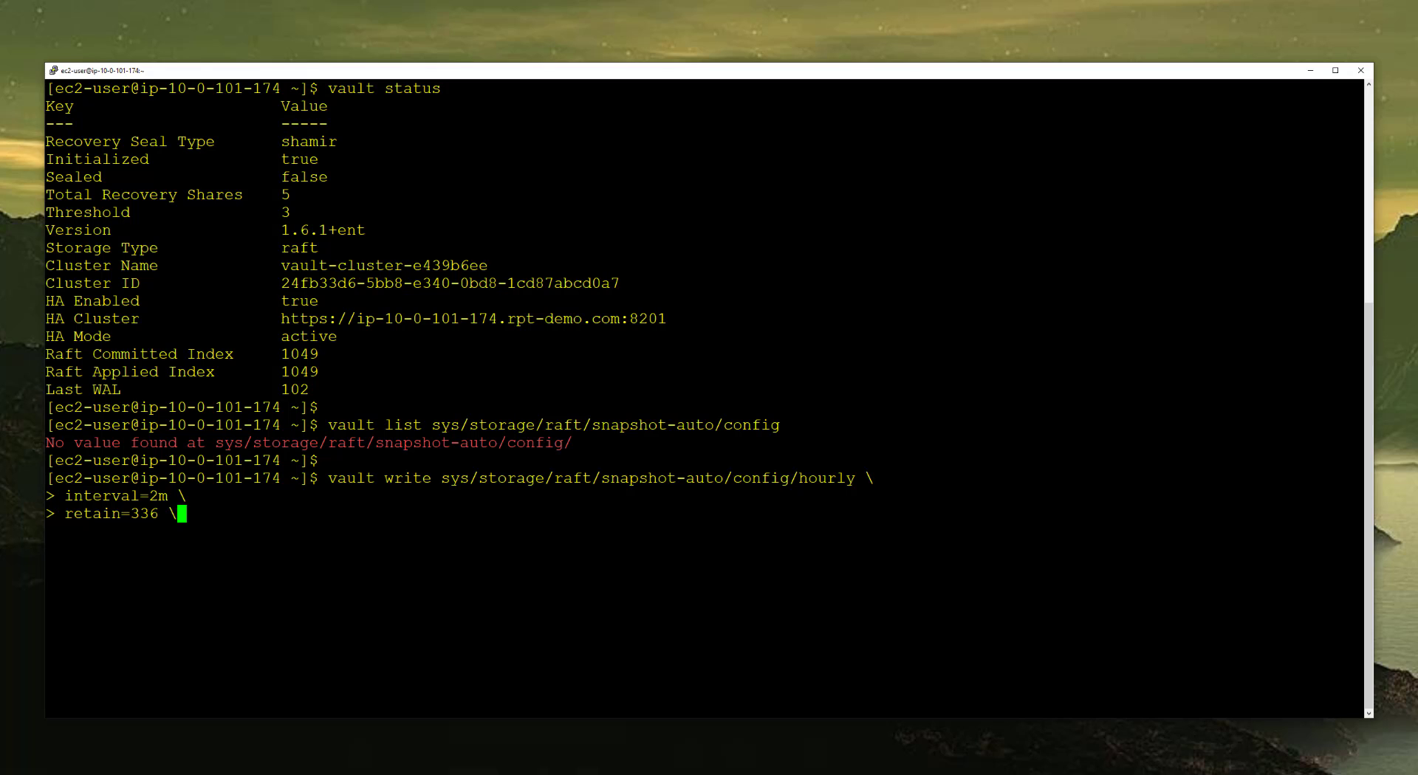
{"action": "type", "text": "storage"}
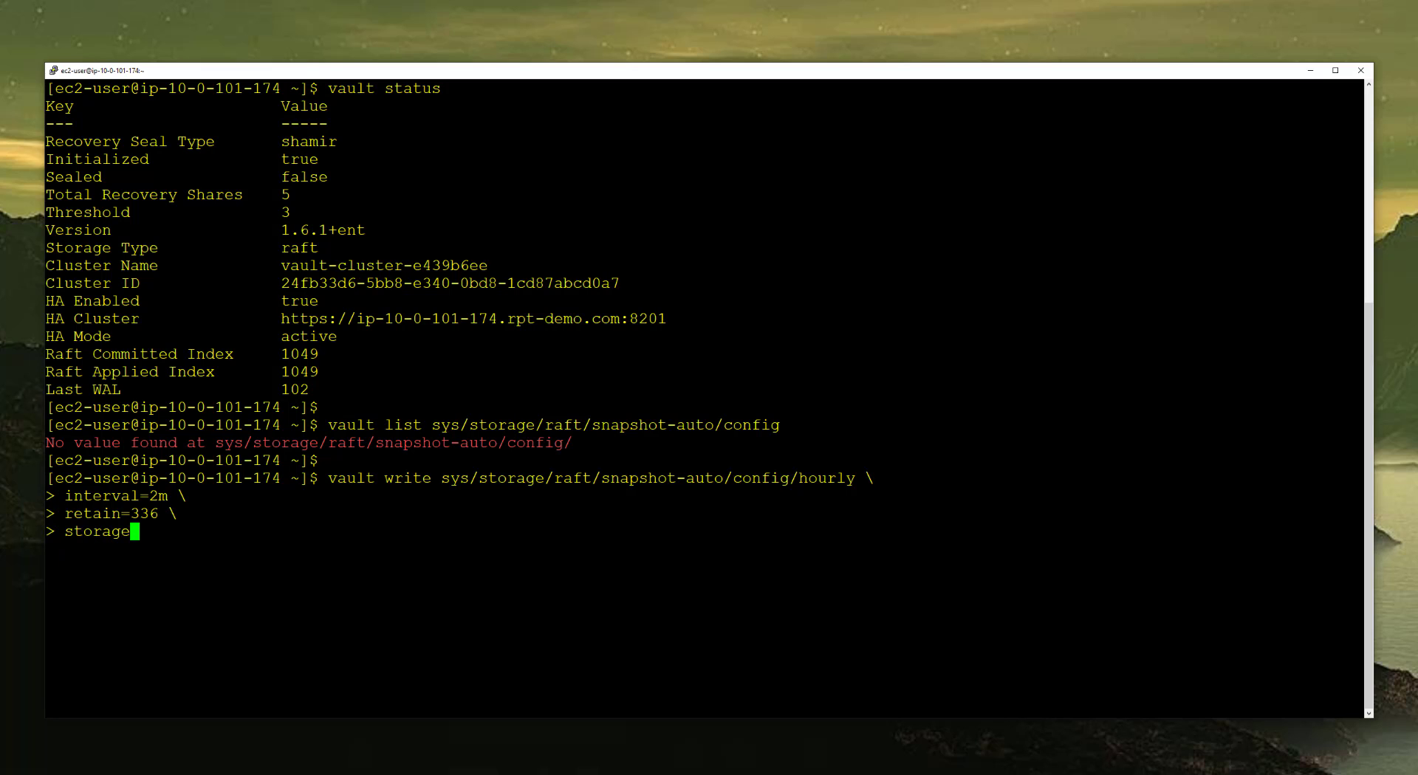
Step: Add storage_type=aws-s3 and begin aws_s3_bucket=, selecting the production-vault-snapshots name in S3 to copy
{"action": "type", "text": "_type="}
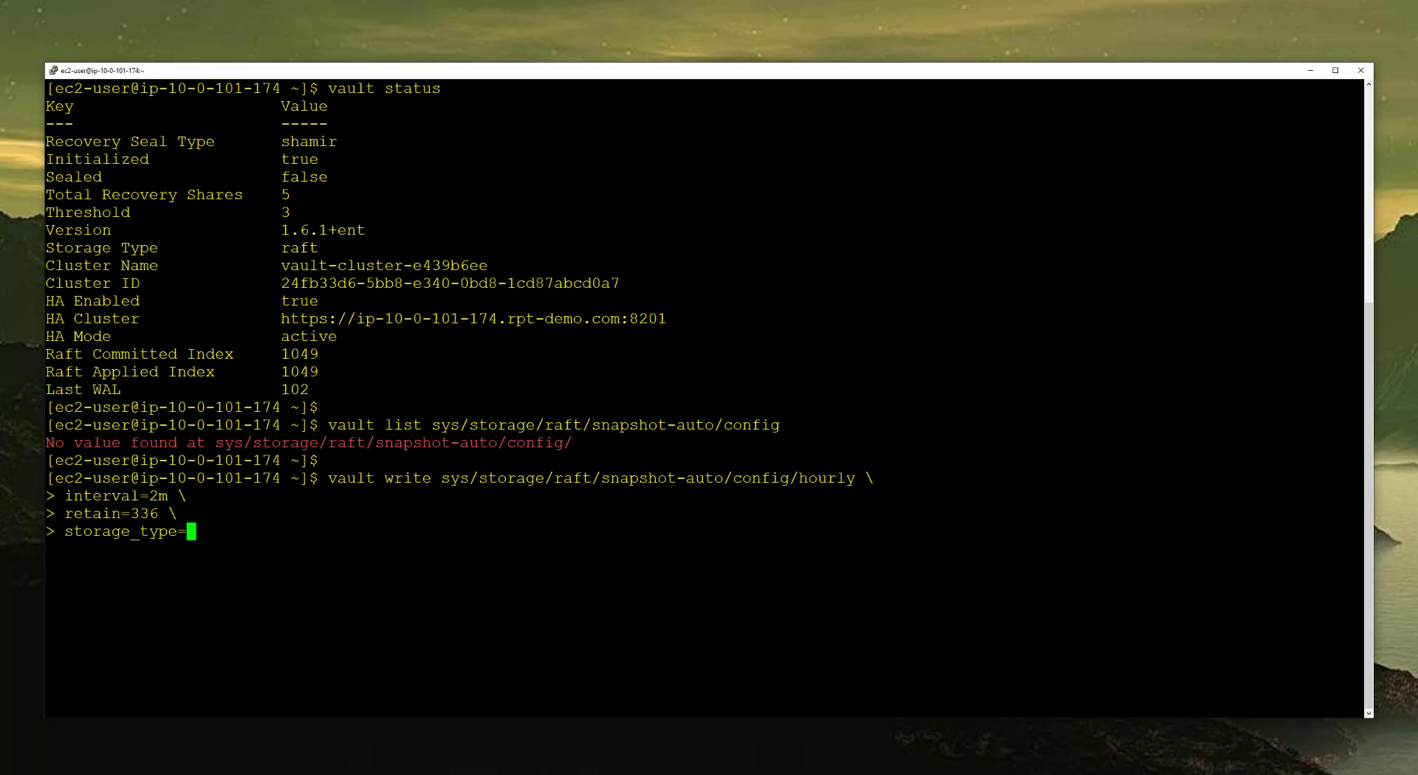
{"action": "type", "text": "aws-s3 \\"}
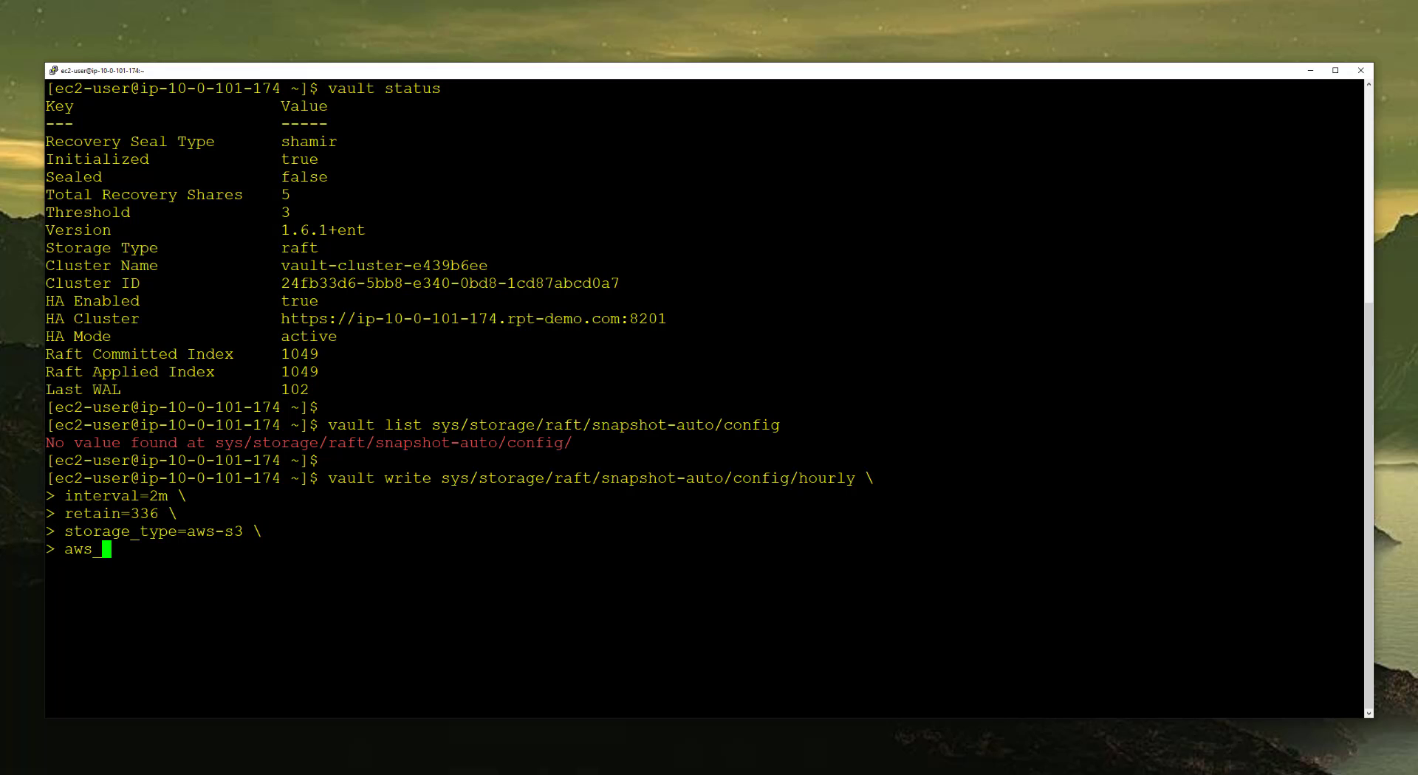
{"action": "type", "text": "_s3_"}
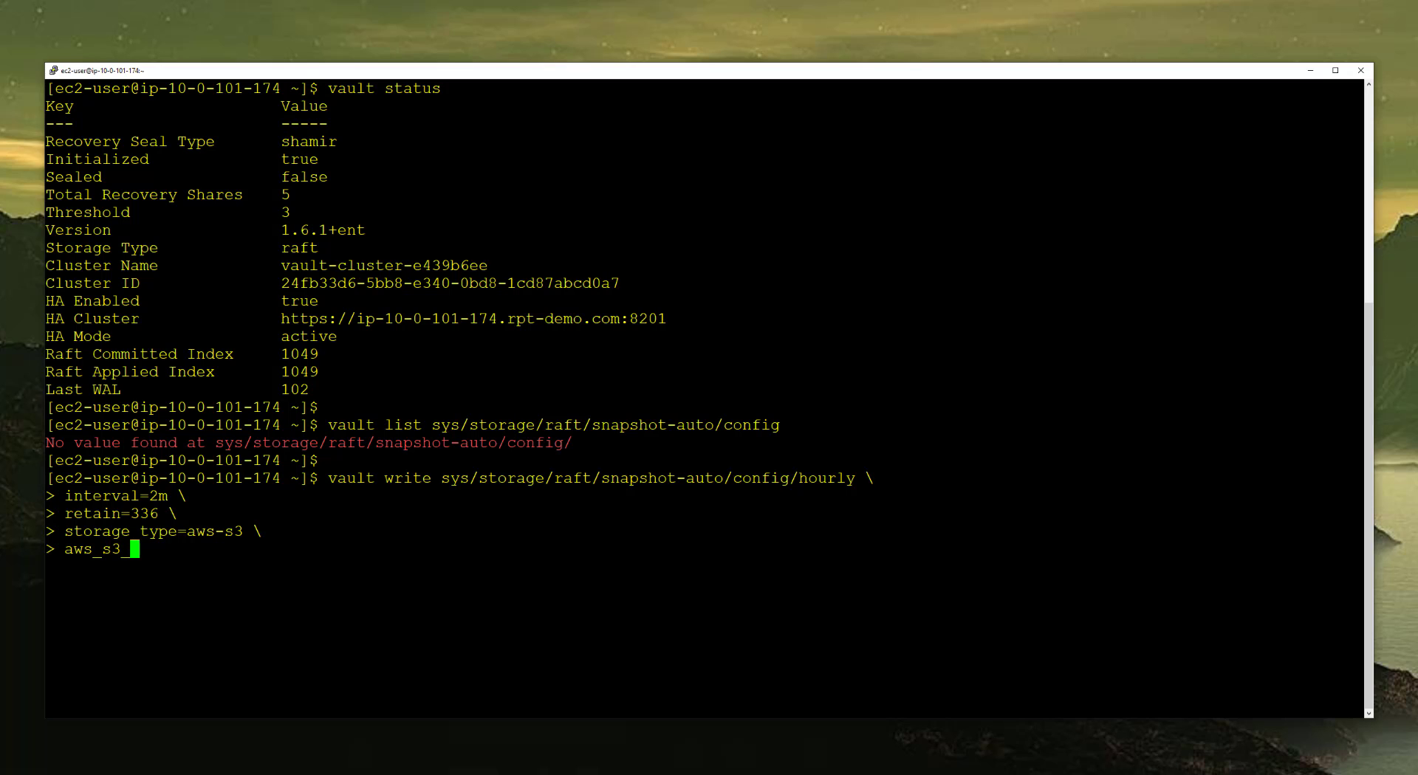
{"action": "type", "text": "bucket"}
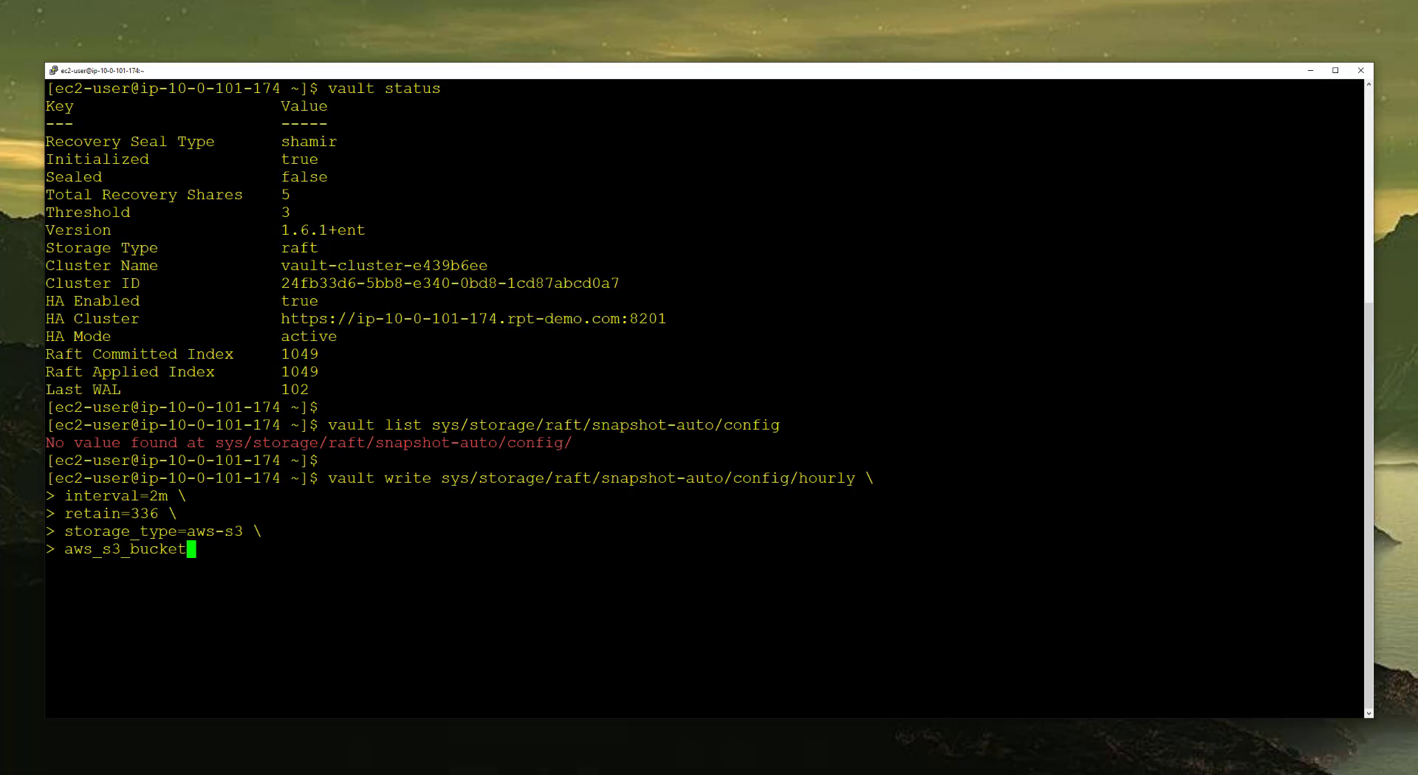
{"action": "type", "text": "="}
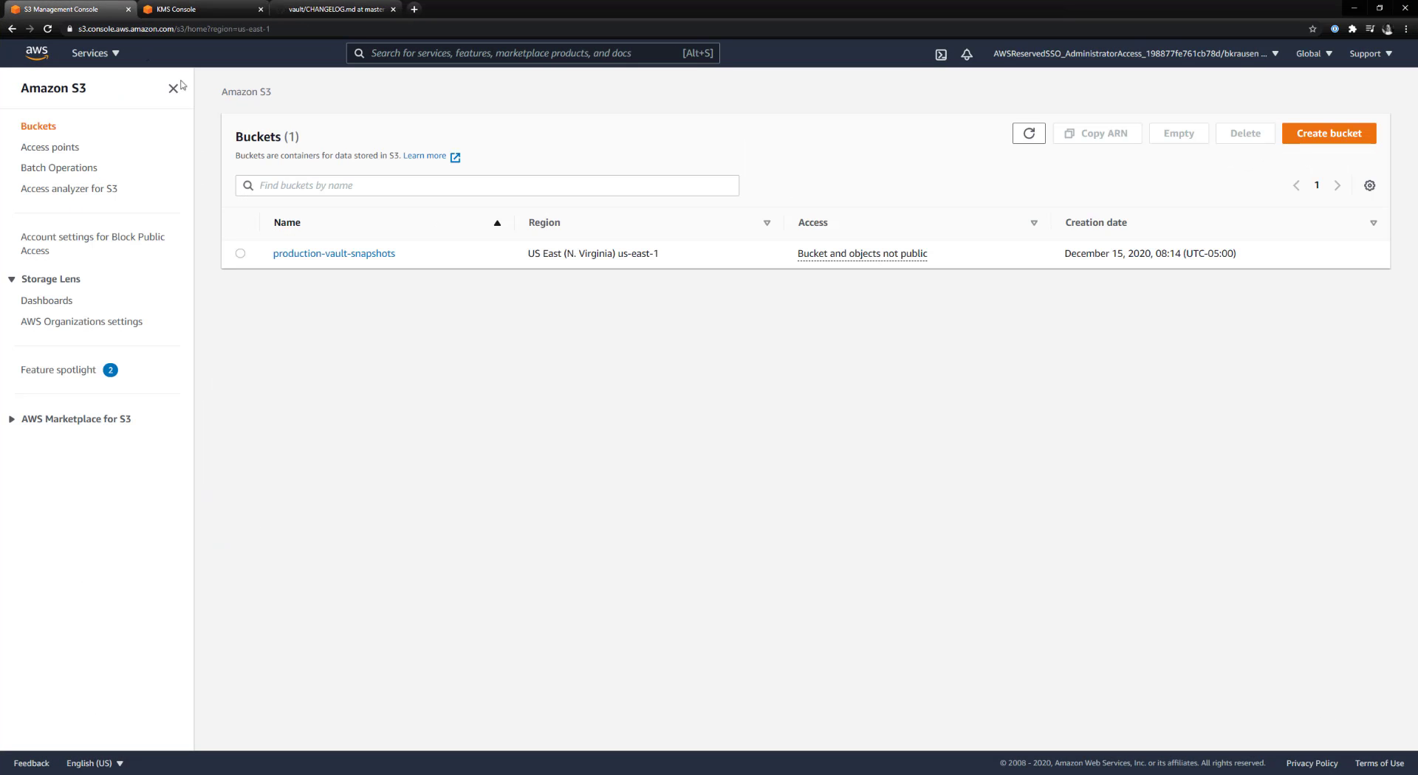
{"action": "double_click", "coordinate": [332, 253]}
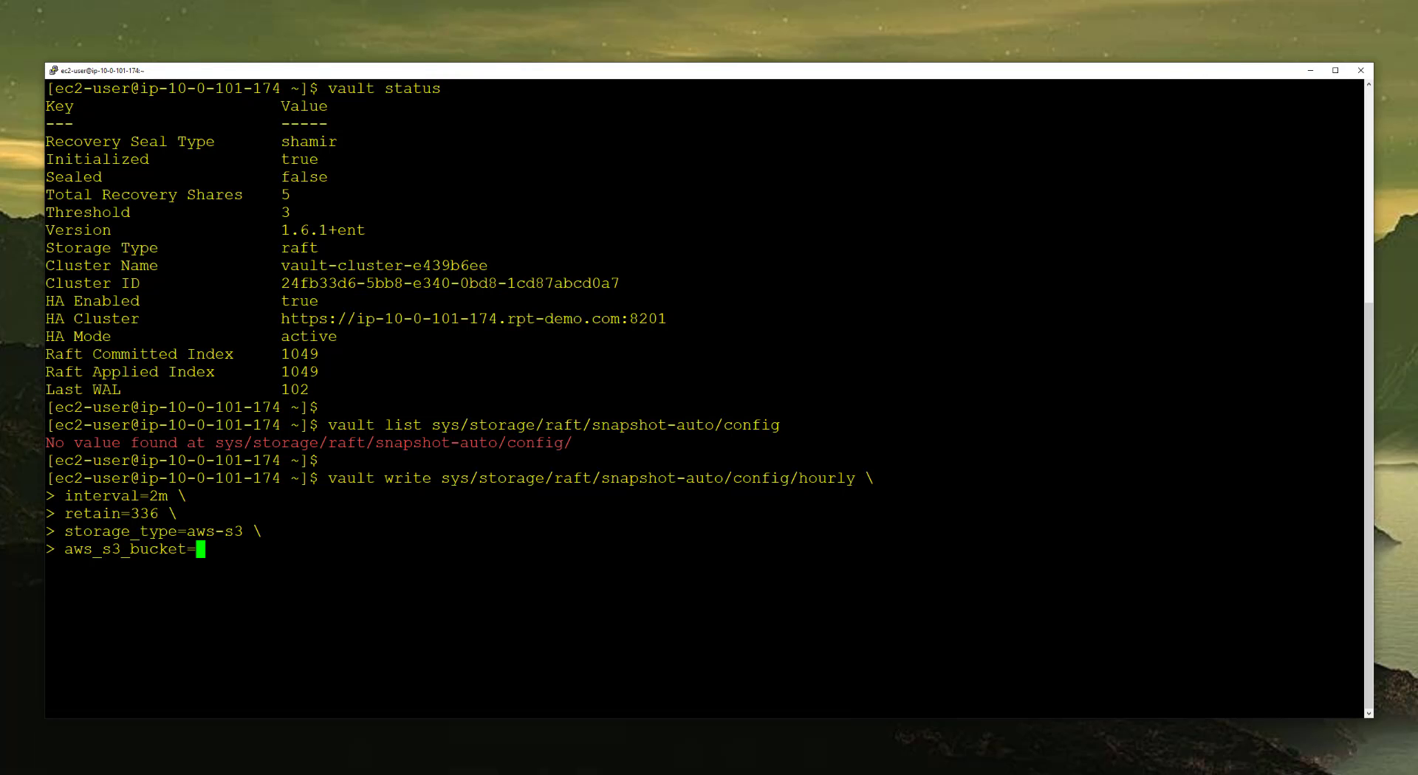
Step: Add the production-vault-snapshots bucket and aws_s3_region=us-east-1 to the command
{"action": "type", "text": "production-vault-snapshots \\"}
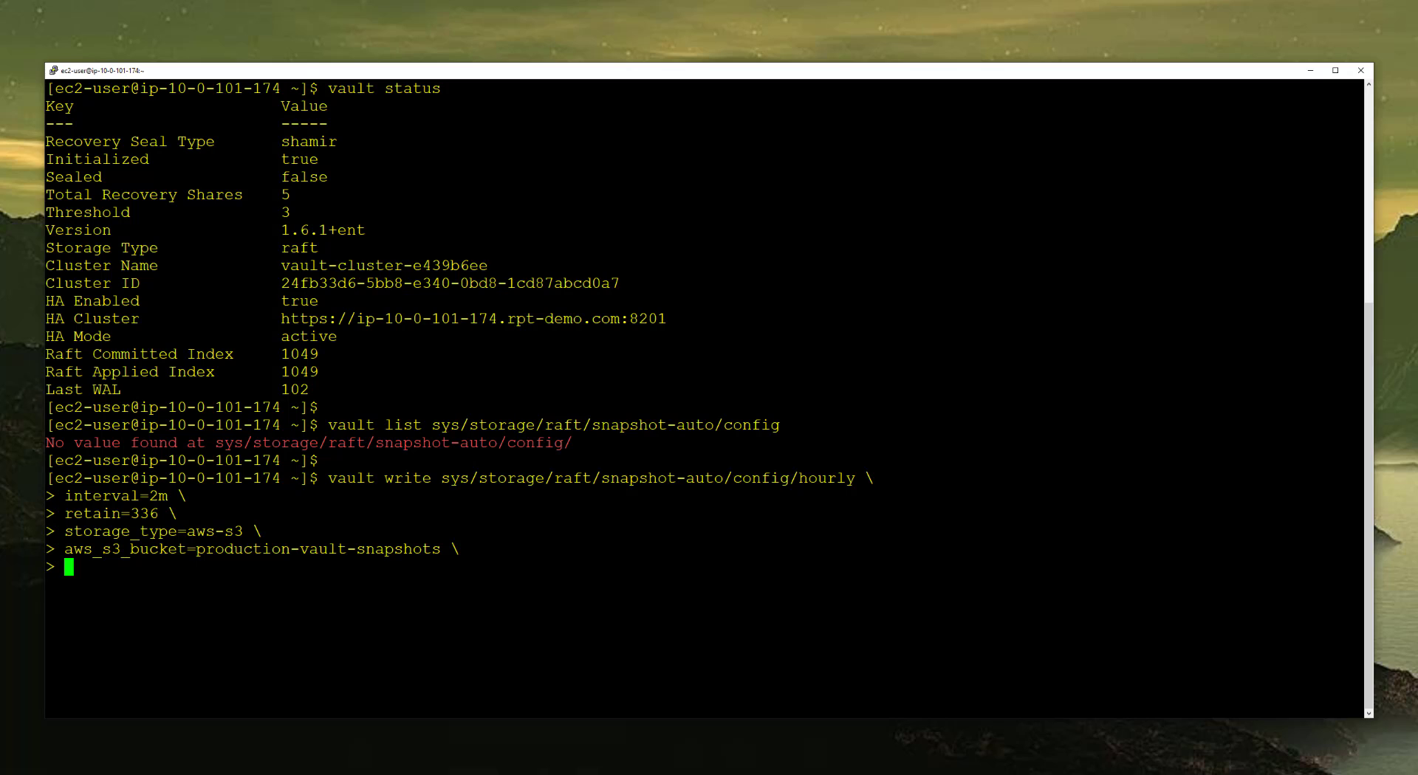
{"action": "type", "text": "aws_s"}
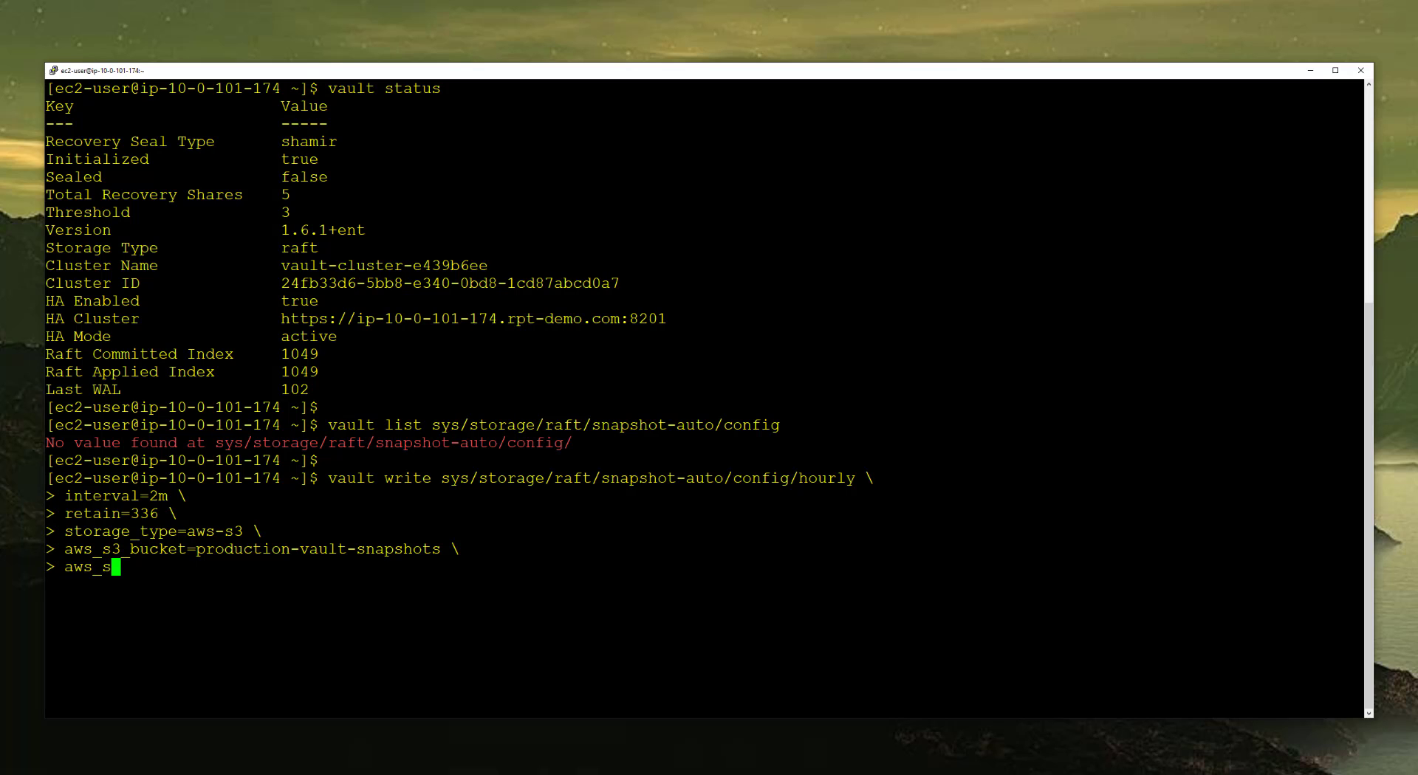
{"action": "type", "text": "3_region"}
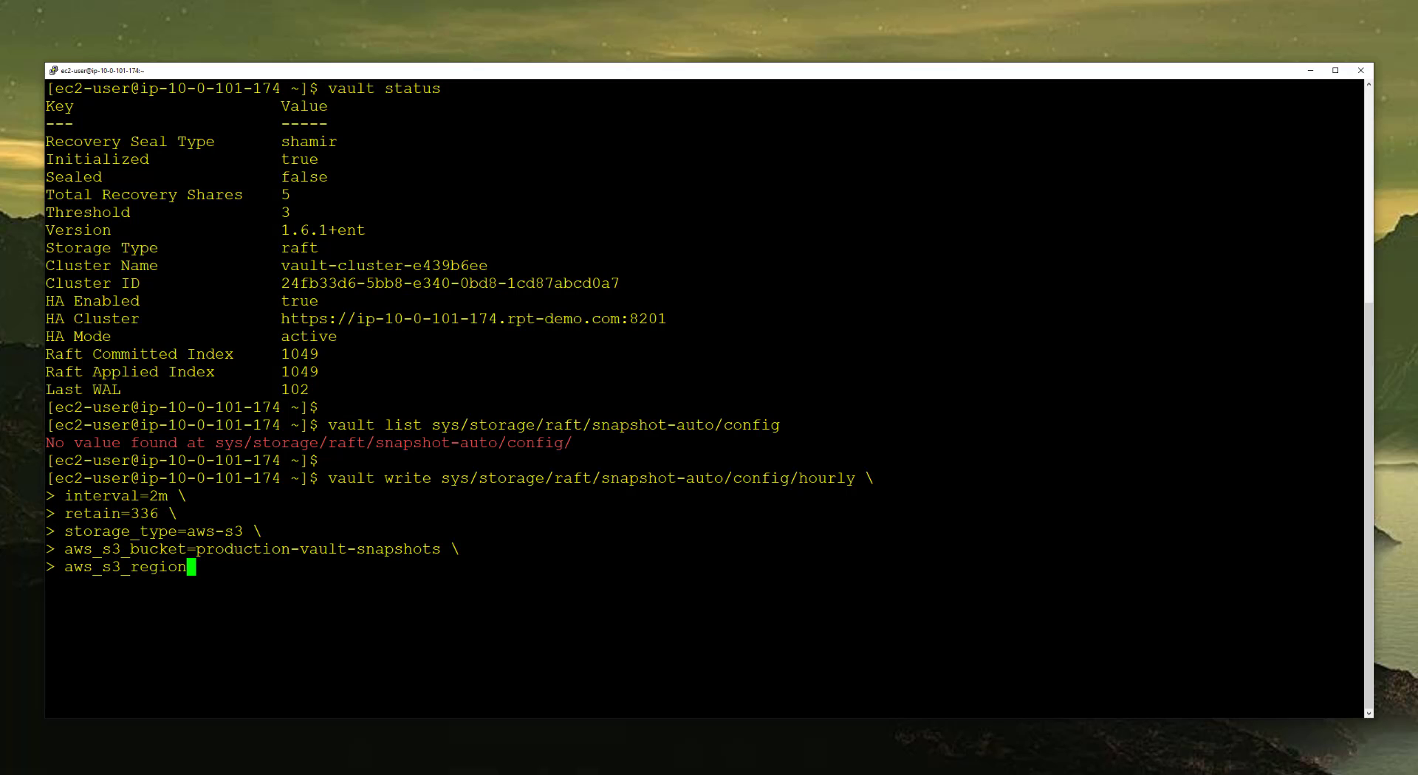
{"action": "type", "text": "=us-east-"}
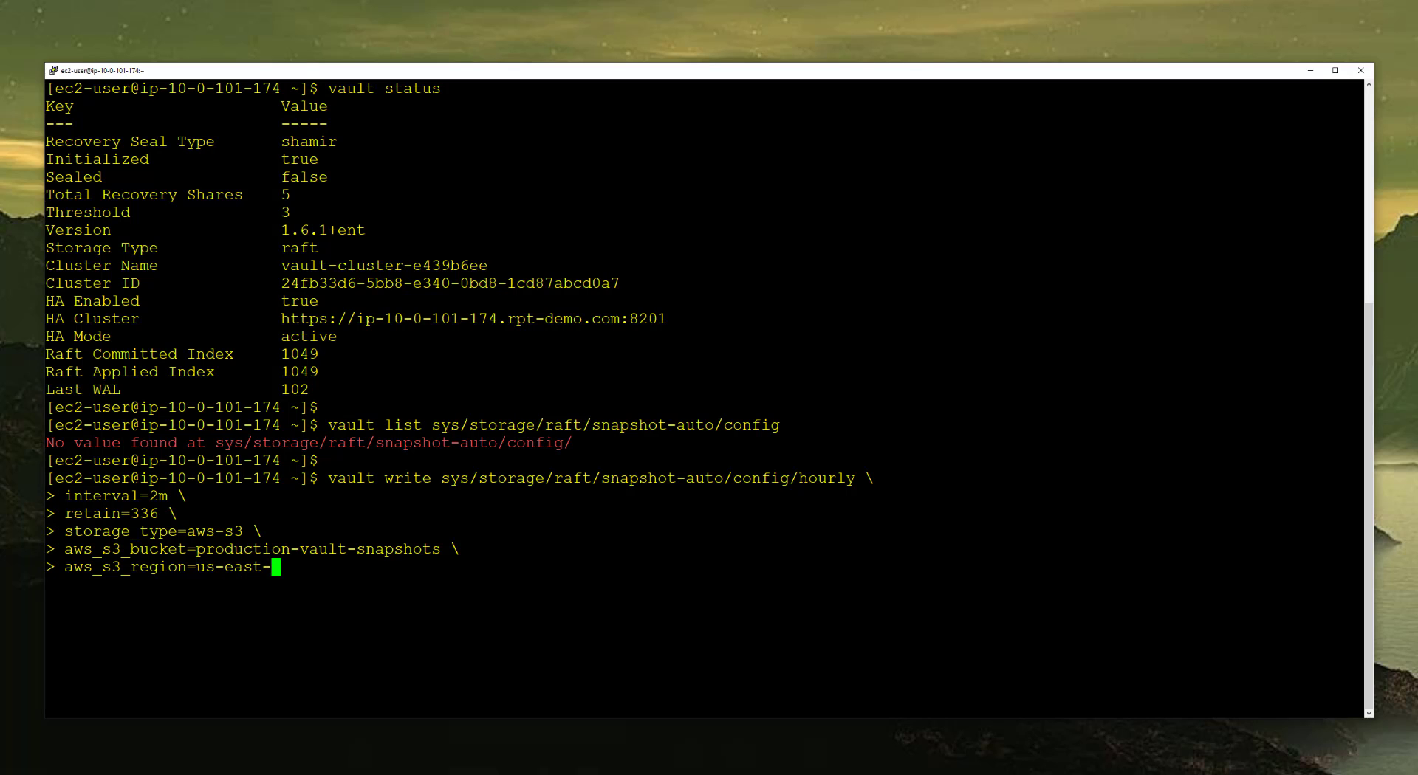
{"action": "type", "text": "1 \\"}
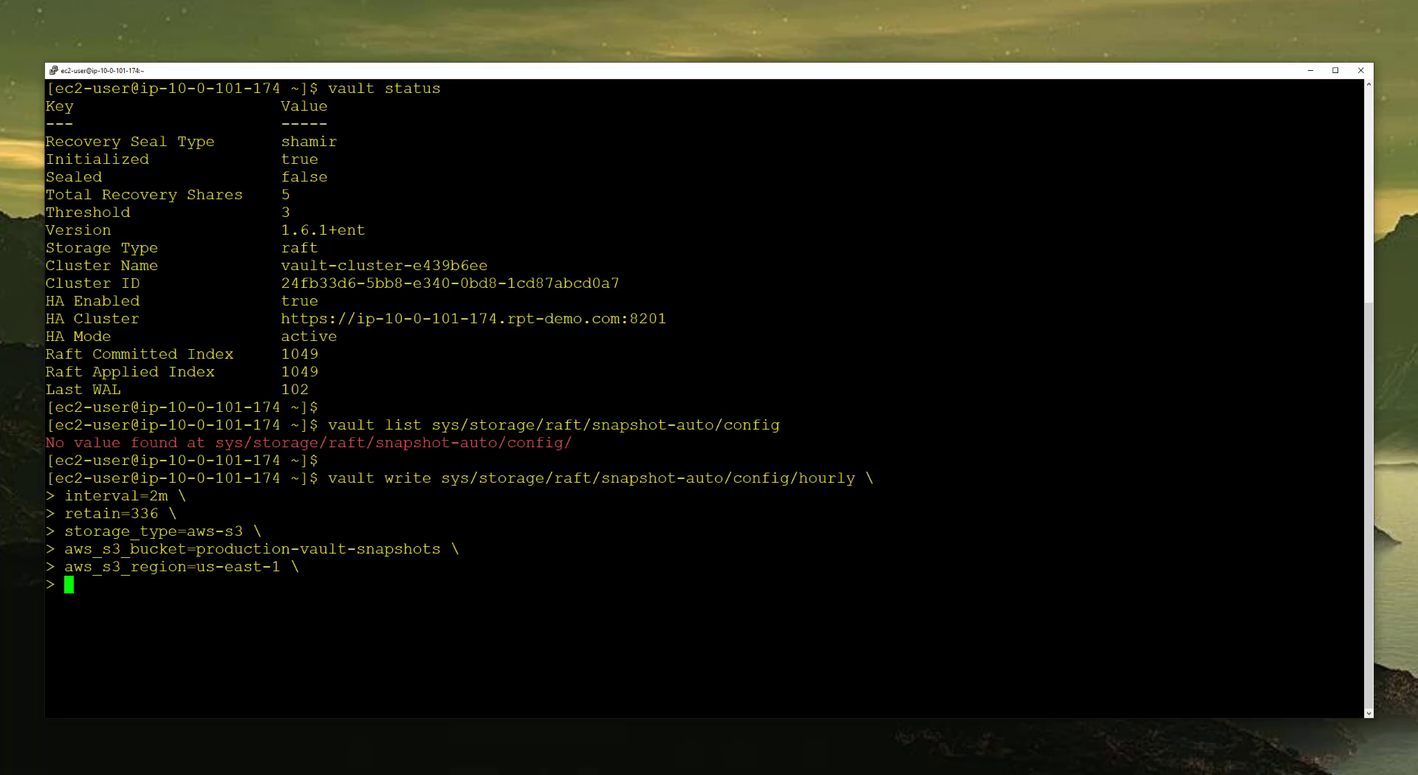
Step: Add aws_s3_enable_kms=true to turn on KMS encryption for the snapshots
{"action": "type", "text": "aws"}
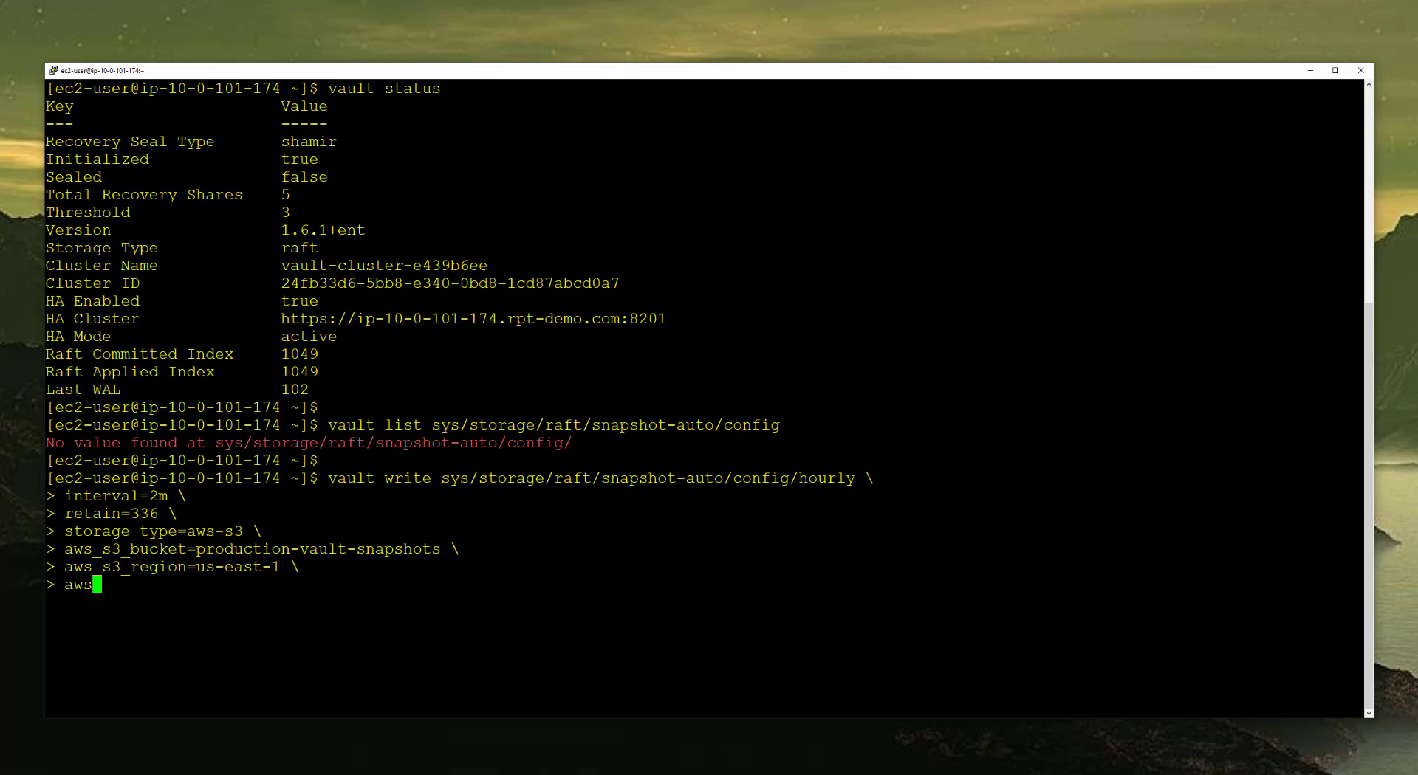
{"action": "type", "text": "_s3_"}
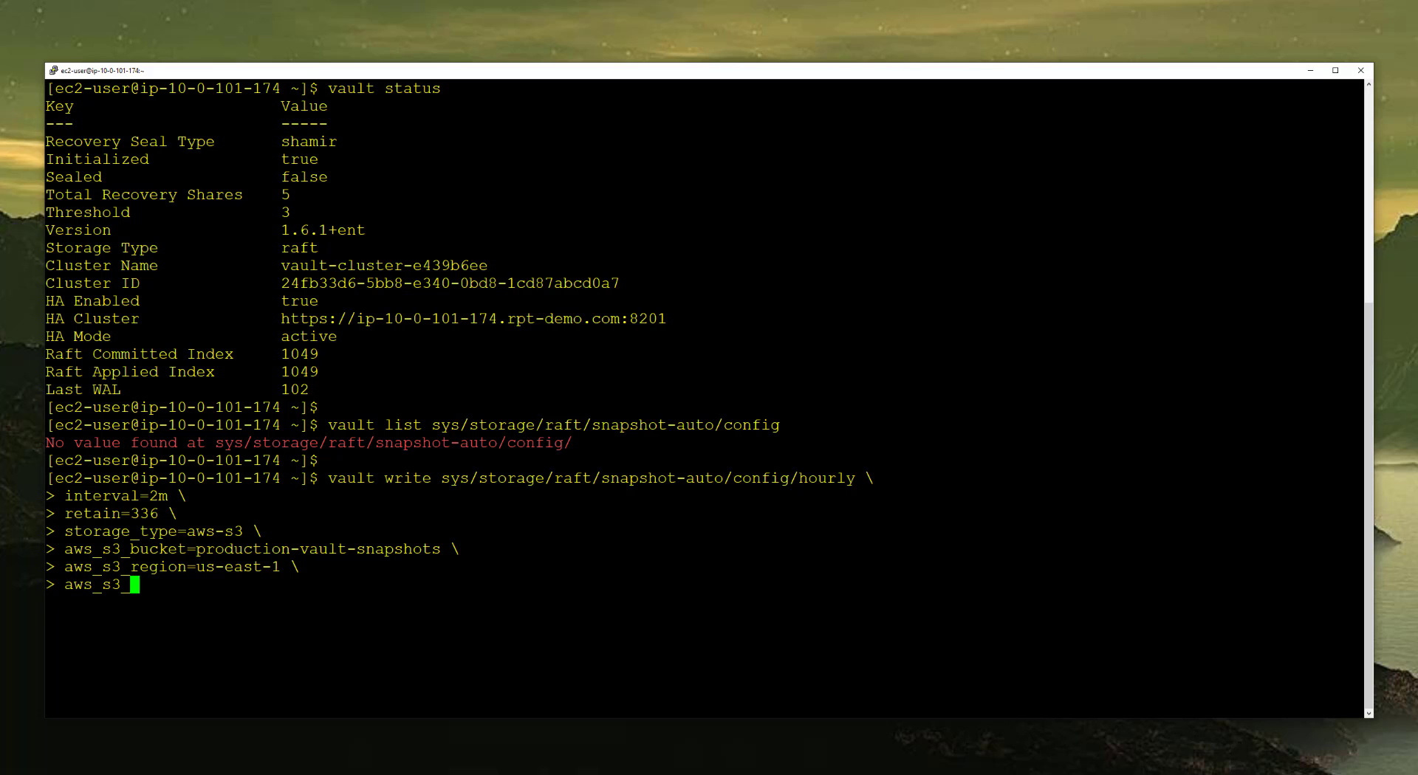
{"action": "type", "text": "enable_"}
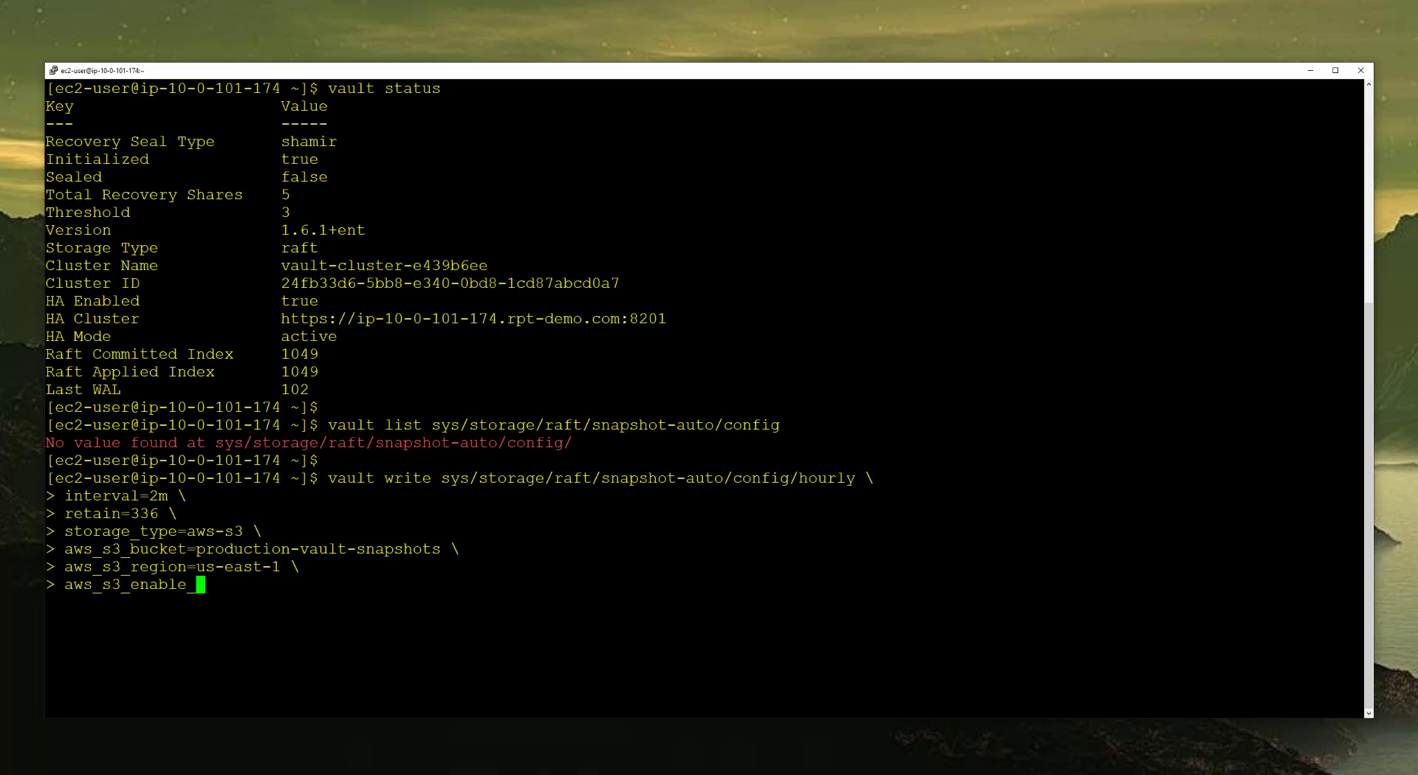
{"action": "type", "text": "kms=true \\"}
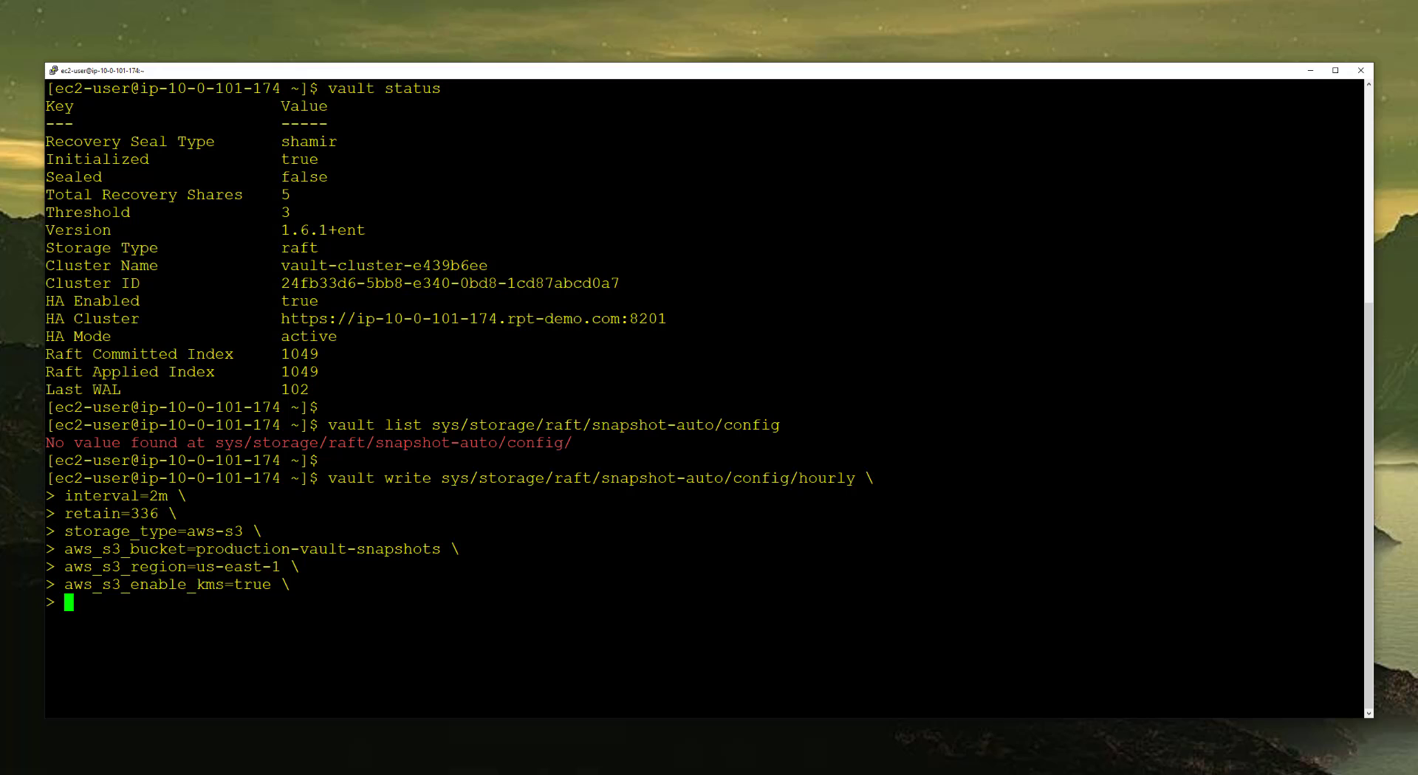
Step: Begin the aws_s3_kms_key= parameter ready for the KMS key ID
{"action": "type", "text": "aws"}
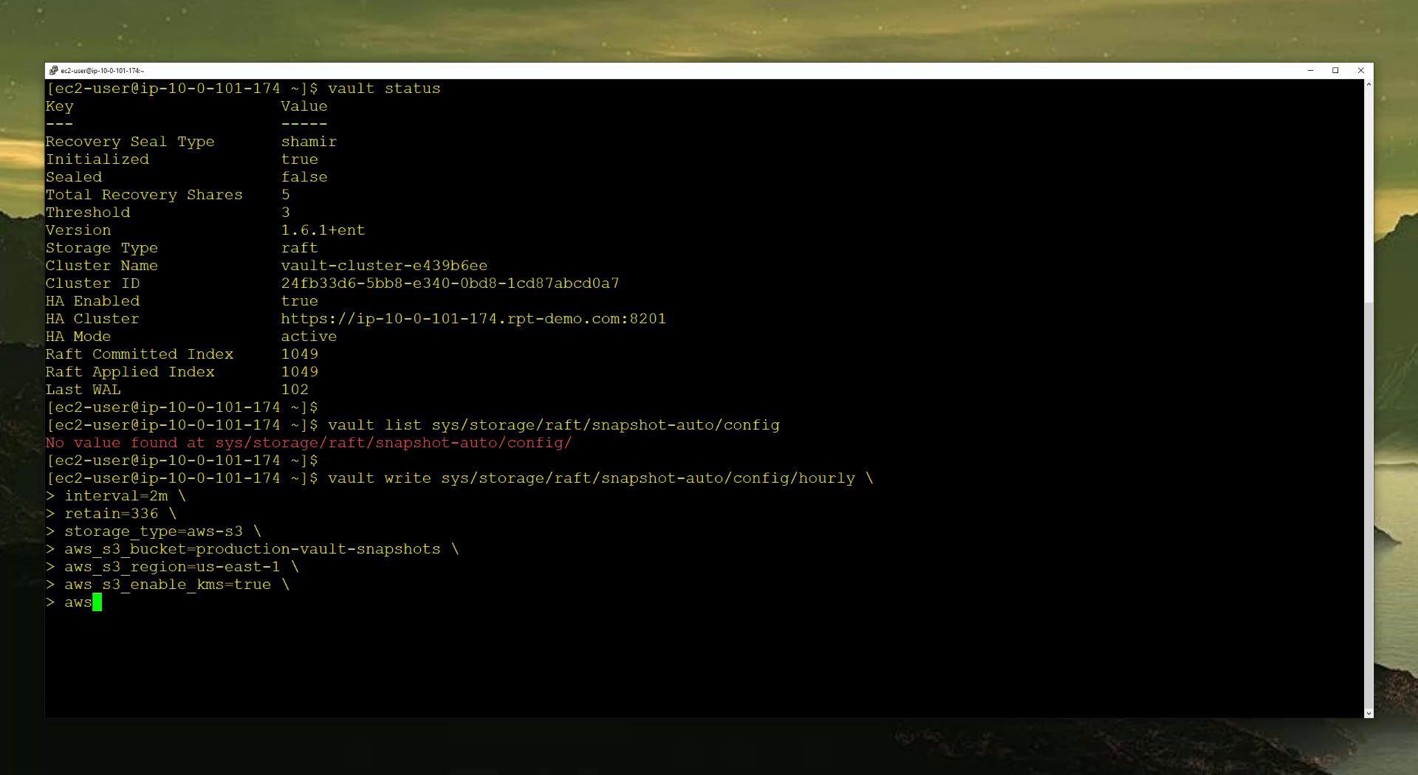
{"action": "type", "text": "_s3_kms_"}
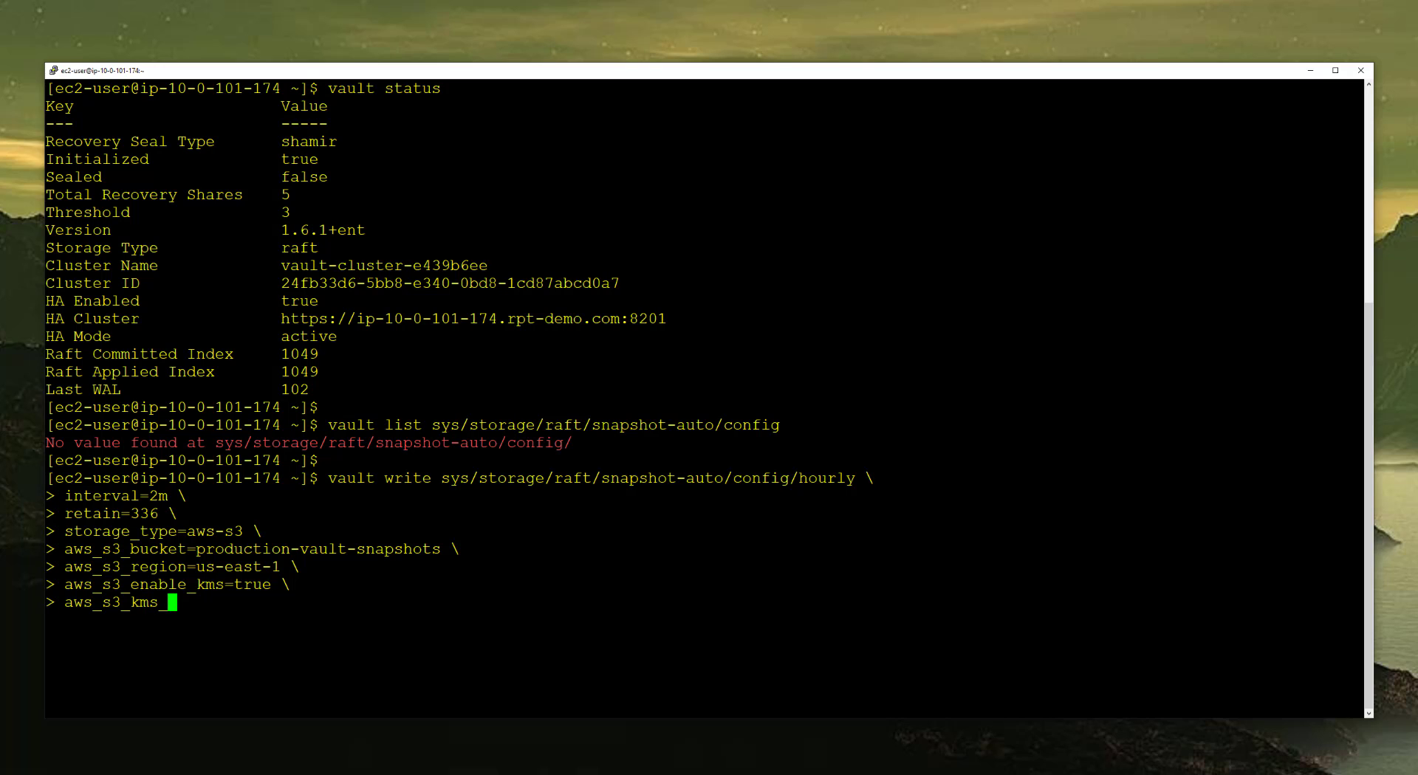
{"action": "type", "text": "key"}
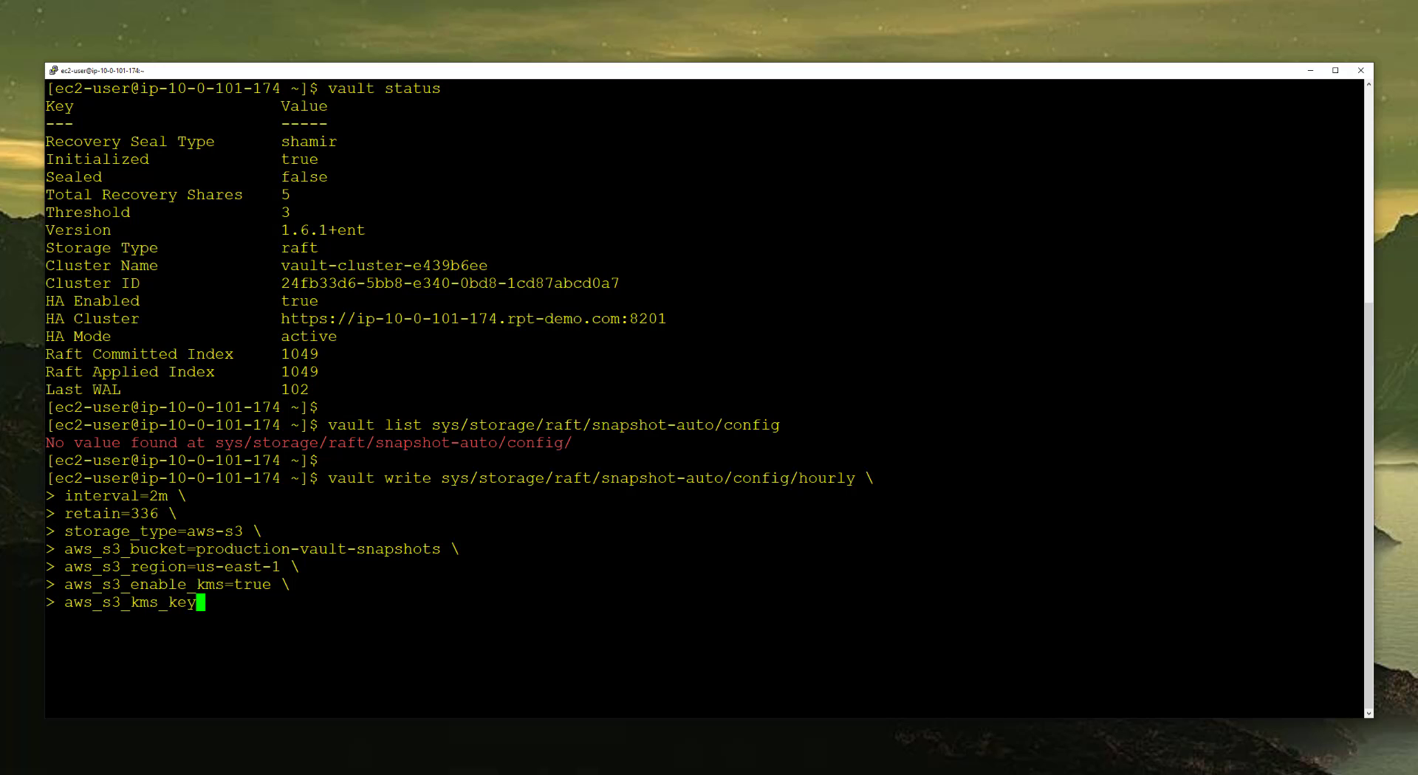
{"action": "type", "text": "="}
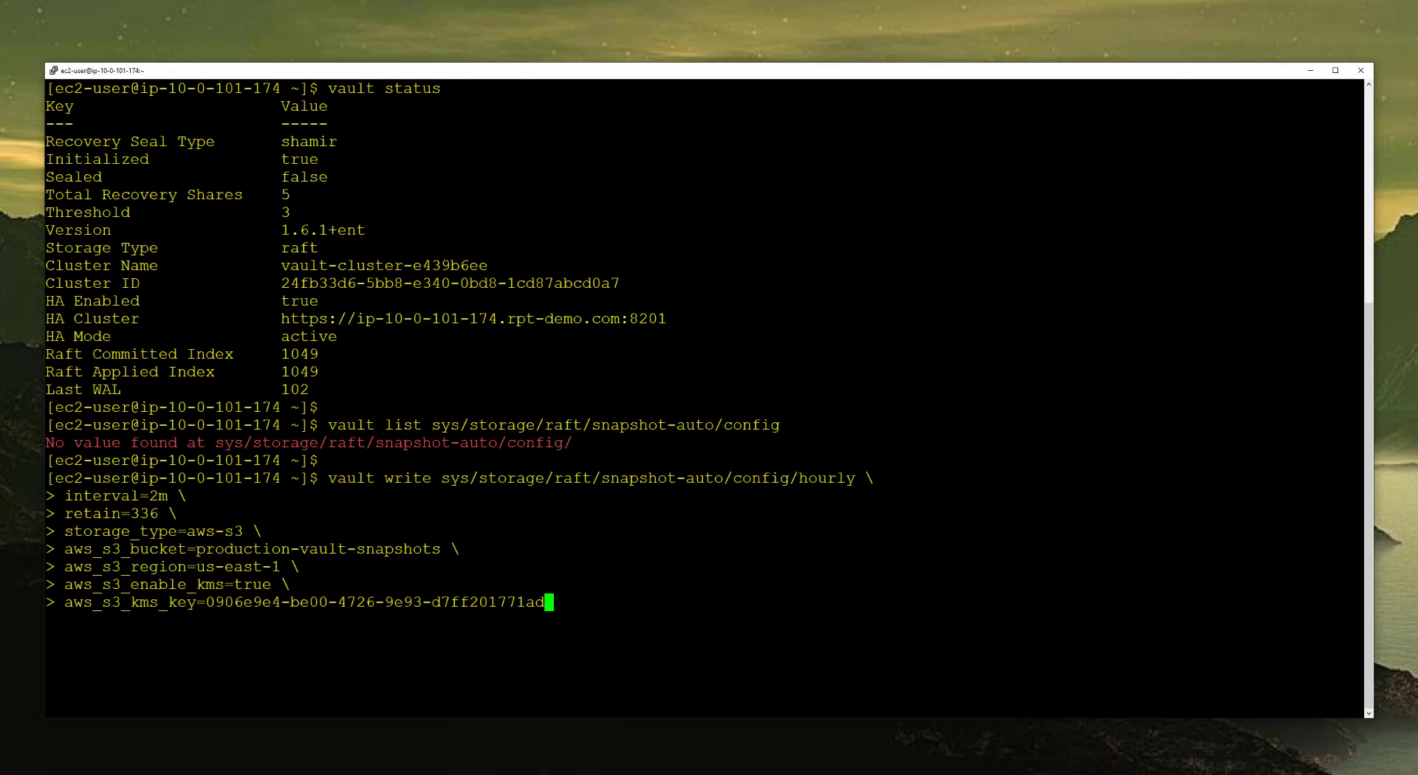
{"action": "double_click", "coordinate": [127, 603]}
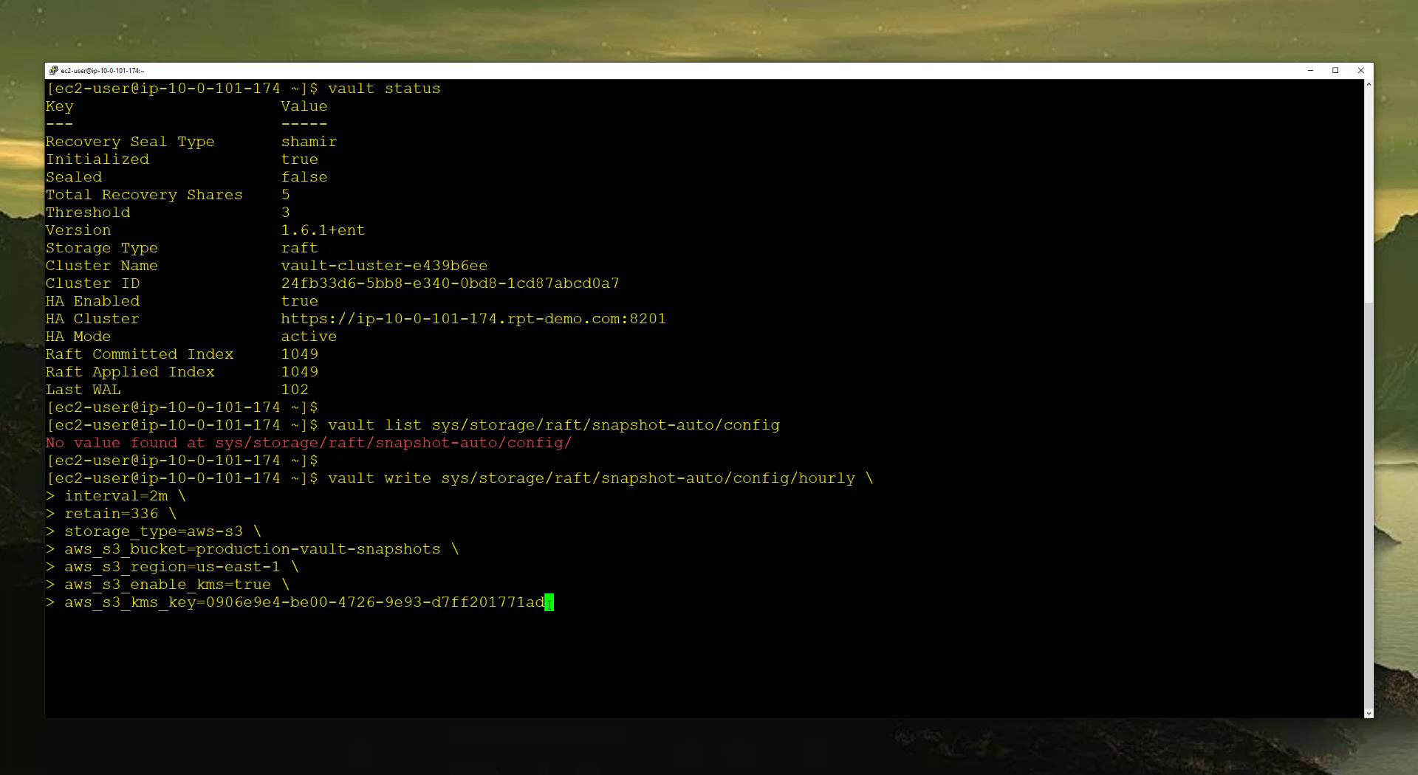
{"action": "double_click", "coordinate": [378, 478]}
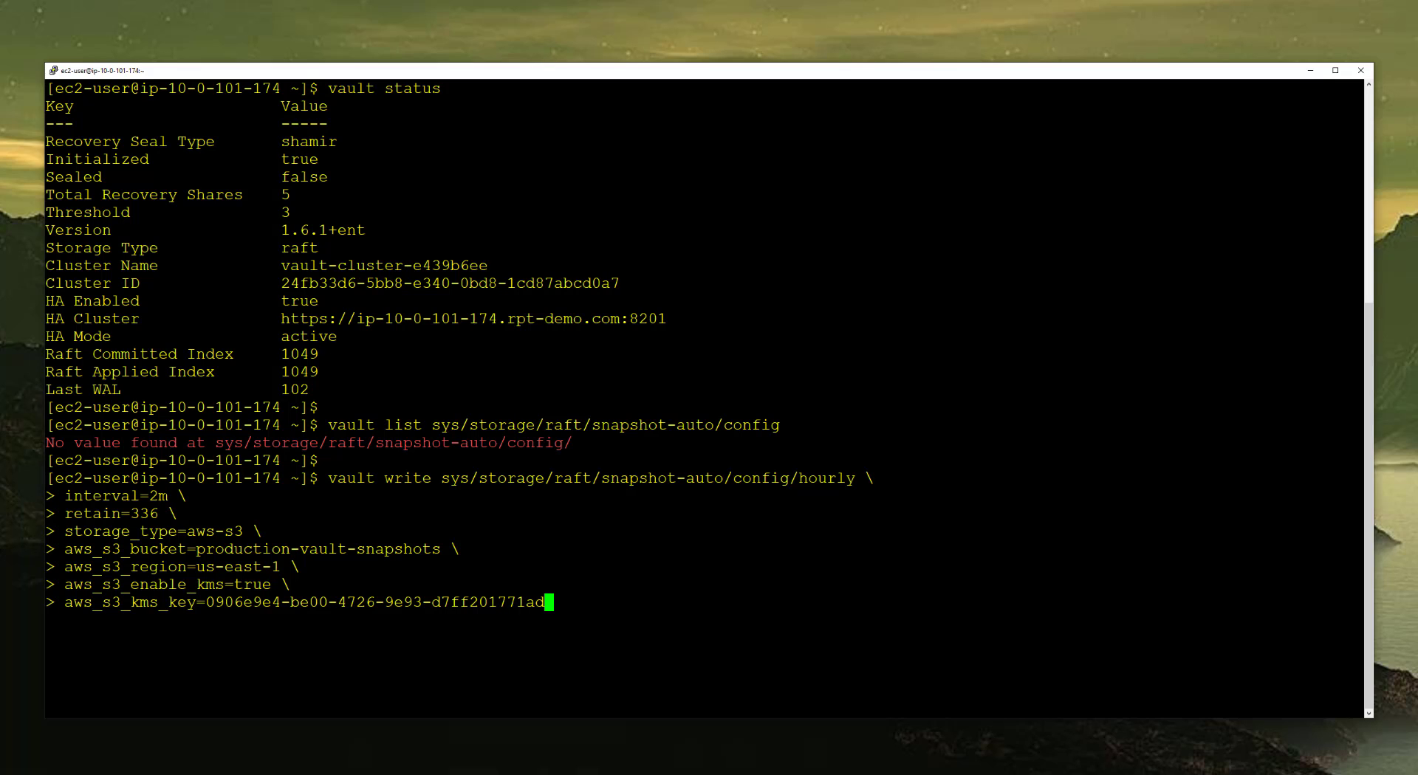
{"action": "double_click", "coordinate": [115, 514]}
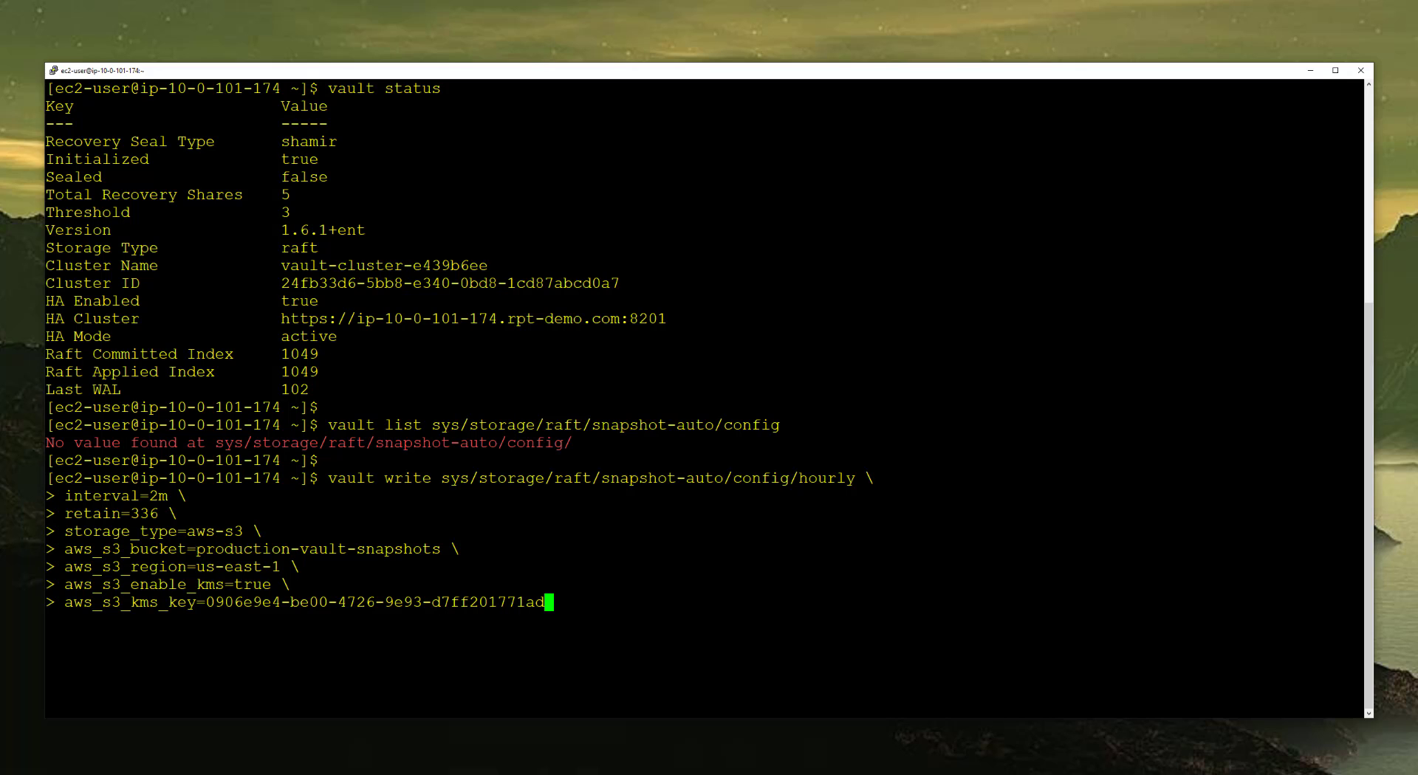
Step: Run the vault write for the hourly auto-snapshot config, then start a vault read of the same path
{"action": "double_click", "coordinate": [312, 548]}
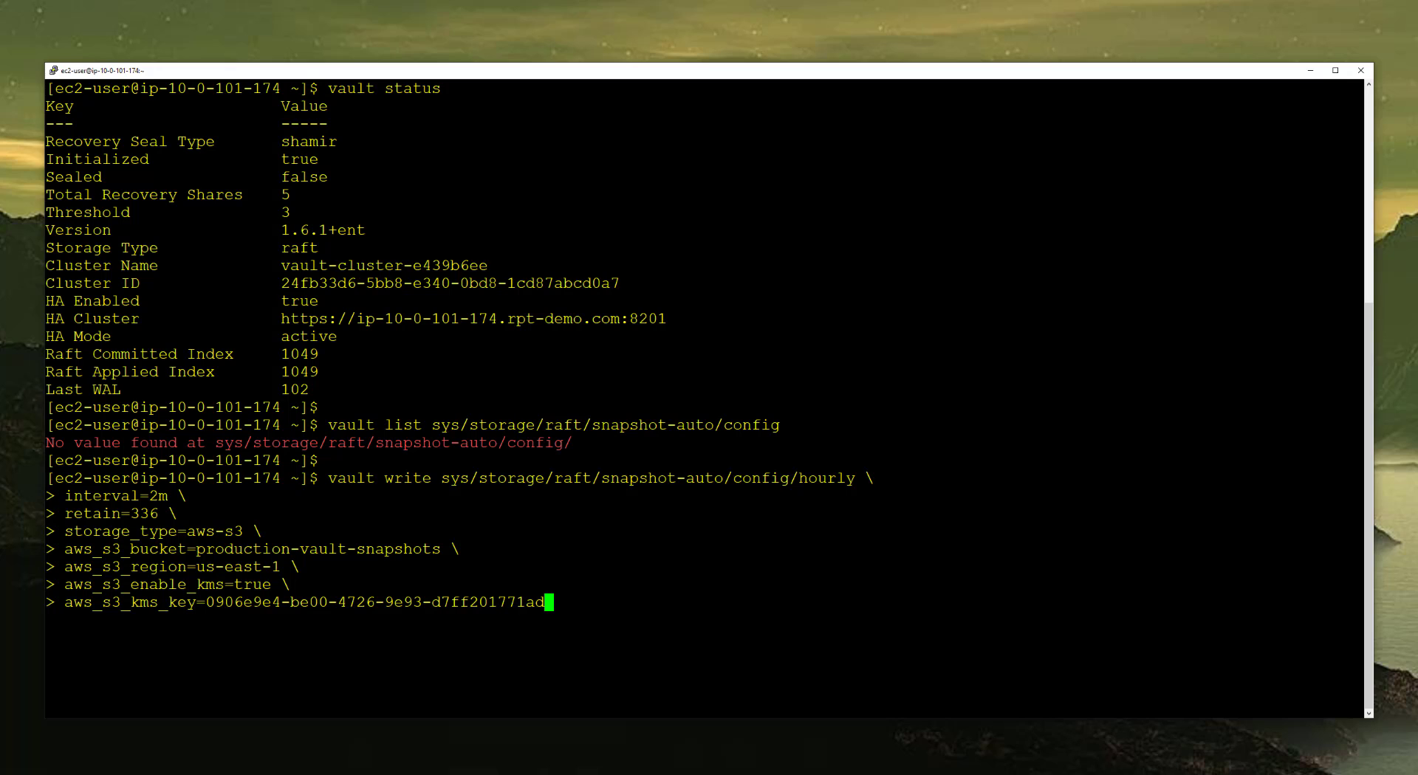
{"action": "key", "text": "Return"}
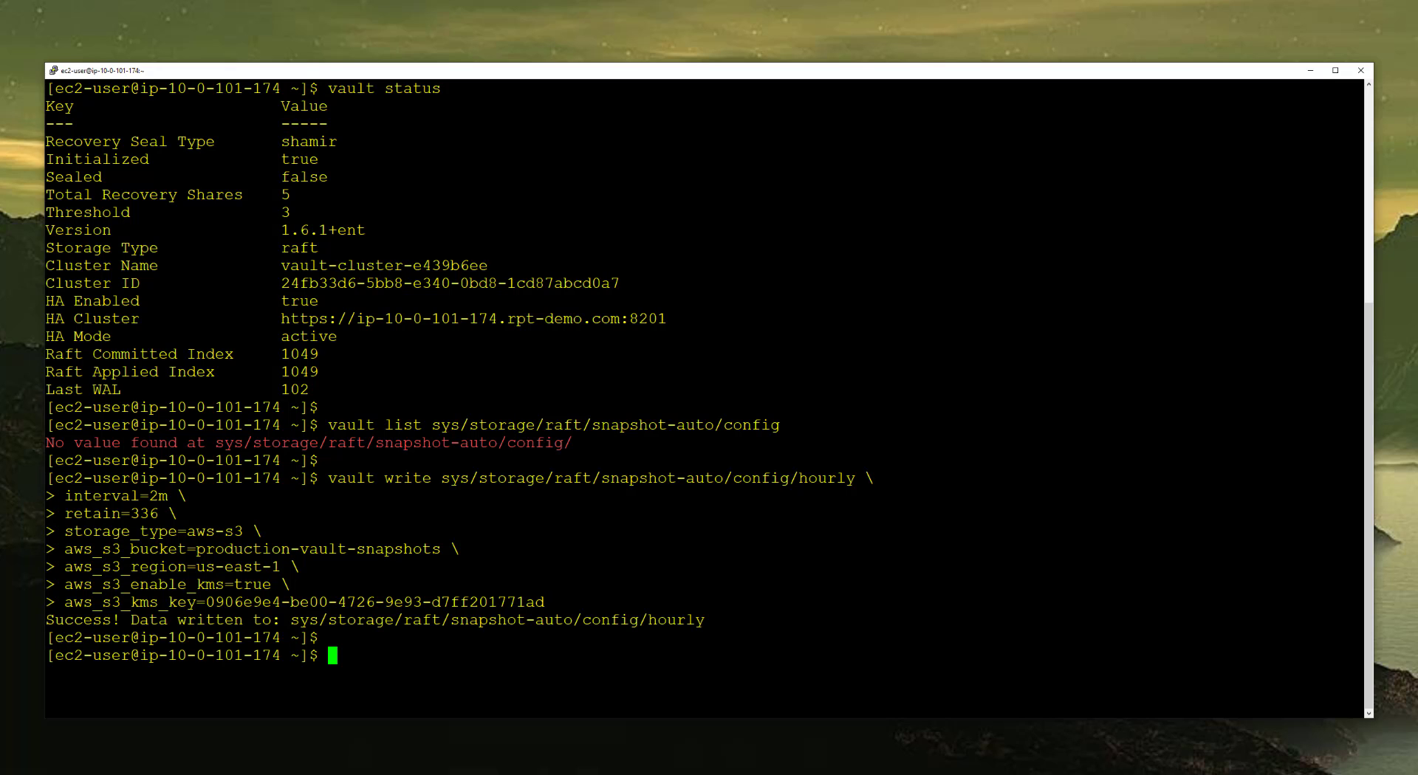
{"action": "type", "text": "vau"}
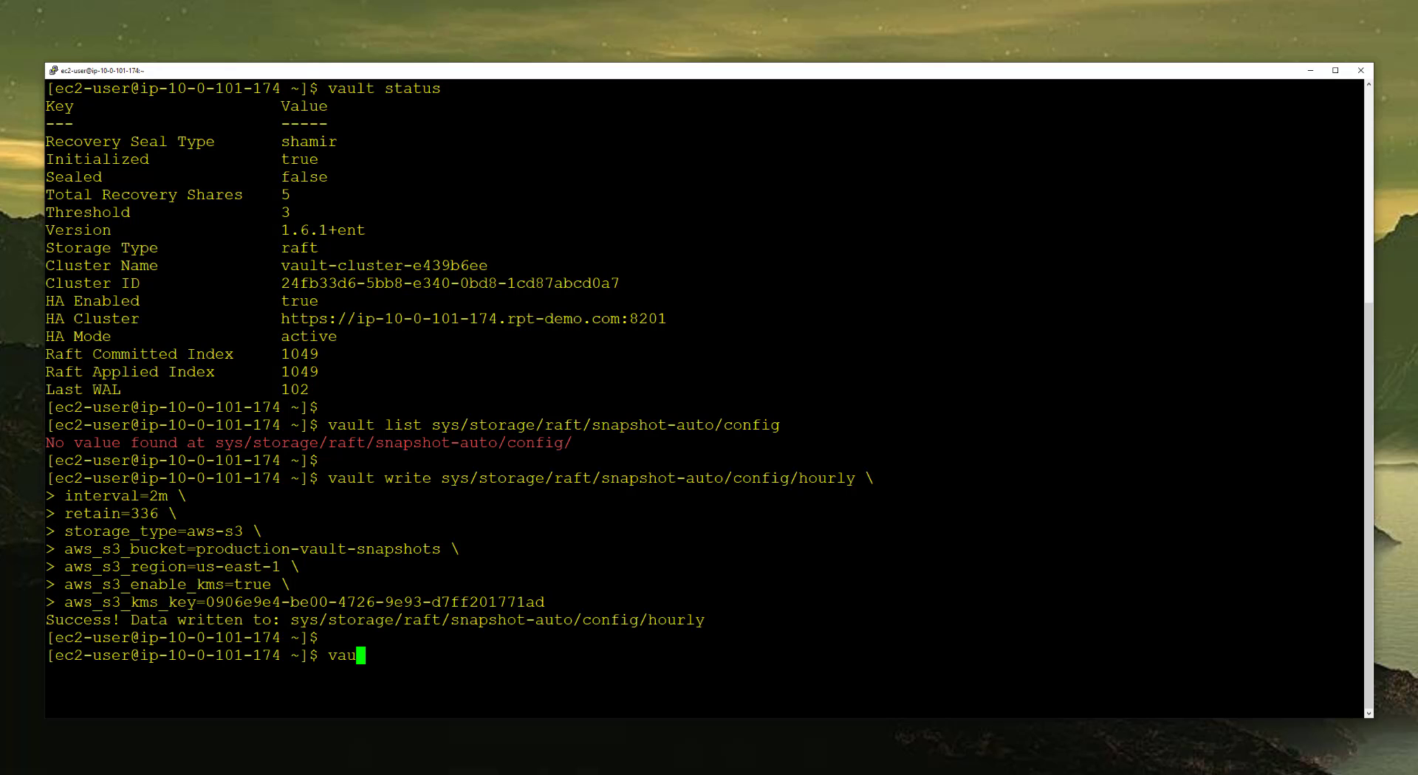
{"action": "type", "text": "lt read"}
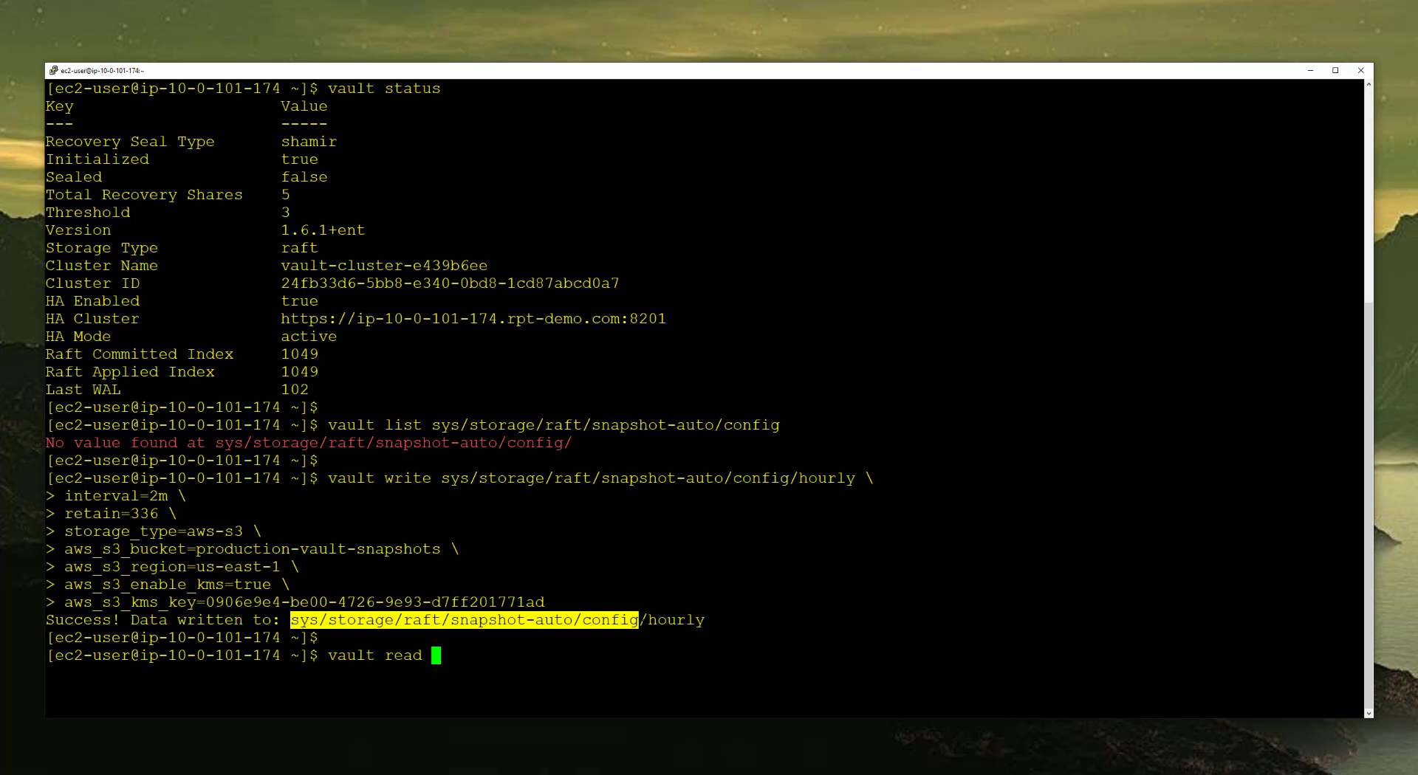
{"action": "key", "text": "Return"}
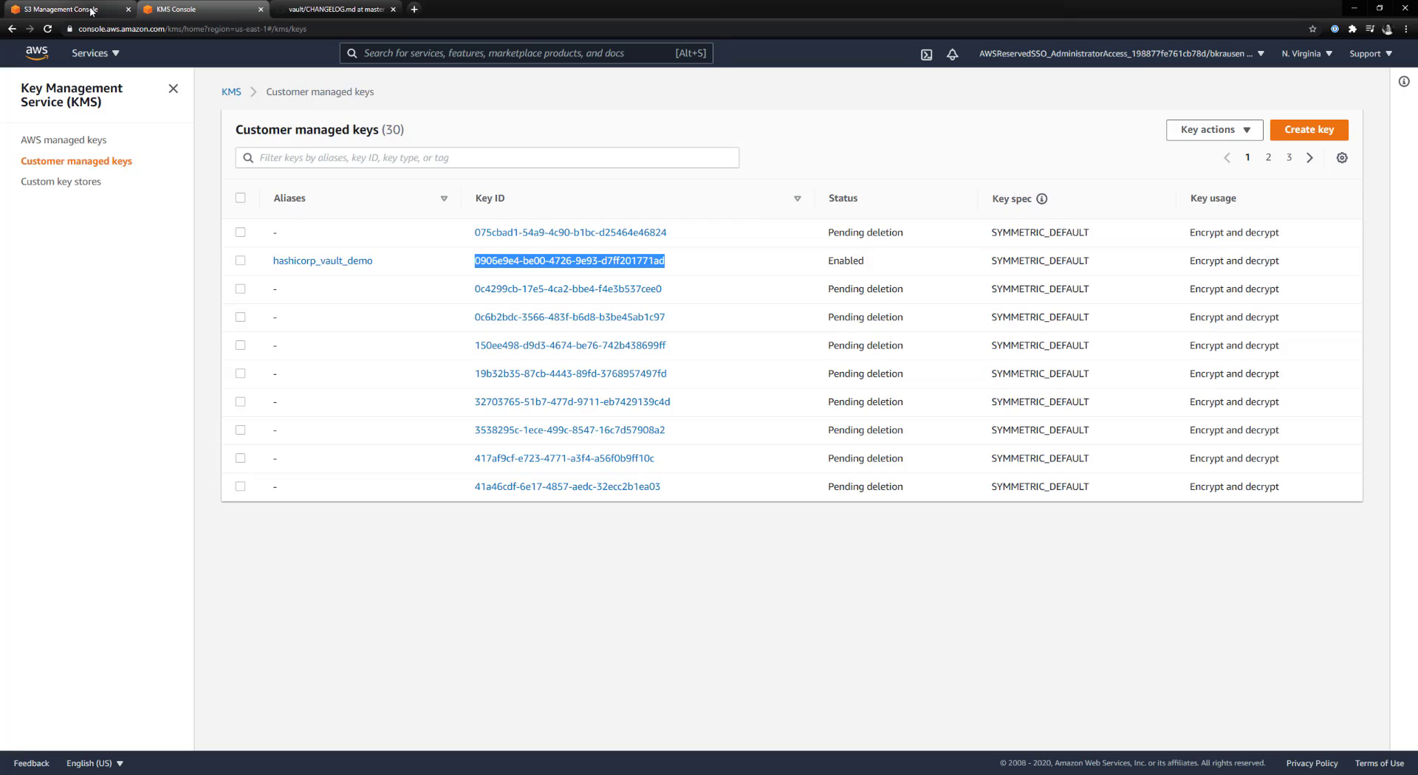
Step: Refresh the production-vault-snapshots bucket and view the new vault-snapshot object's details
{"action": "left_click", "coordinate": [68, 9]}
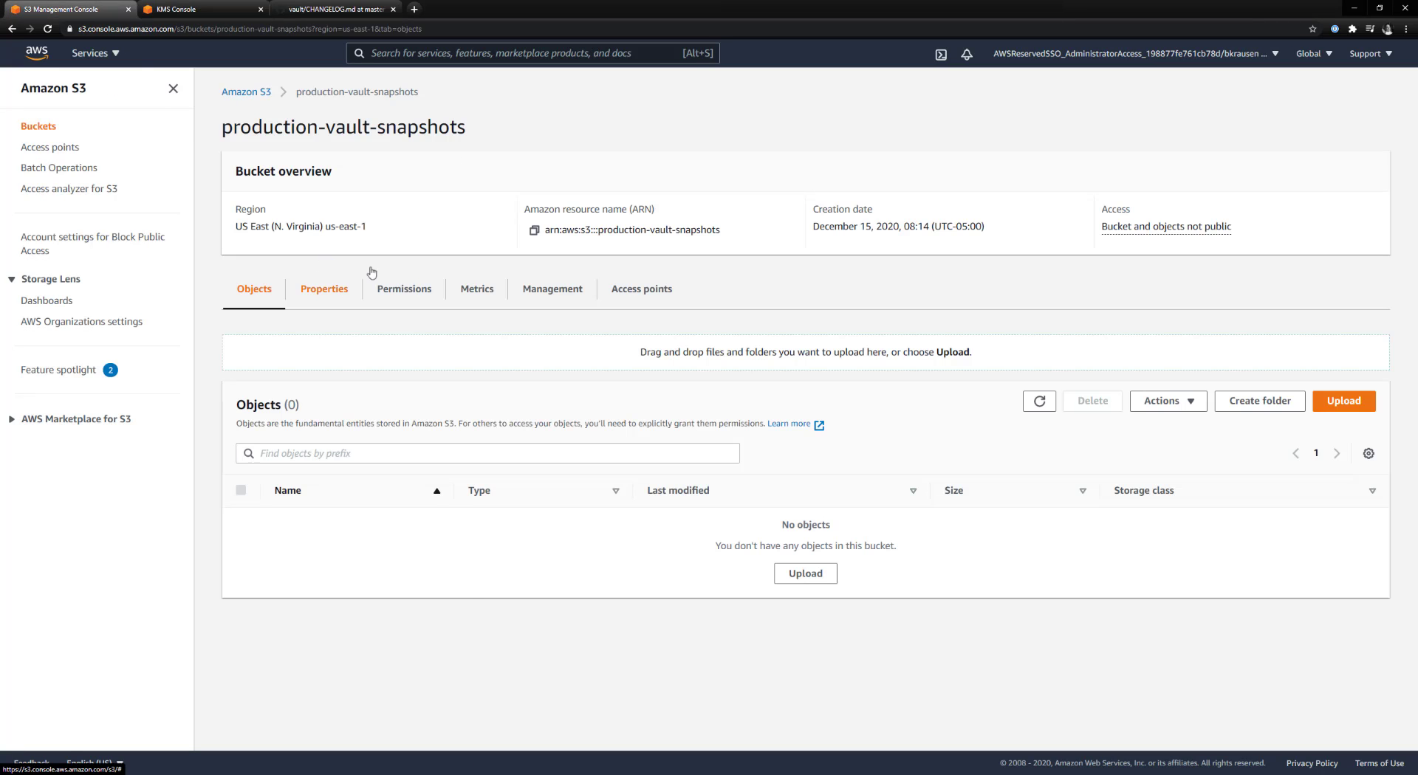
{"action": "left_click", "coordinate": [1038, 400]}
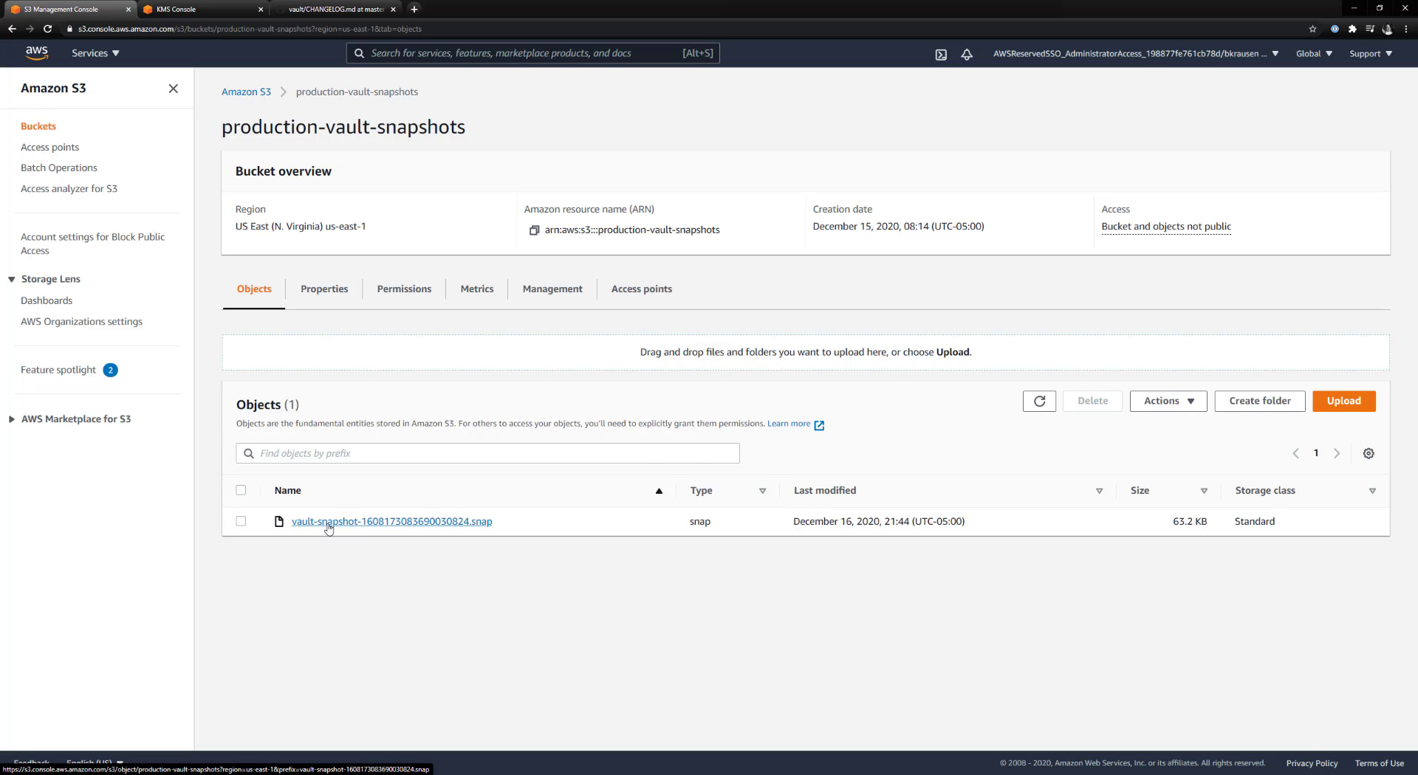
{"action": "left_click", "coordinate": [391, 521]}
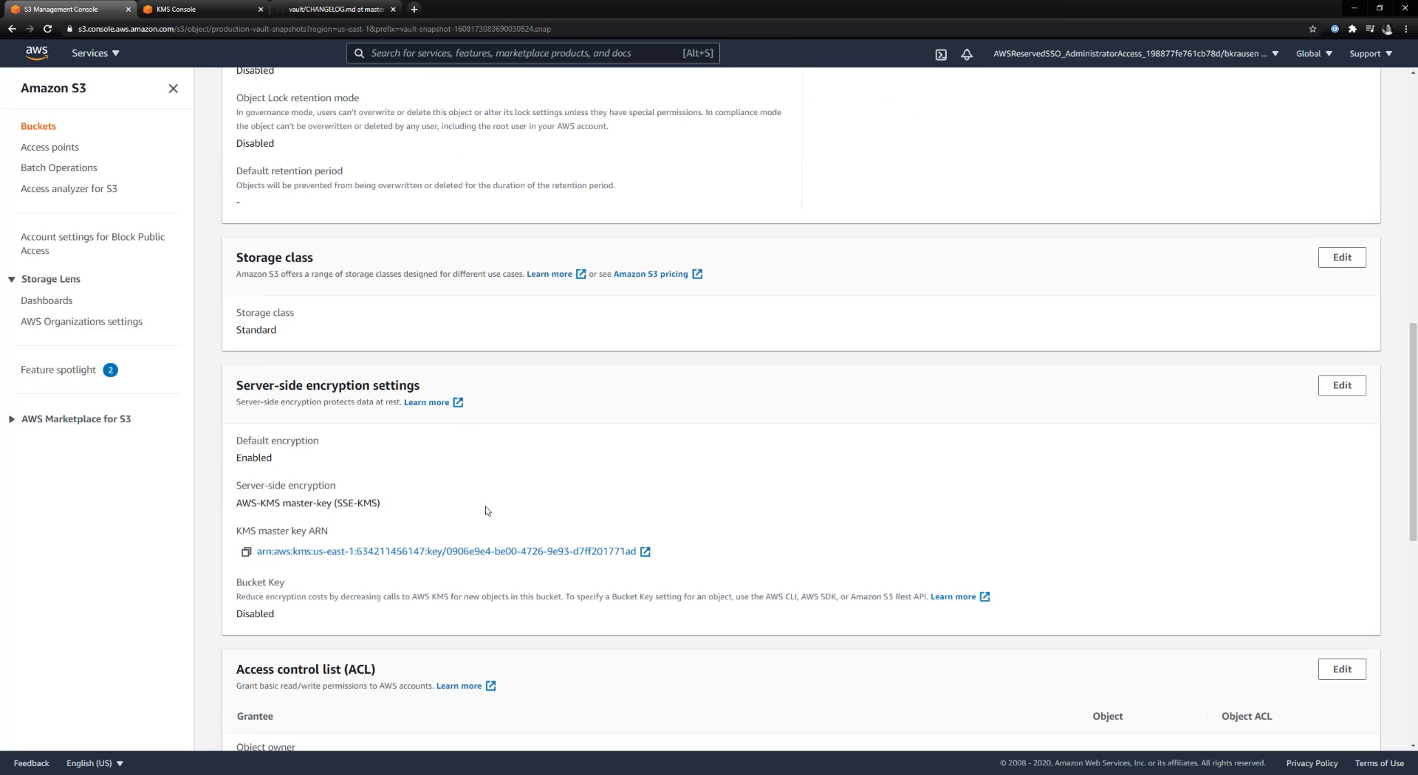
{"action": "mouse_move", "coordinate": [583, 551]}
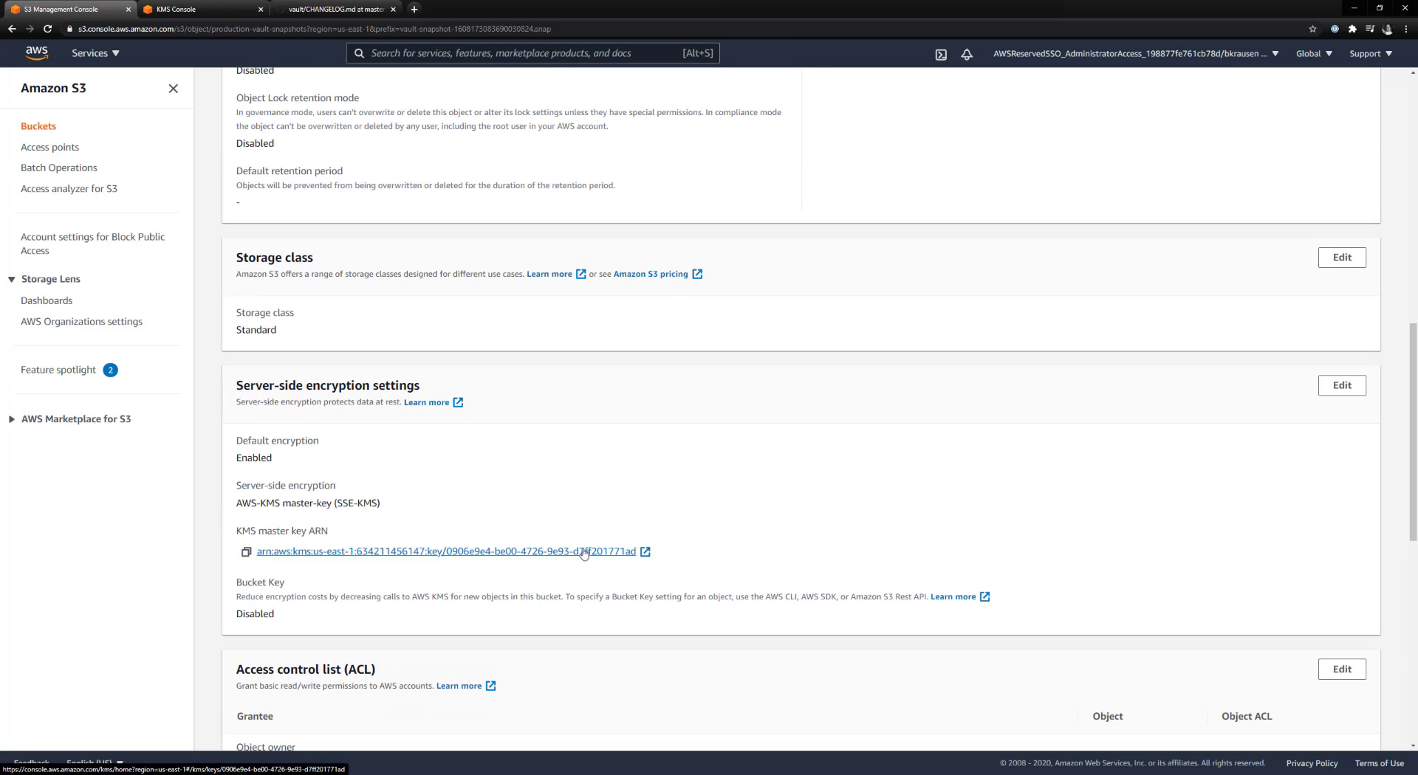
Step: Confirm the snapshot is encrypted with the hashicorp_vault_demo KMS key, then go to the EC2 dashboard
{"action": "left_click", "coordinate": [443, 551]}
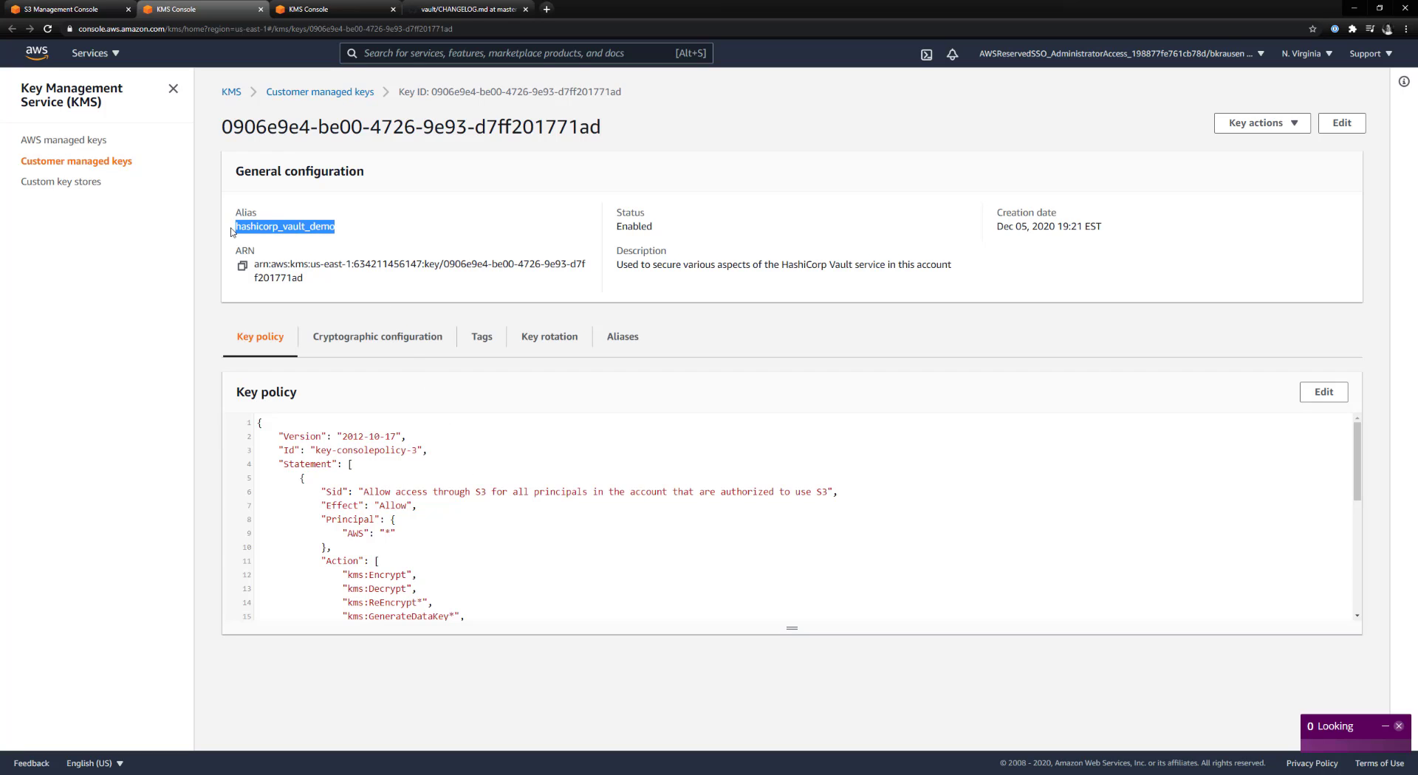
{"action": "left_click", "coordinate": [63, 9]}
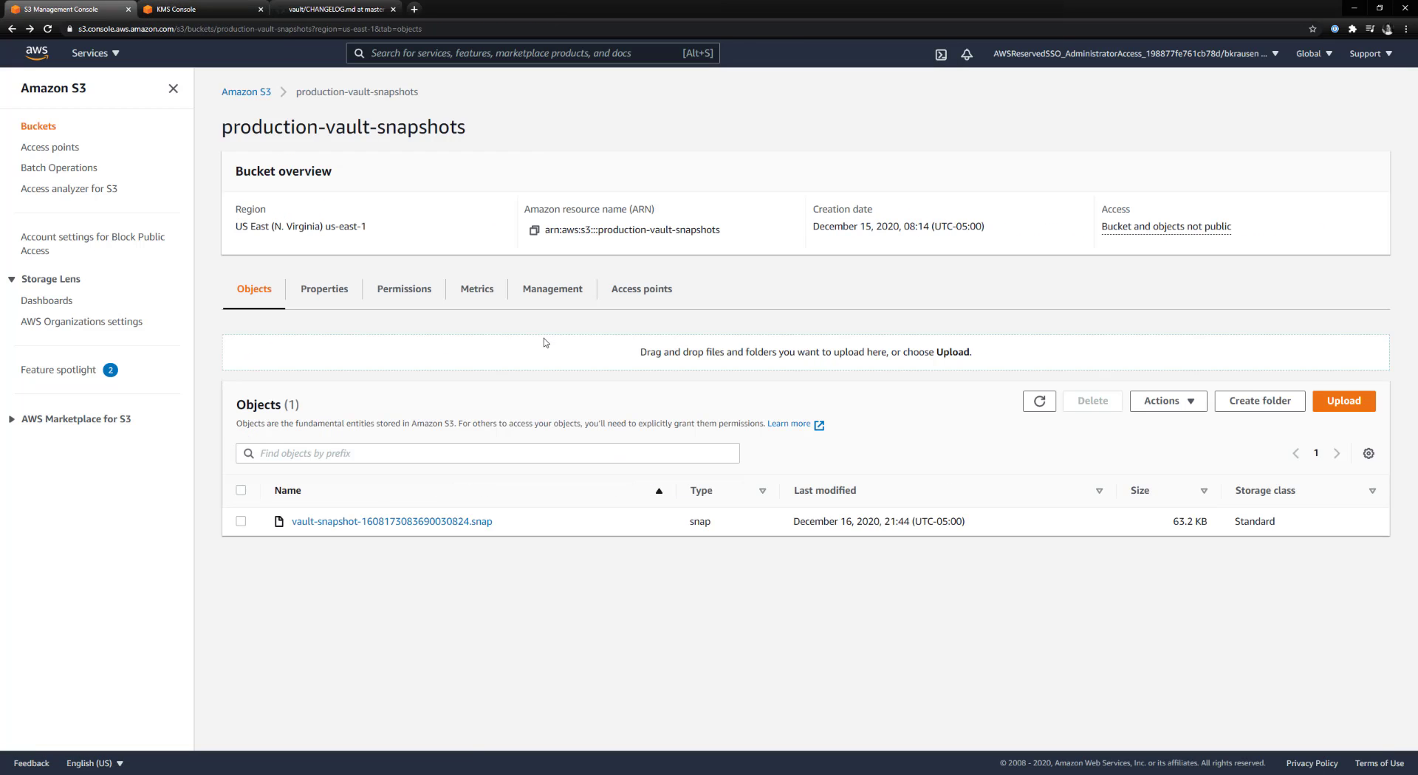
{"action": "mouse_move", "coordinate": [439, 477]}
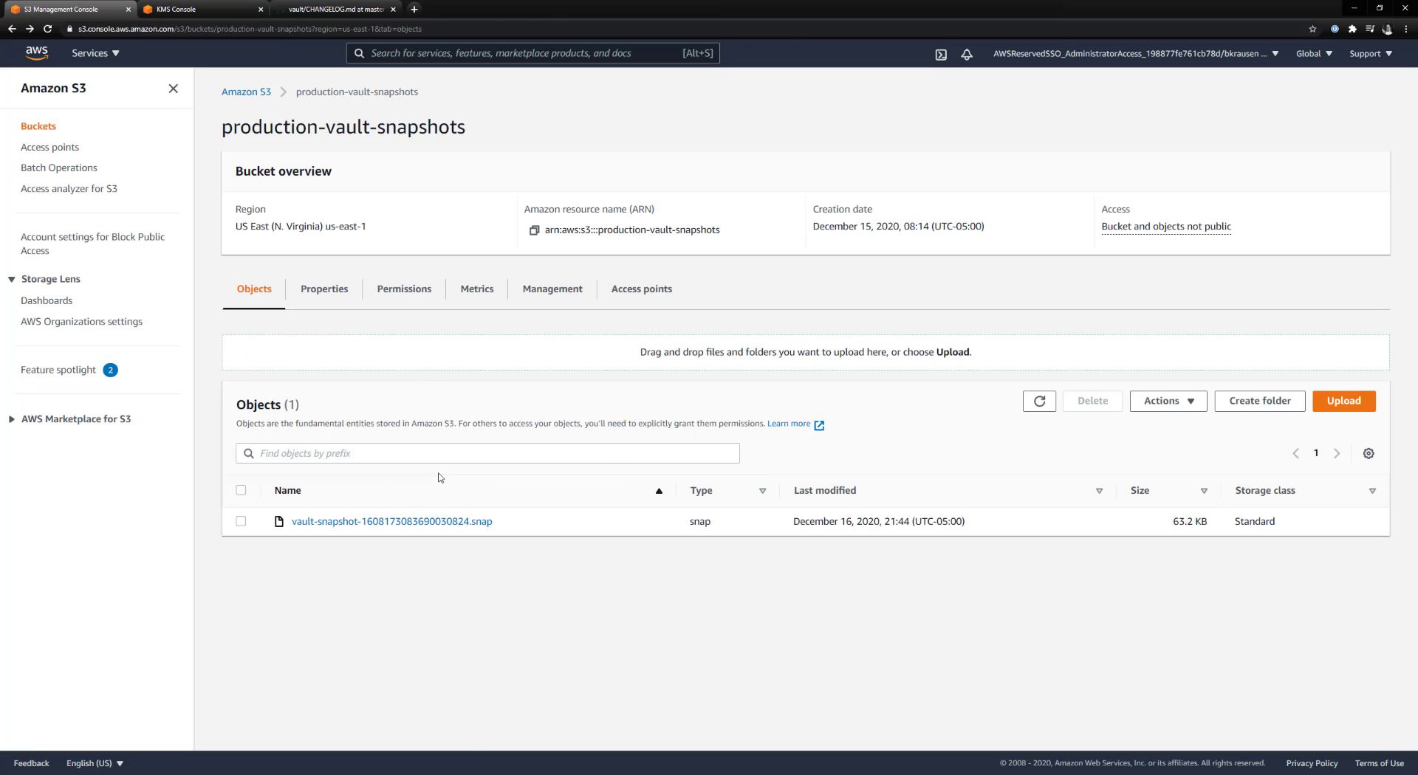
{"action": "mouse_move", "coordinate": [416, 511]}
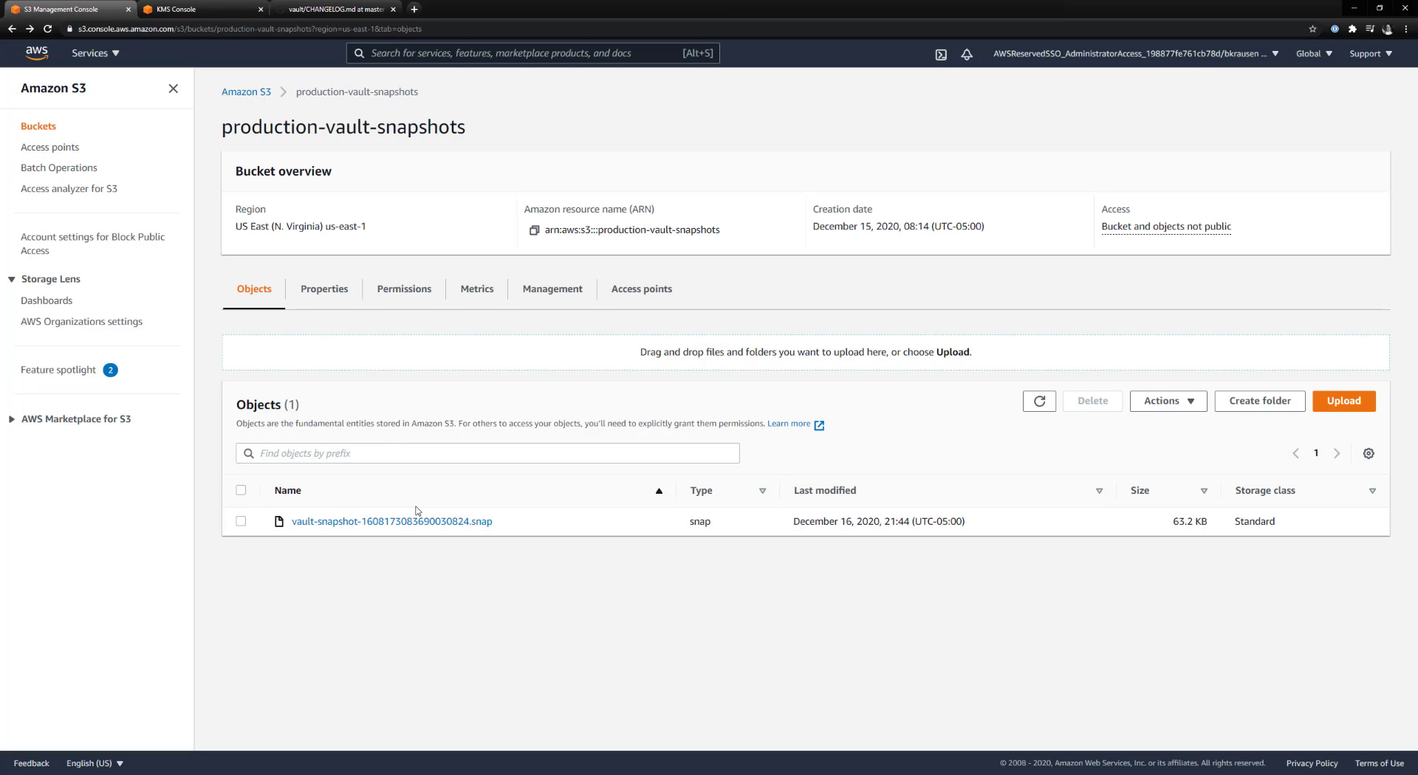
{"action": "mouse_move", "coordinate": [313, 561]}
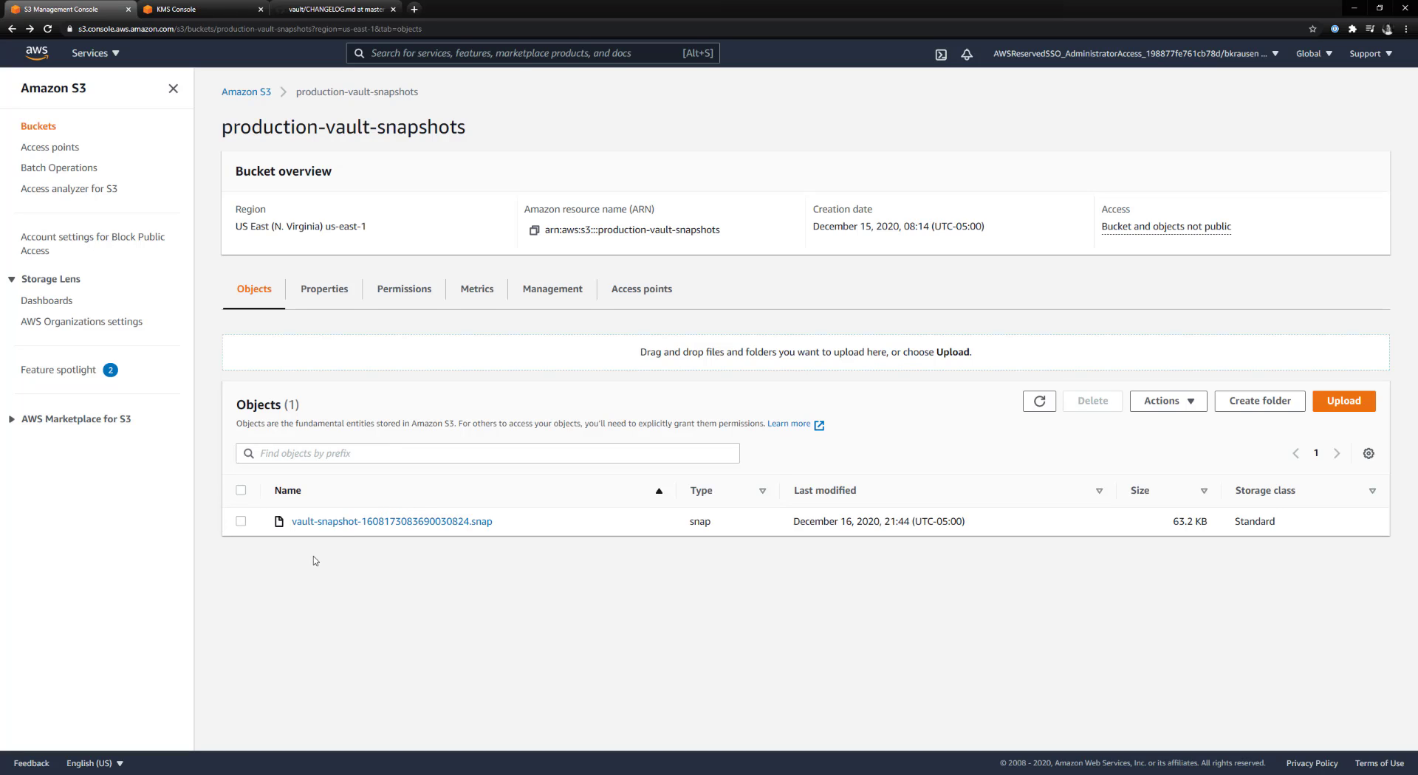
{"action": "left_click", "coordinate": [90, 52]}
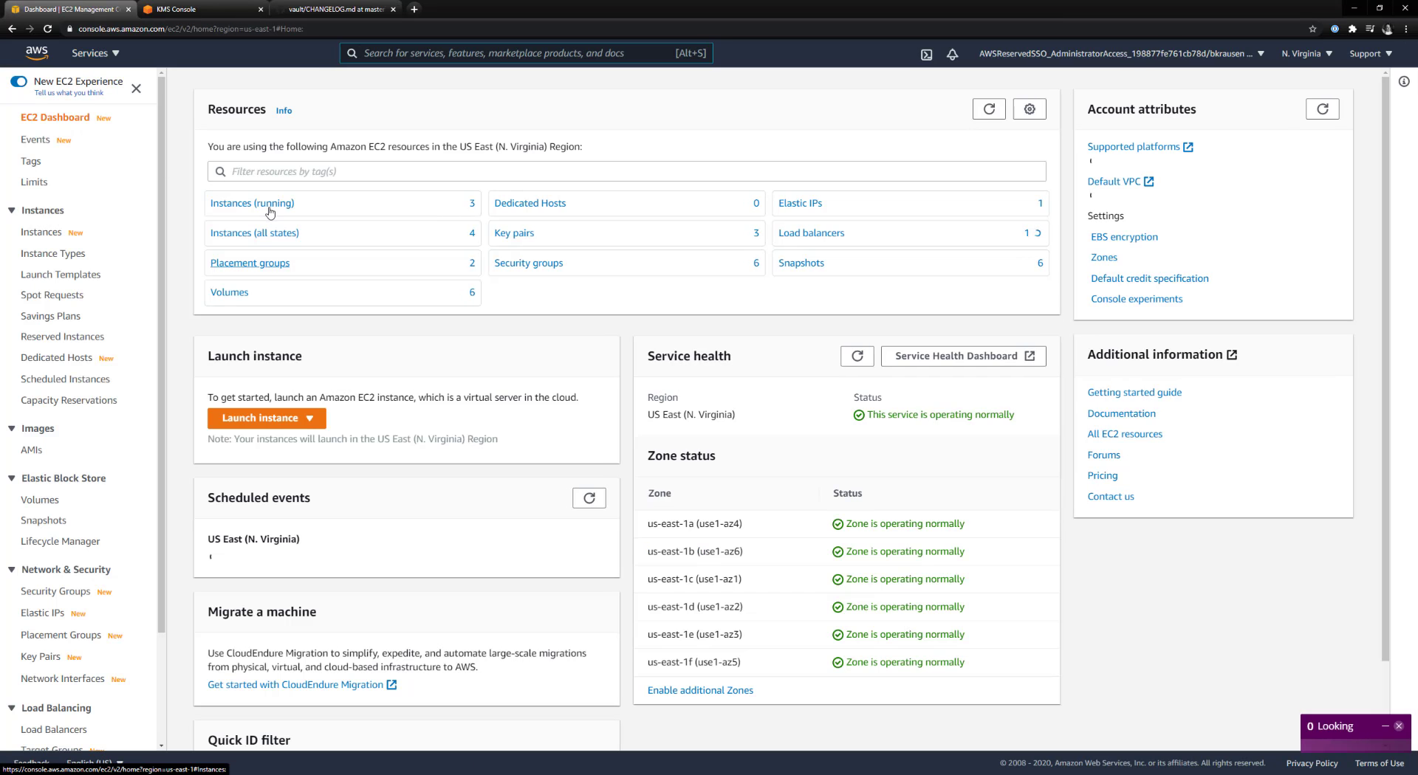
Step: List running EC2 instances and open the vault-demo node's IAM role
{"action": "left_click", "coordinate": [251, 203]}
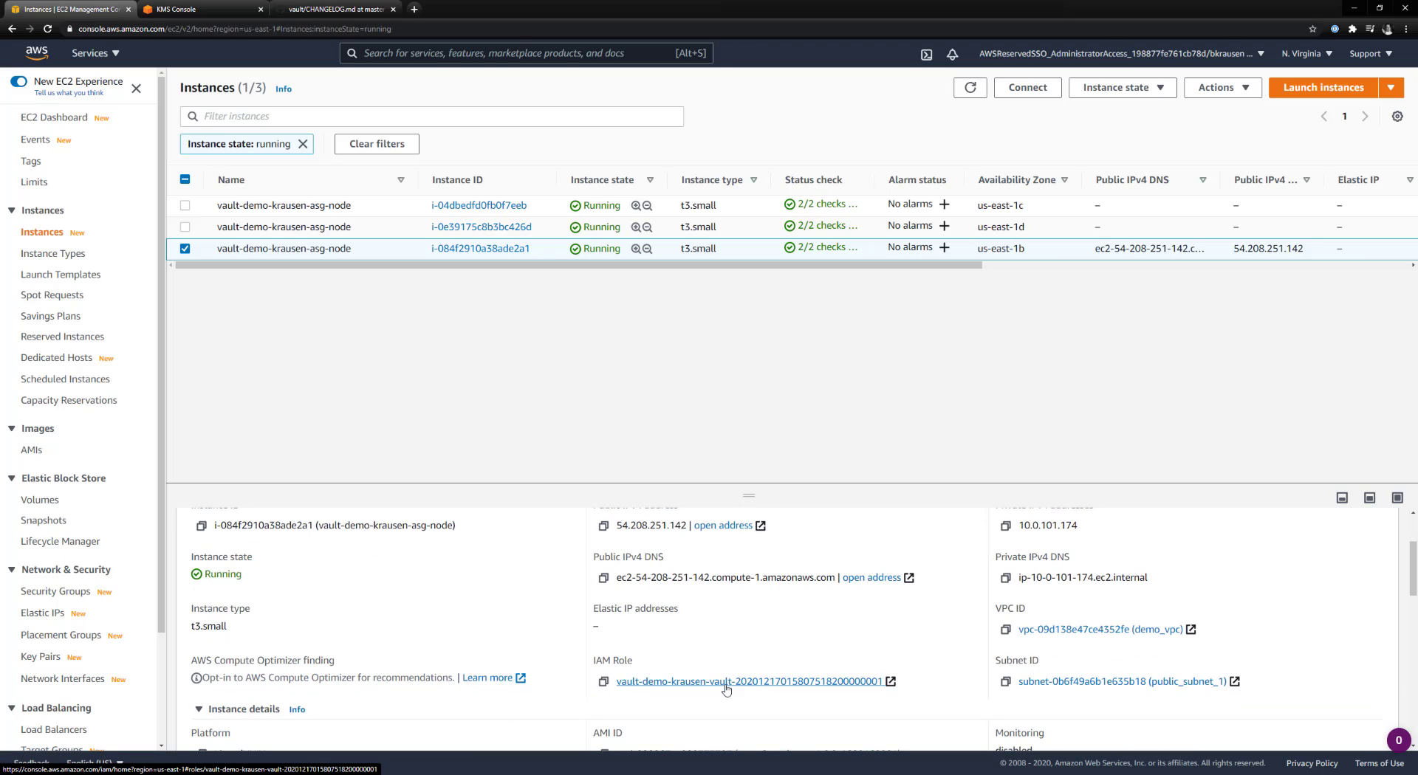
{"action": "left_click", "coordinate": [752, 681]}
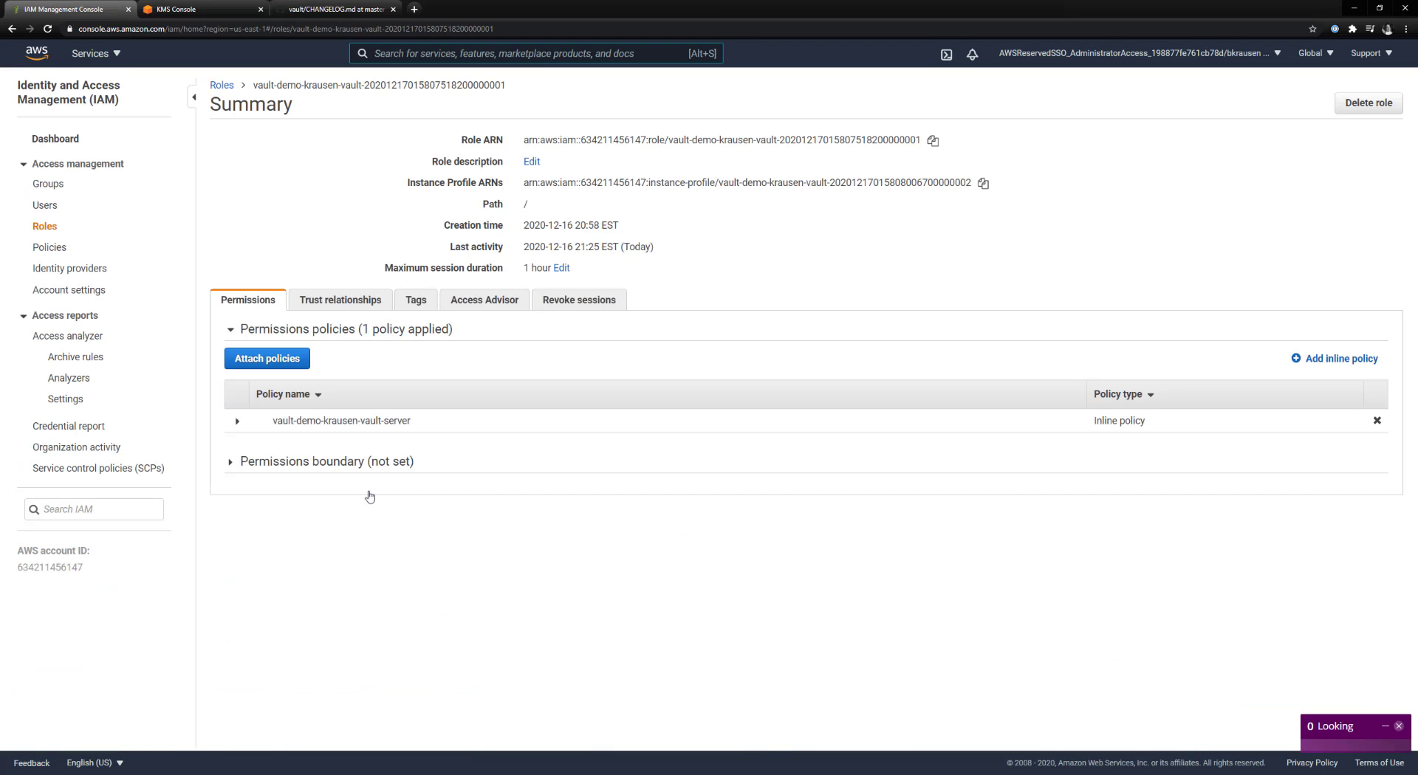
Step: Expand the inline vault-server policy JSON and locate the s3:DeleteObject permission
{"action": "left_click", "coordinate": [237, 421]}
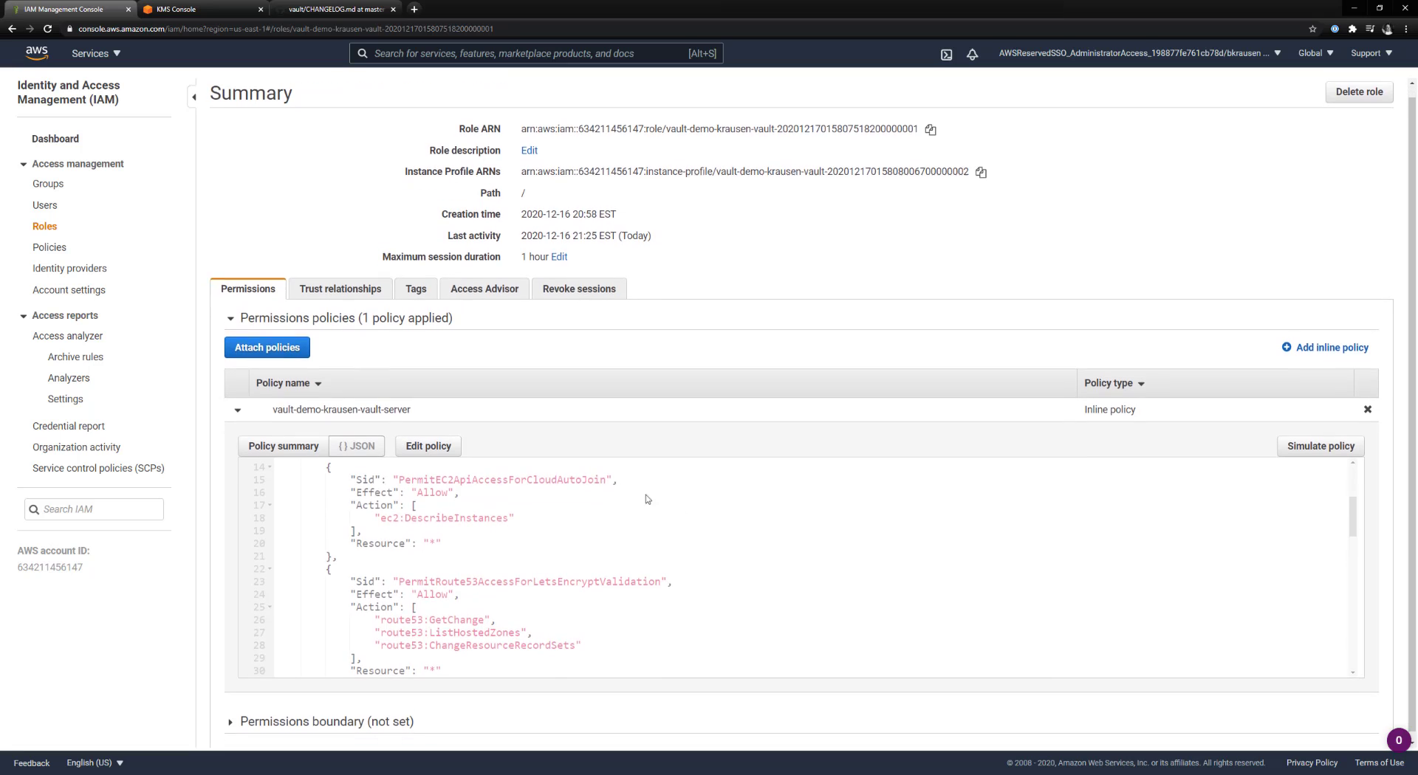
{"action": "scroll", "scroll_direction": "down", "scroll_amount": 3}
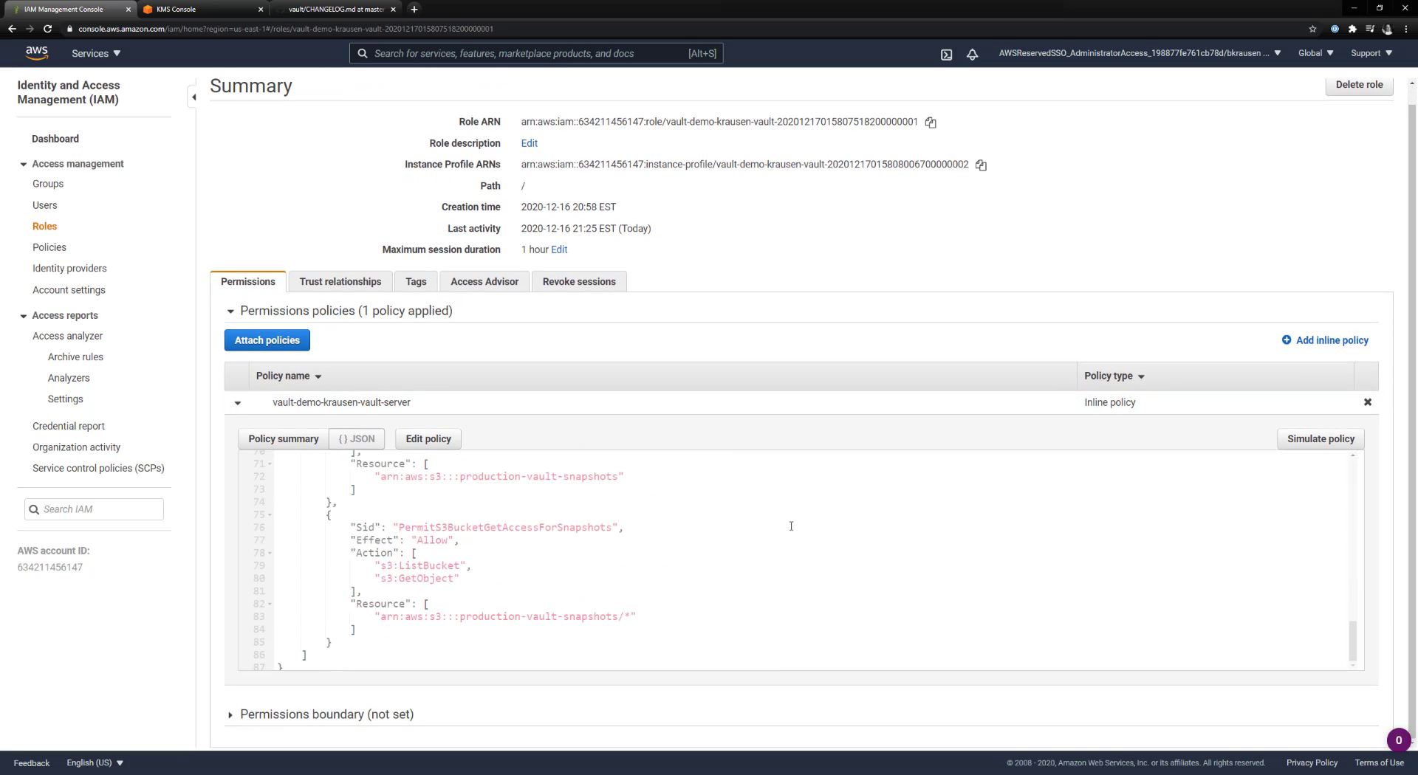
{"action": "scroll", "scroll_direction": "up", "scroll_amount": 3}
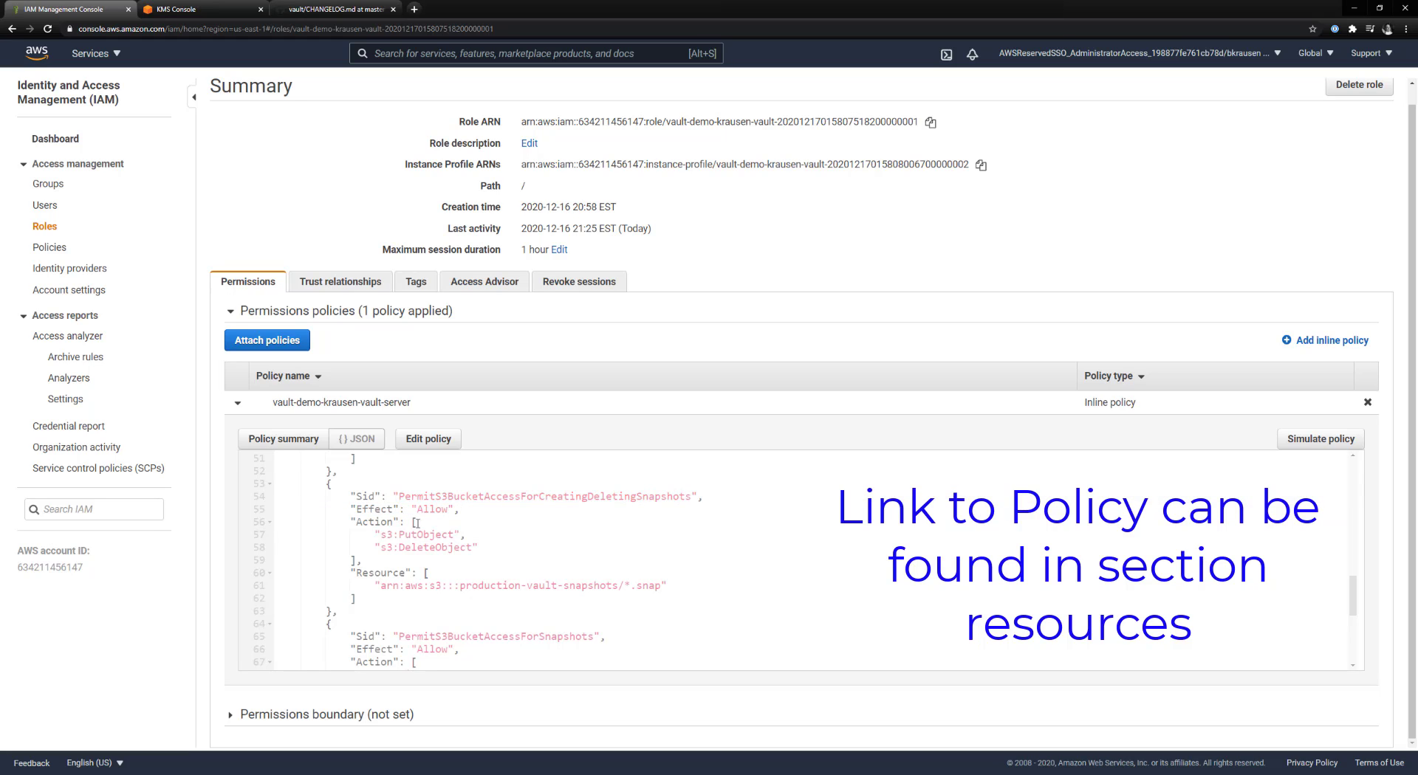
{"action": "double_click", "coordinate": [418, 534]}
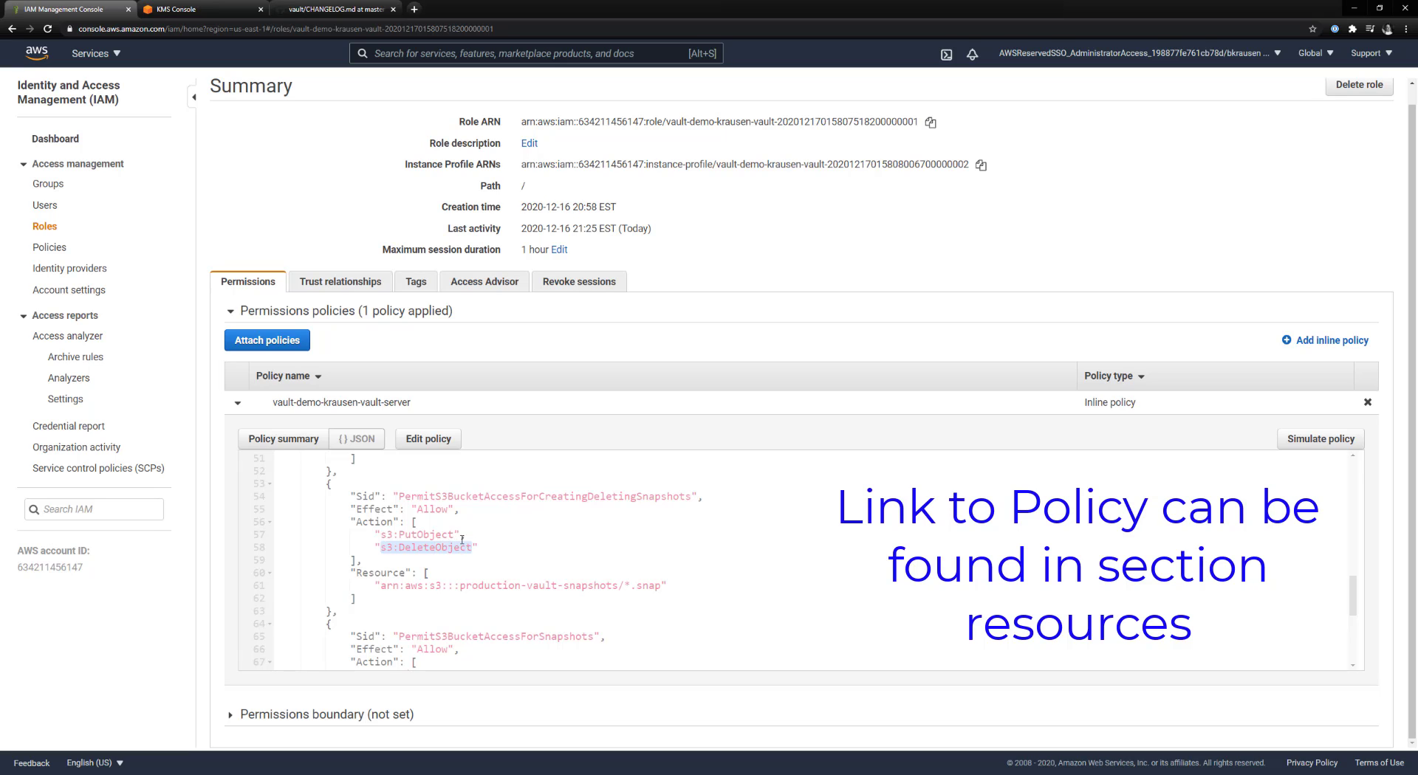
Step: Review the ListBucket and GetObject statements on the snapshots bucket, then return to S3
{"action": "scroll", "scroll_direction": "down", "scroll_amount": 3}
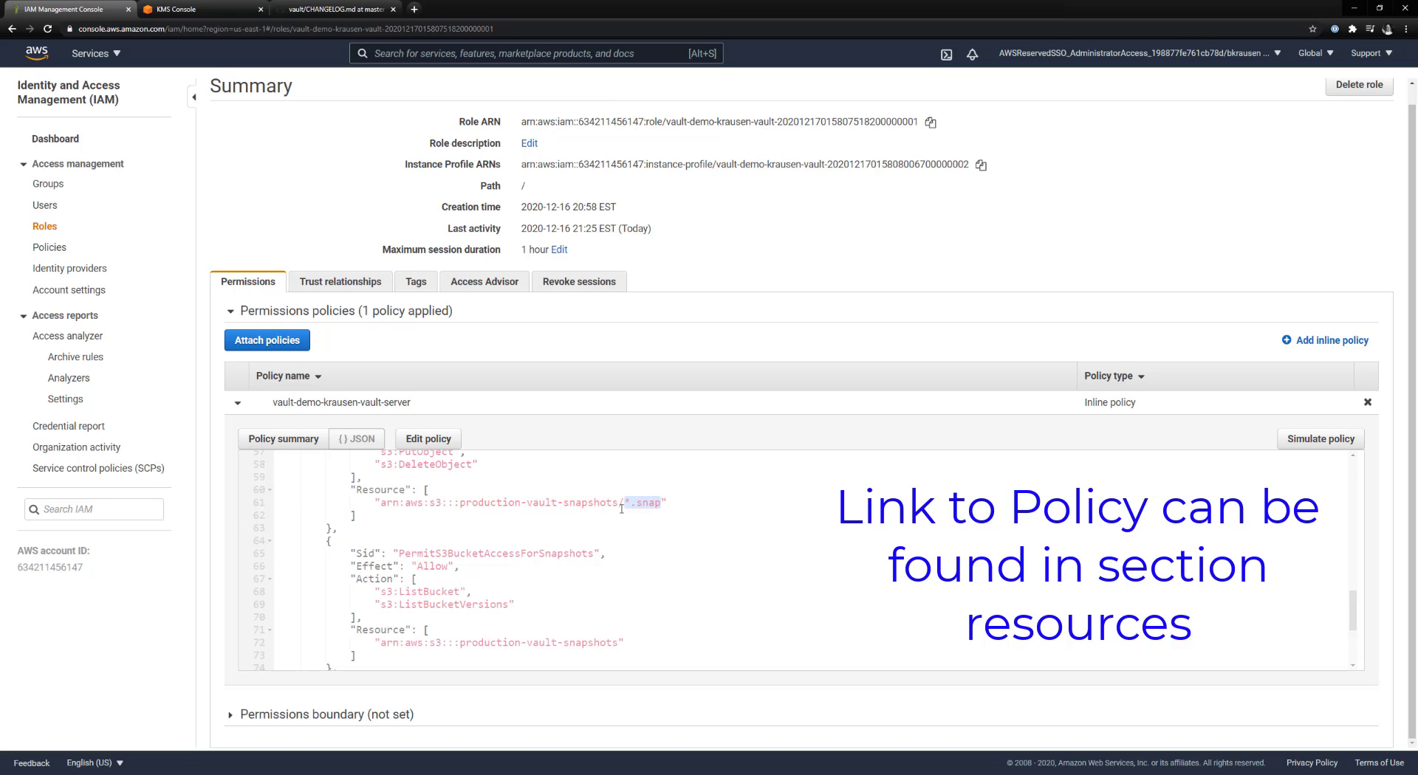
{"action": "scroll", "scroll_direction": "down", "scroll_amount": 3}
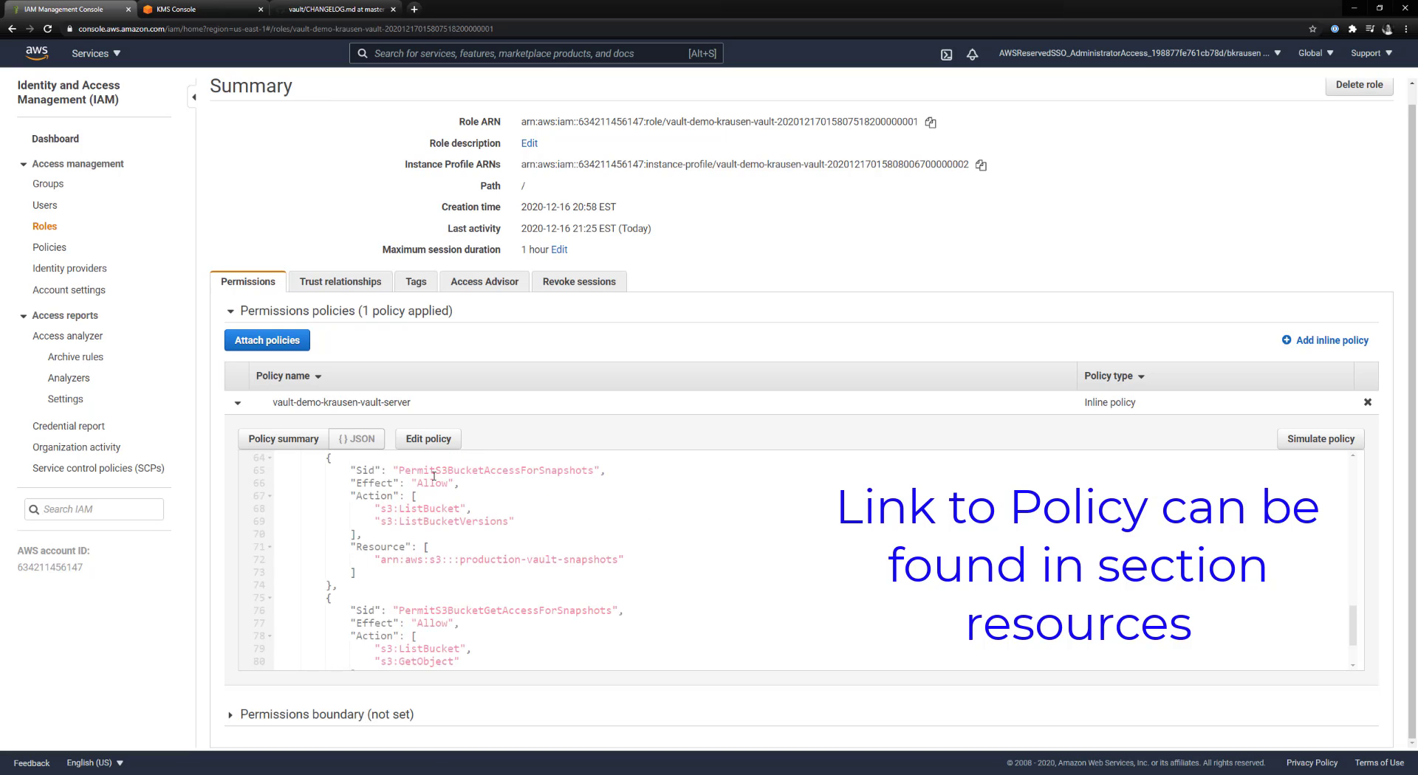
{"action": "mouse_move", "coordinate": [403, 513]}
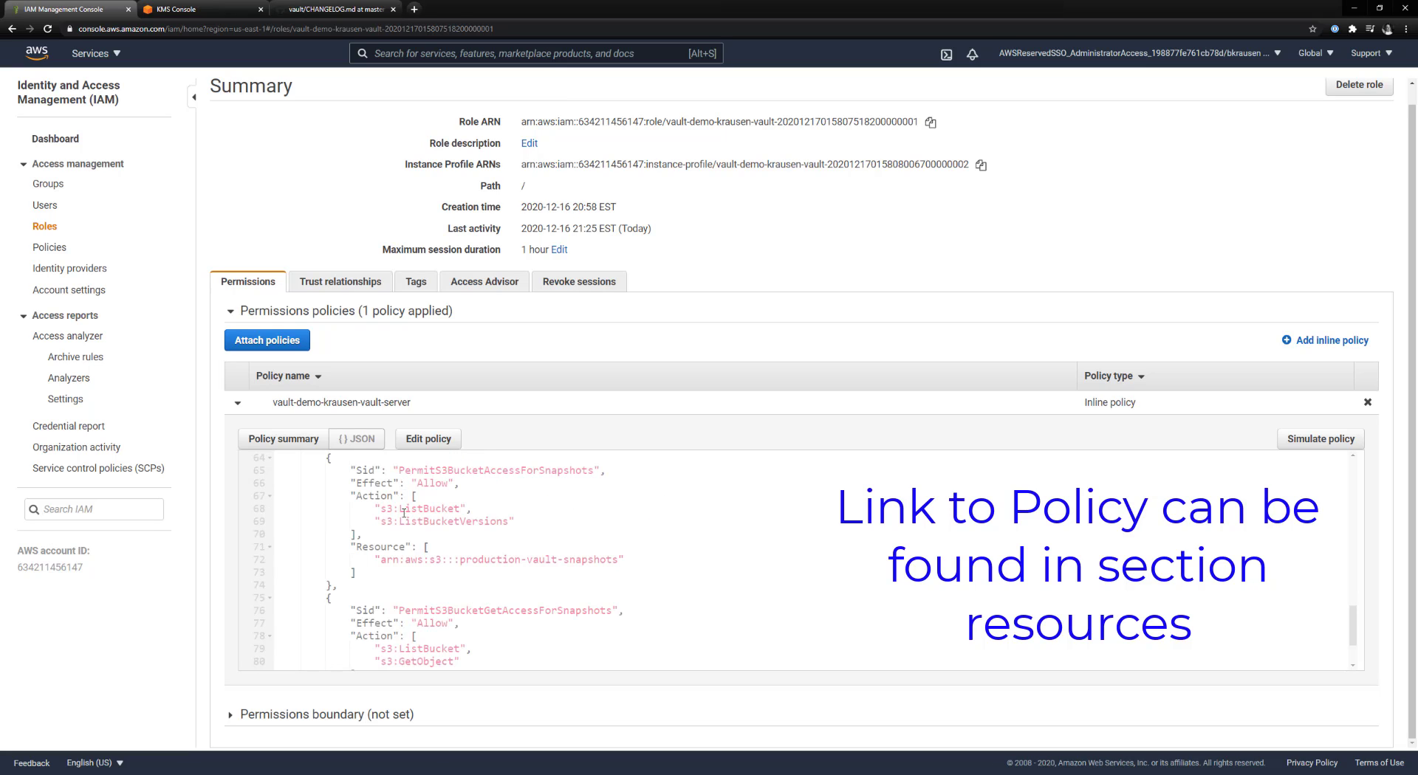
{"action": "scroll", "scroll_direction": "down", "scroll_amount": 3}
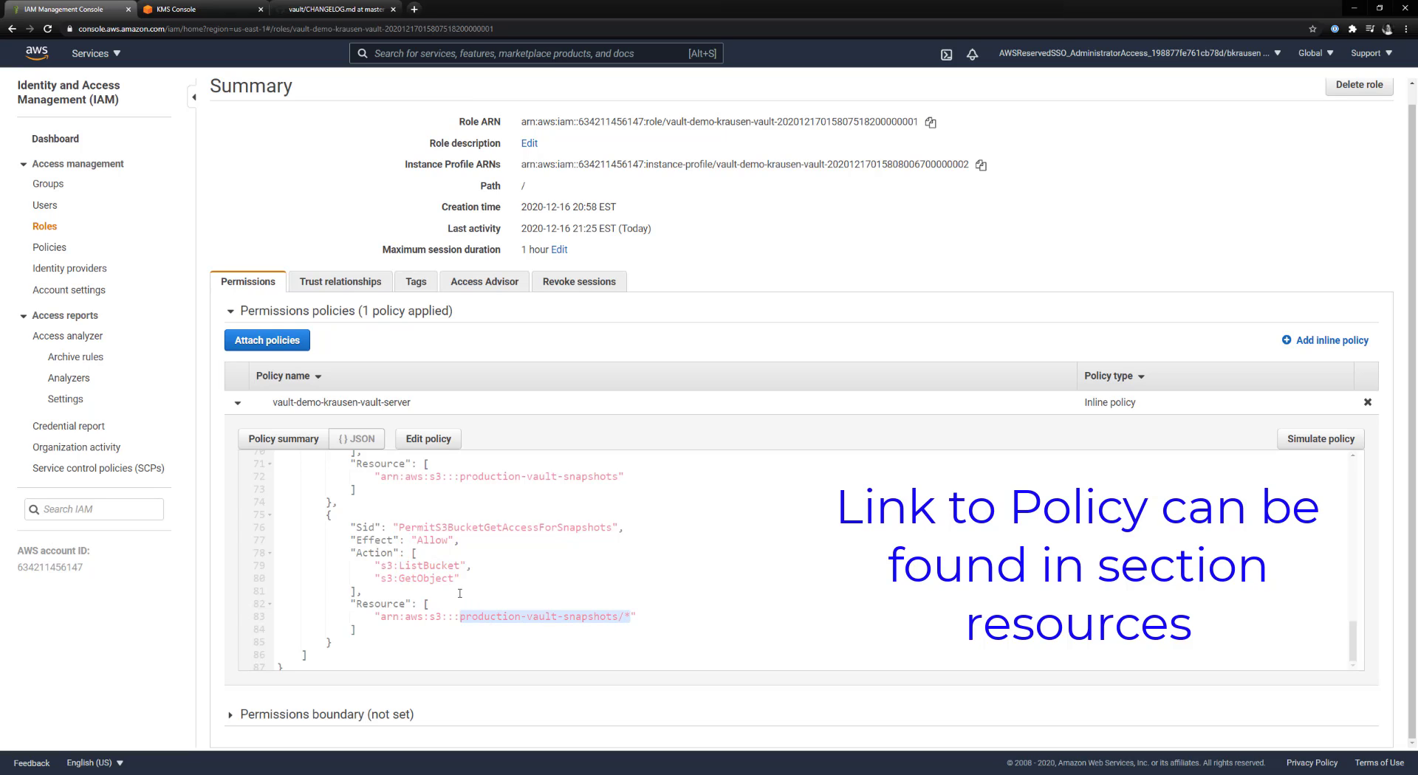
{"action": "left_click", "coordinate": [459, 592]}
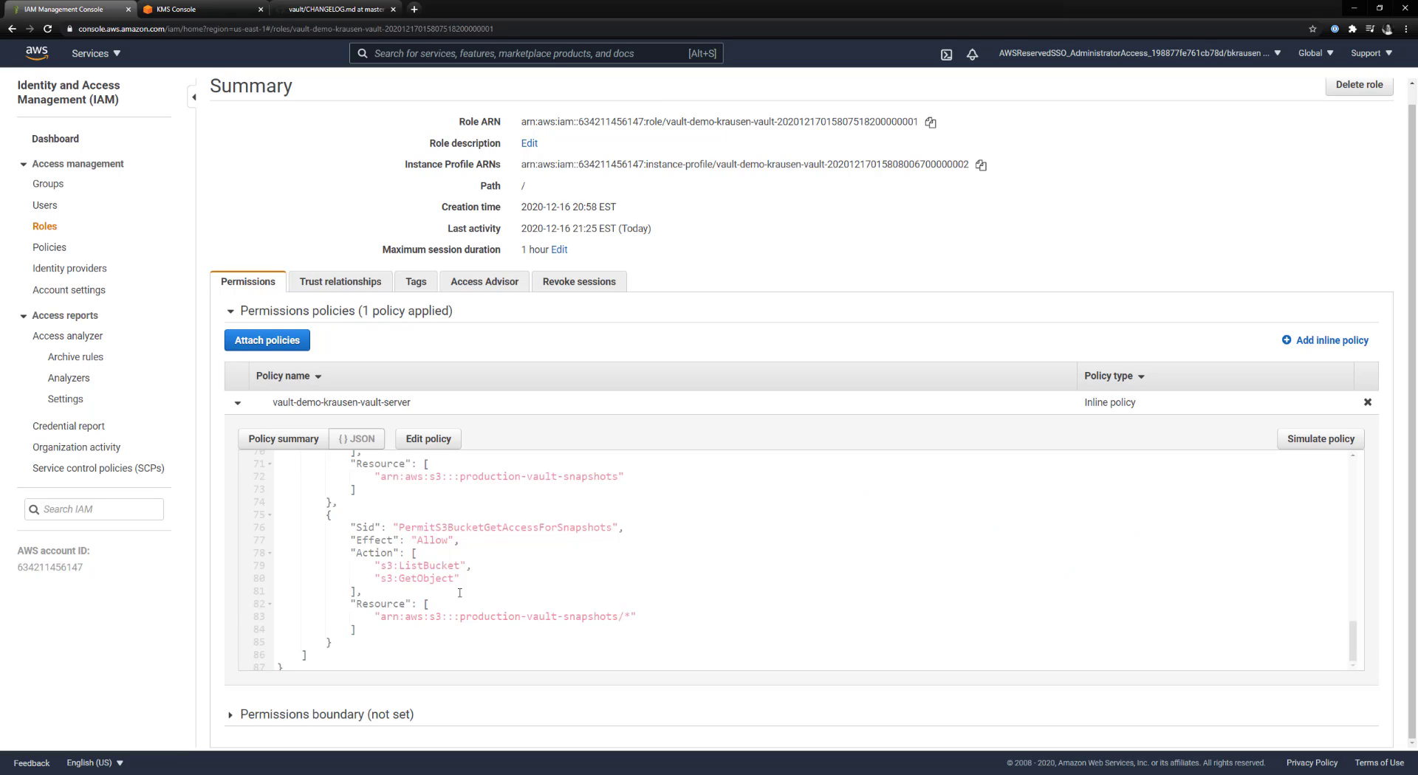
{"action": "left_click", "coordinate": [90, 53]}
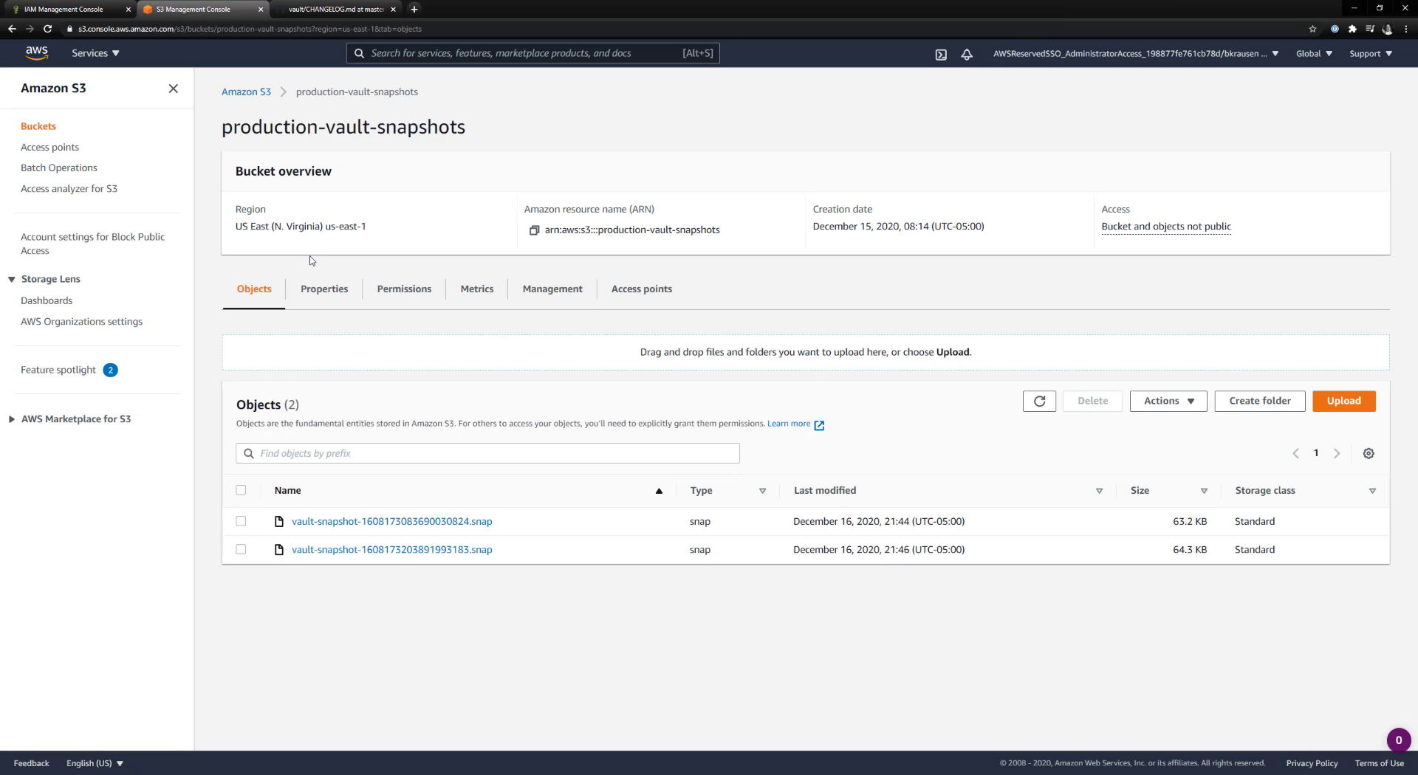
Step: Bring the SSH terminal forward, showing the auto-snapshot config read back with aws-s3 storage
{"action": "double_click", "coordinate": [895, 550]}
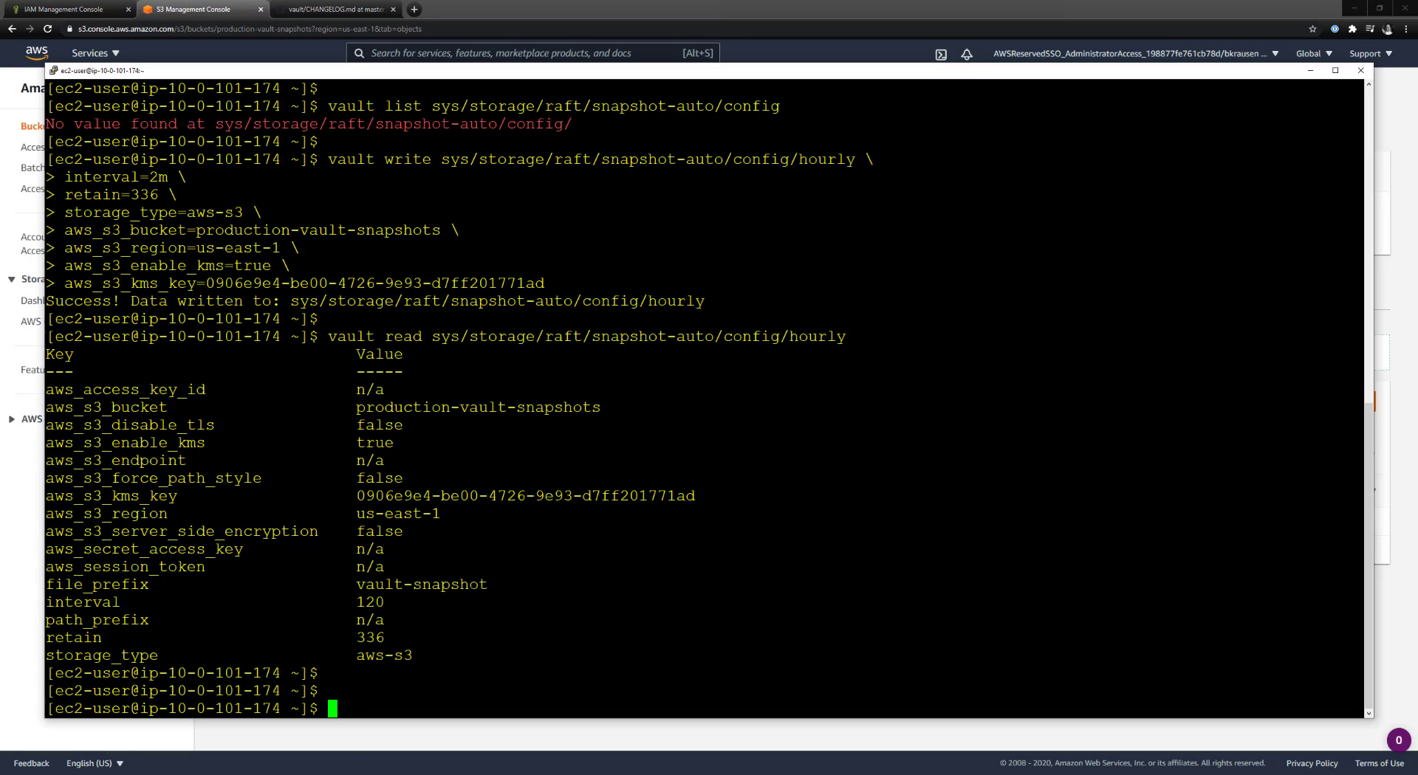
Step: Follow journalctl to see snapshotmgr.hourly complete at 02:46:43, then stop with Ctrl+C
{"action": "type", "text": "joun"}
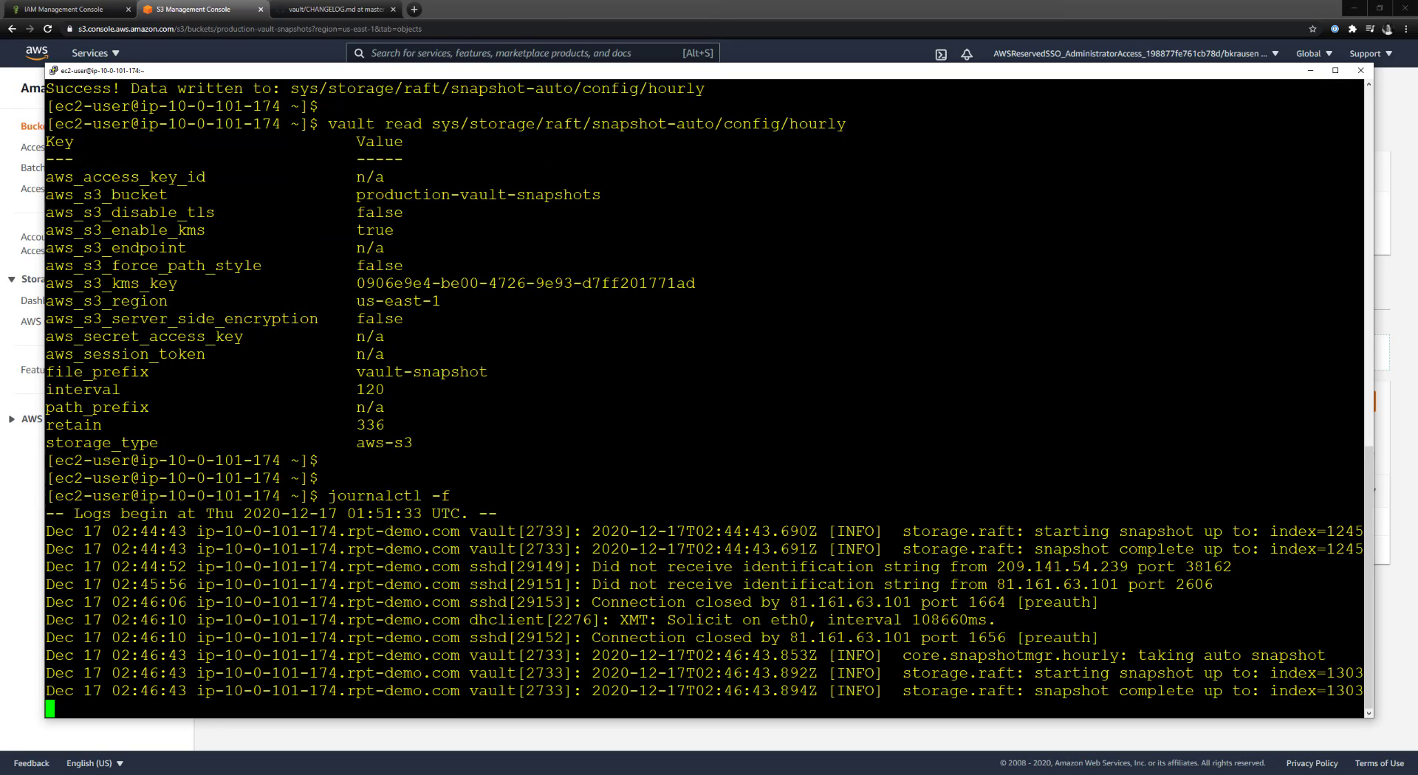
{"action": "double_click", "coordinate": [938, 550]}
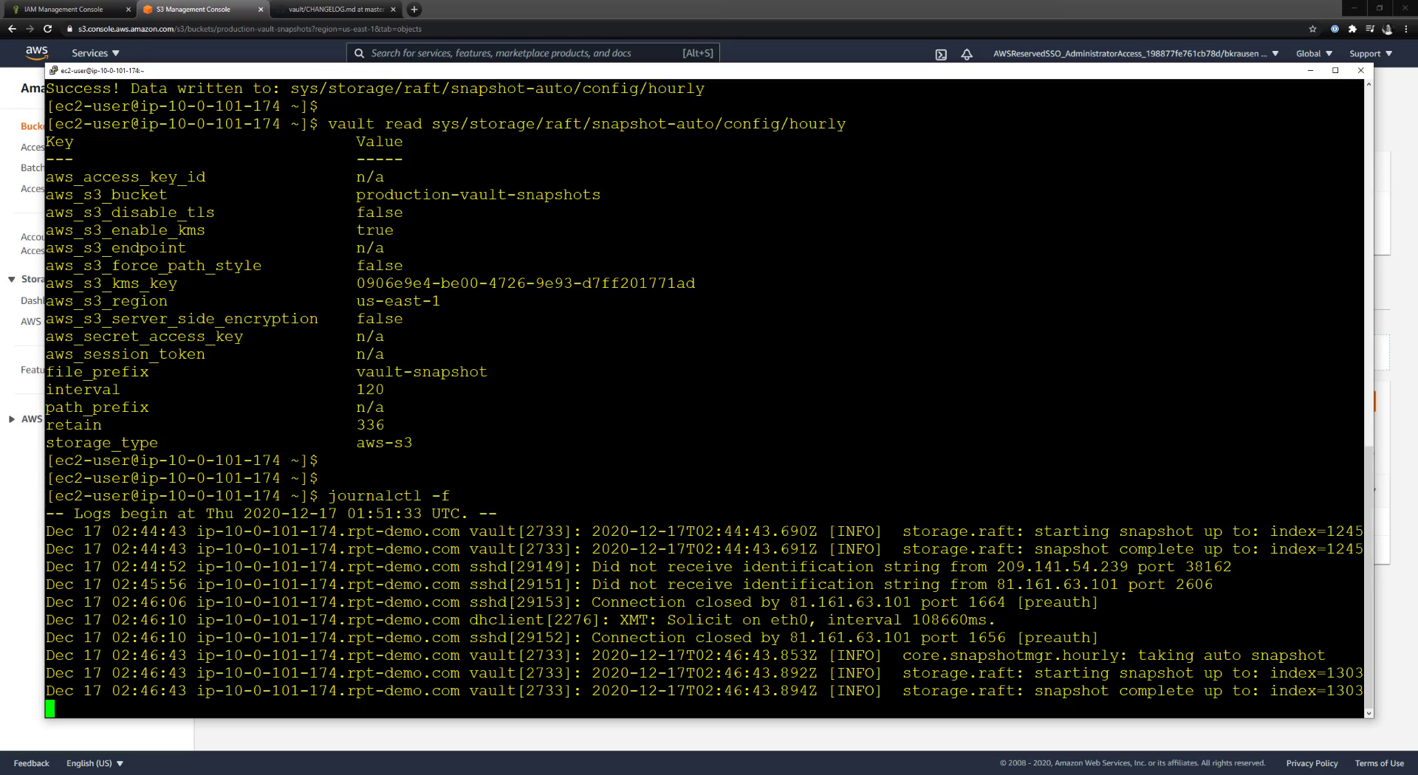
{"action": "double_click", "coordinate": [731, 655]}
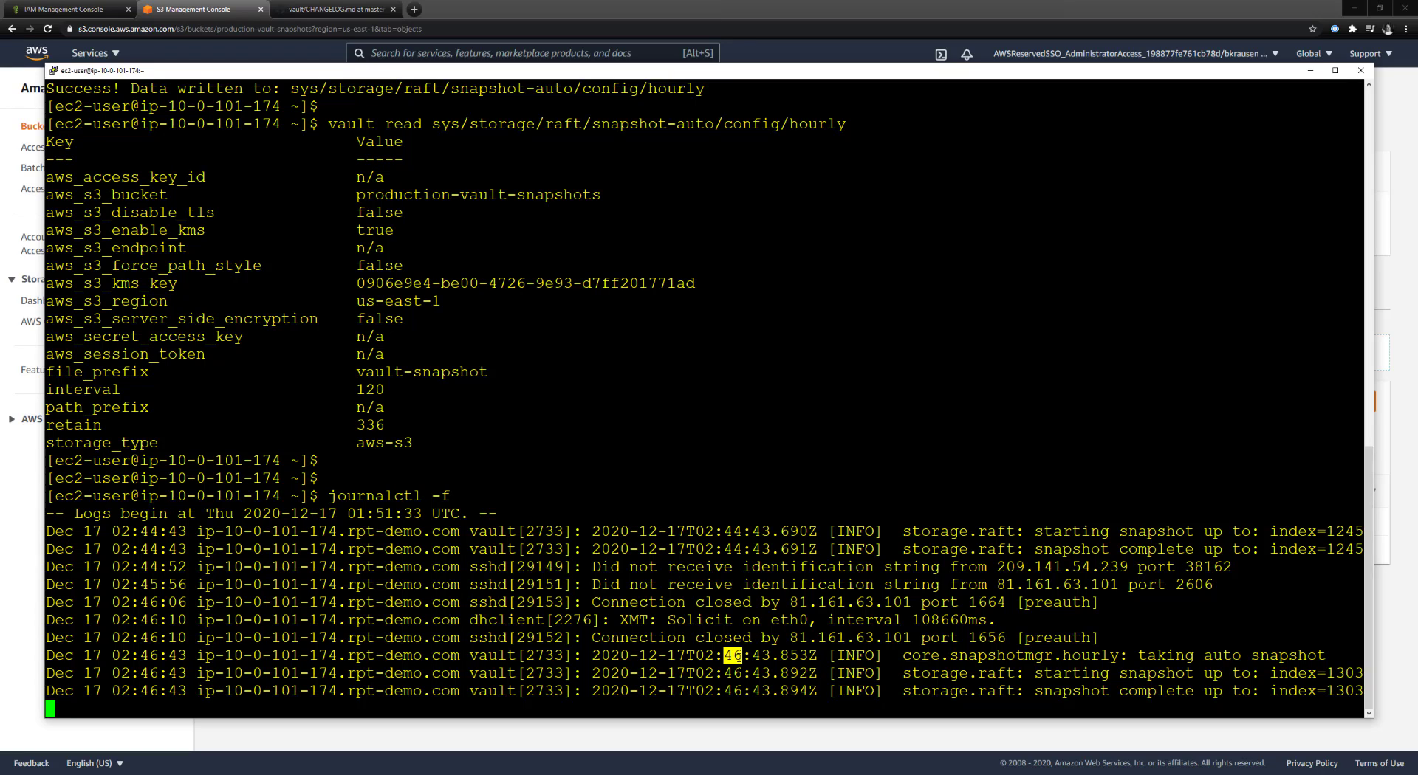
{"action": "key", "text": "ctrl+c"}
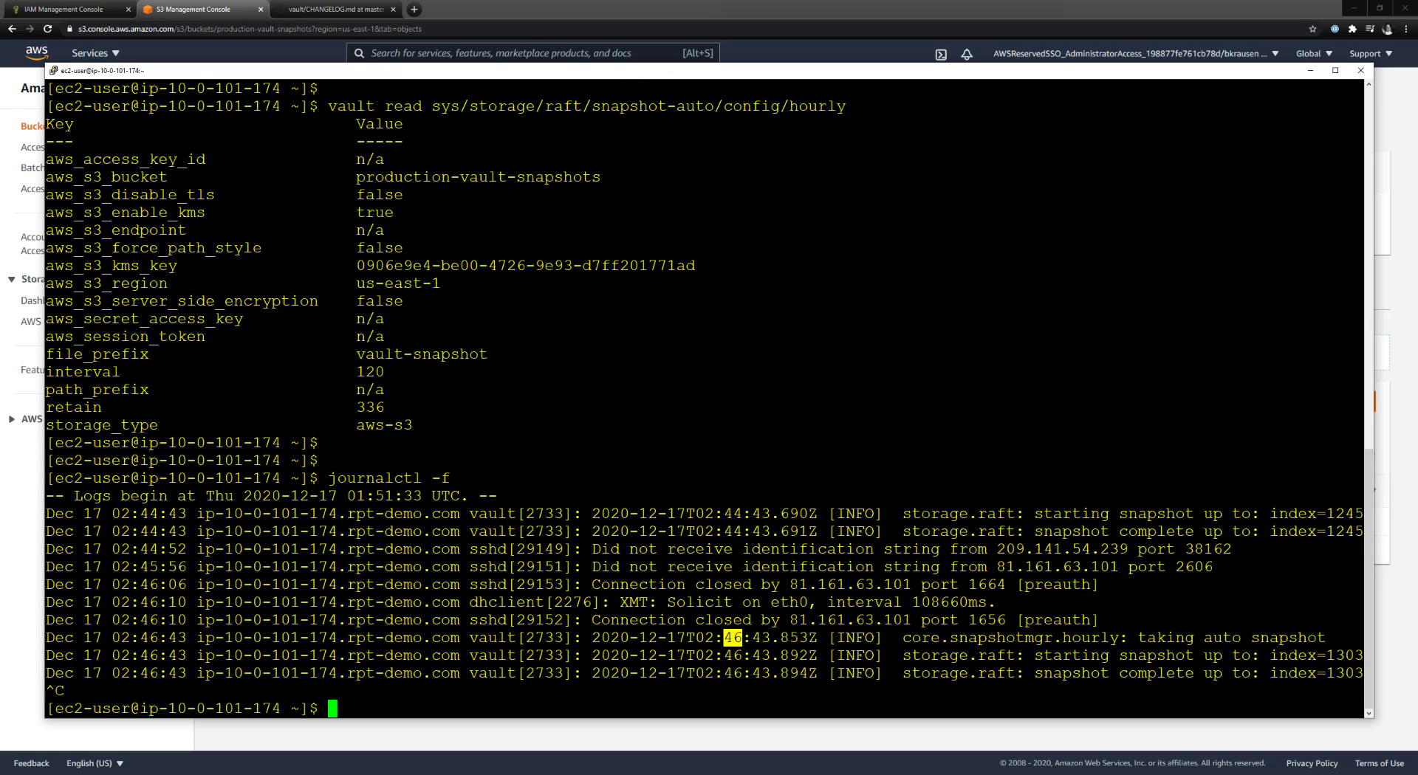